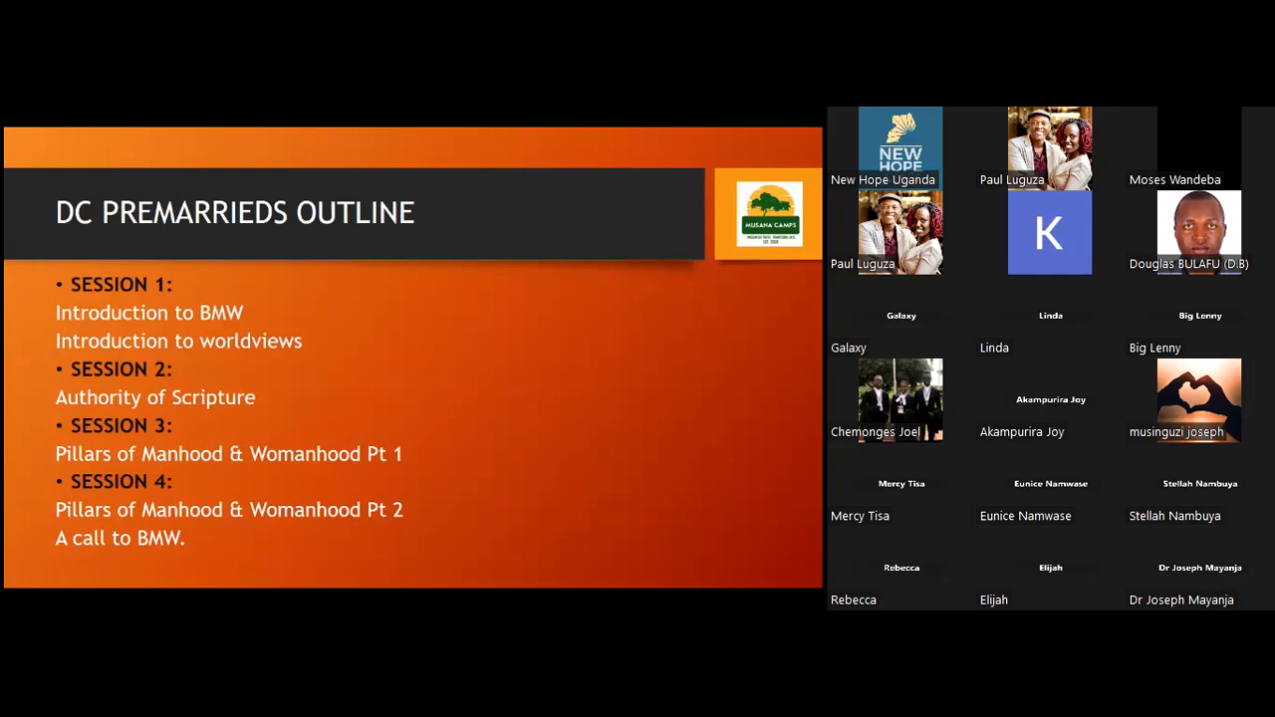
pyautogui.moveTo(112, 135)
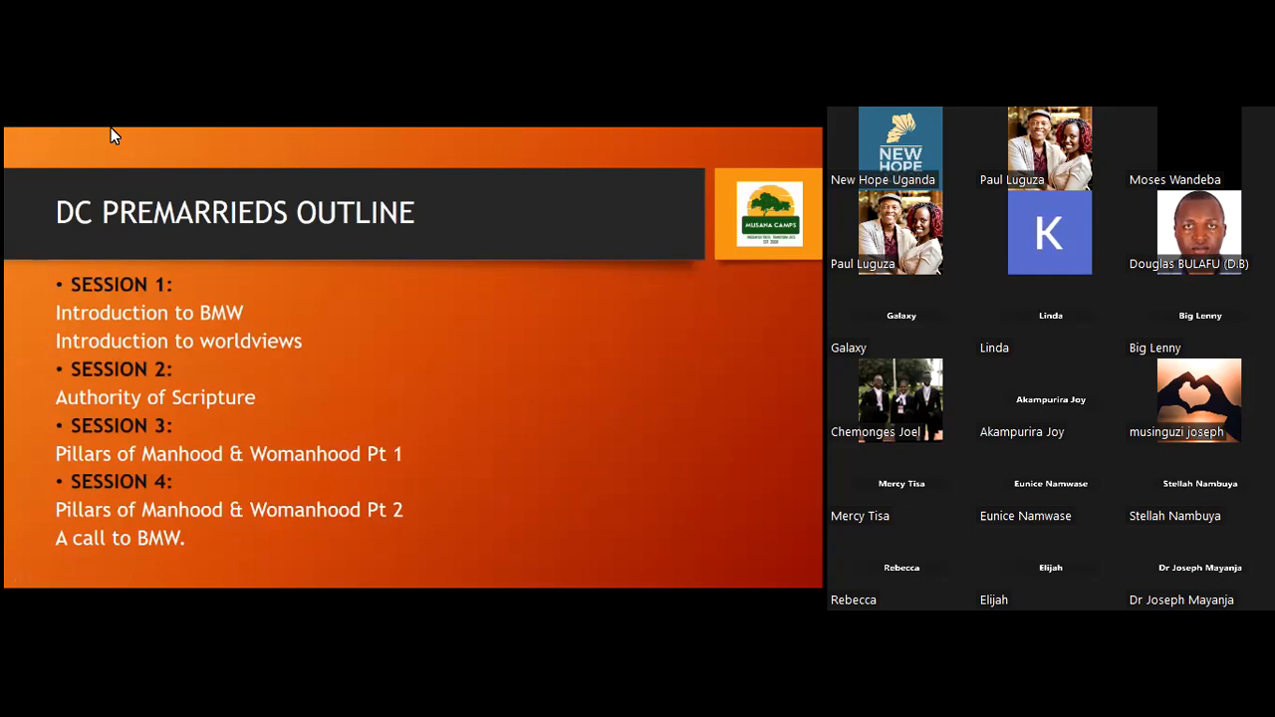
pyautogui.moveTo(360, 249)
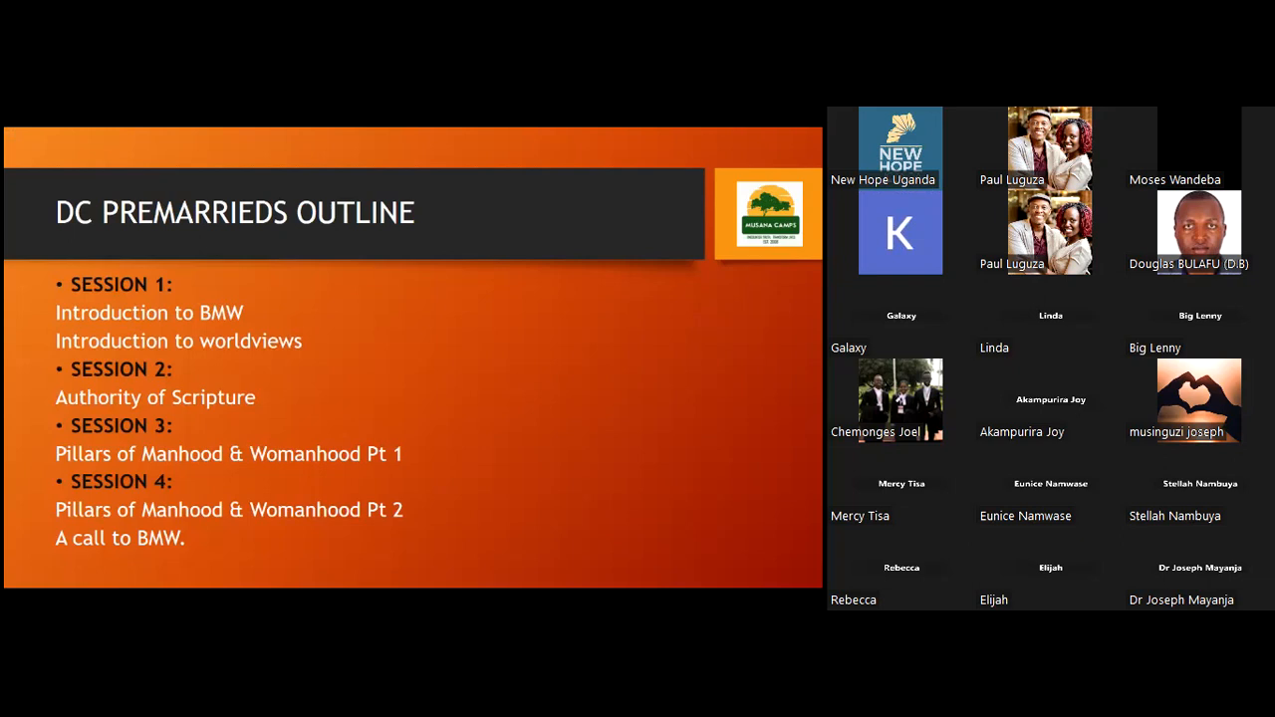
pyautogui.moveTo(162, 219)
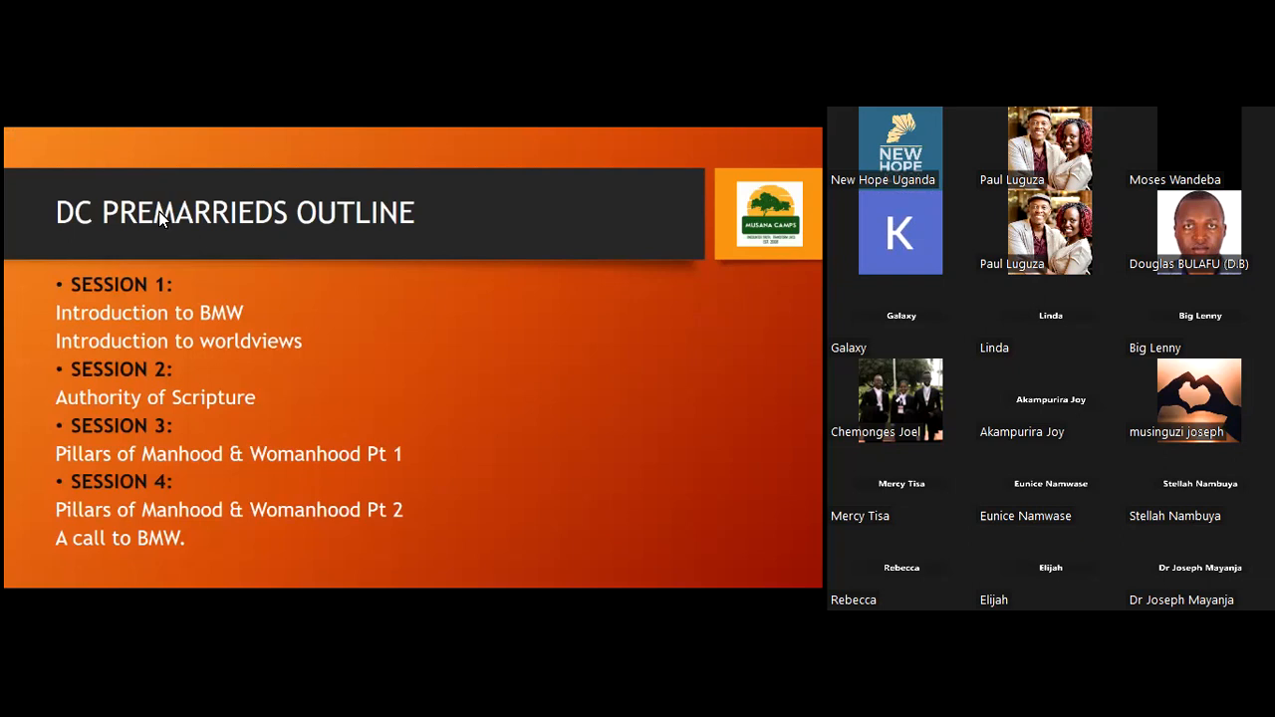
pyautogui.moveTo(170, 232)
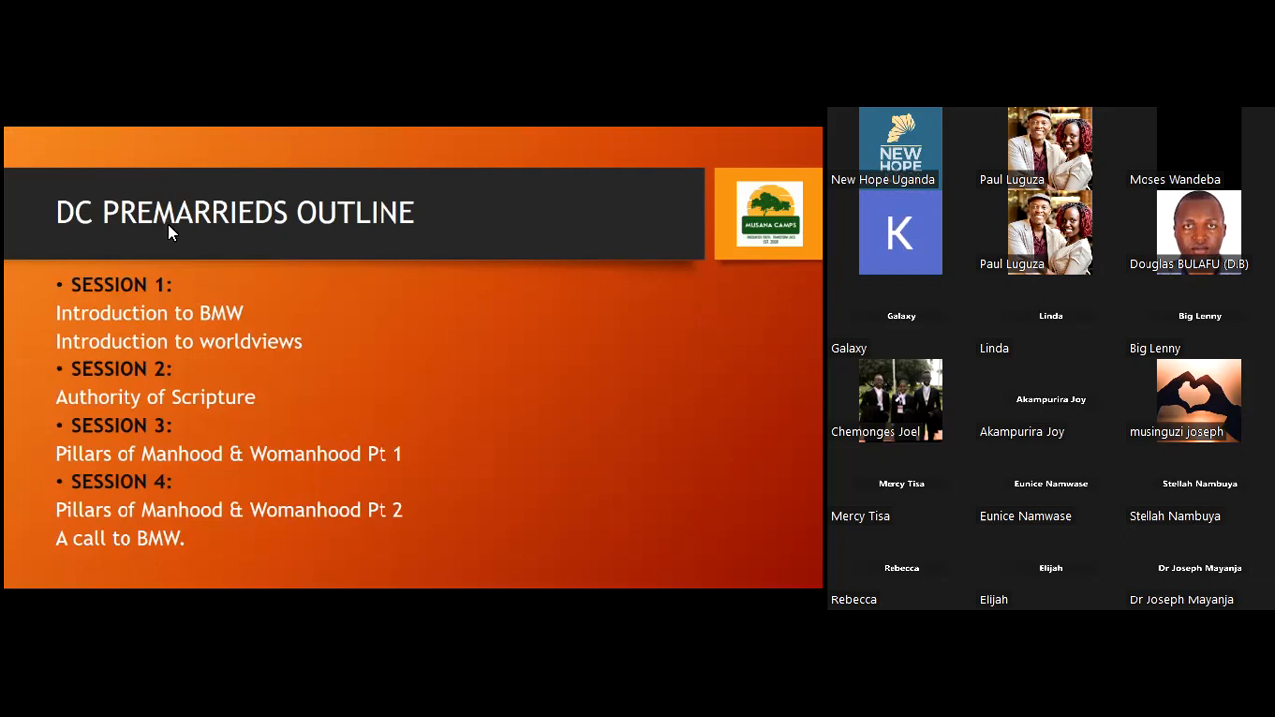
pyautogui.moveTo(164, 191)
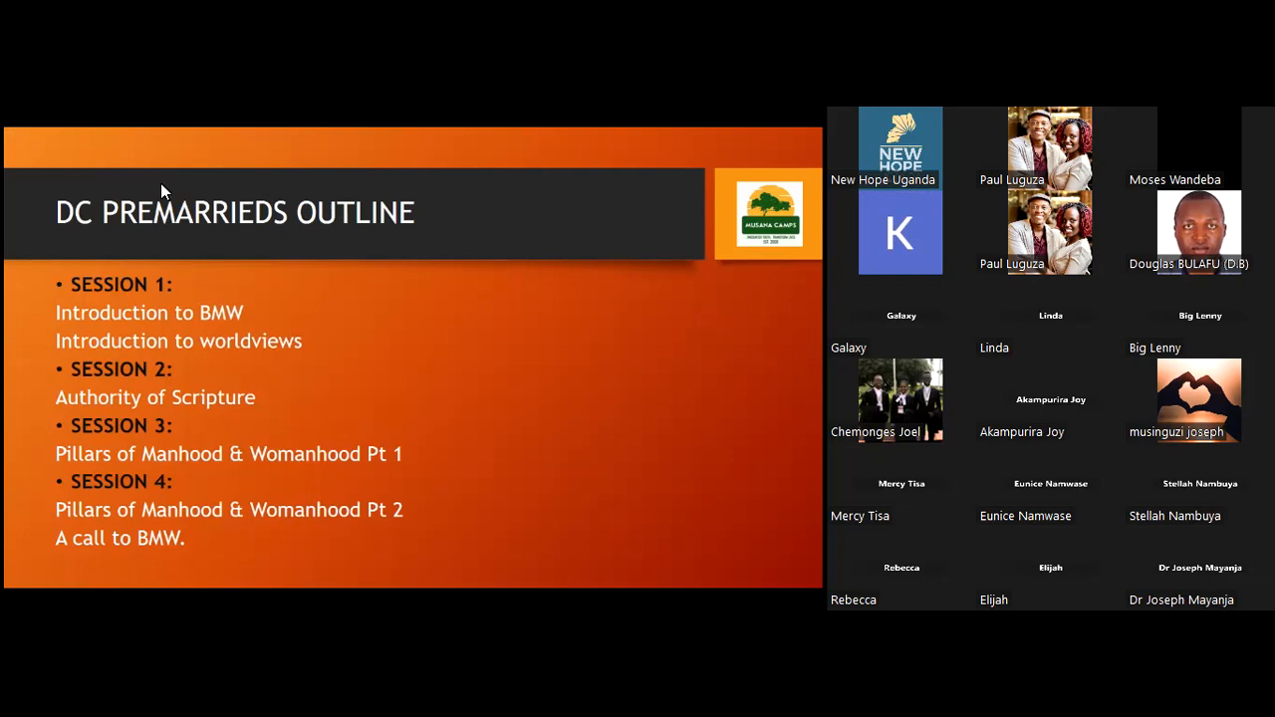
pyautogui.moveTo(206, 209)
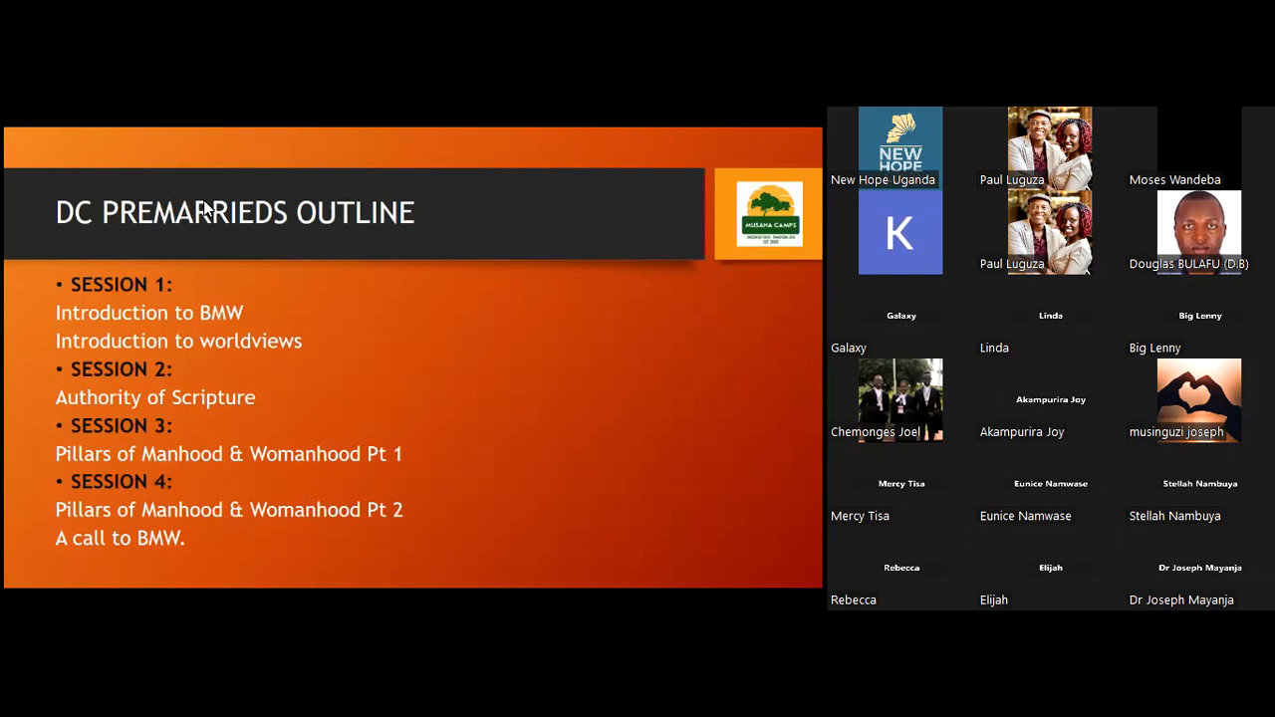
pyautogui.moveTo(239, 259)
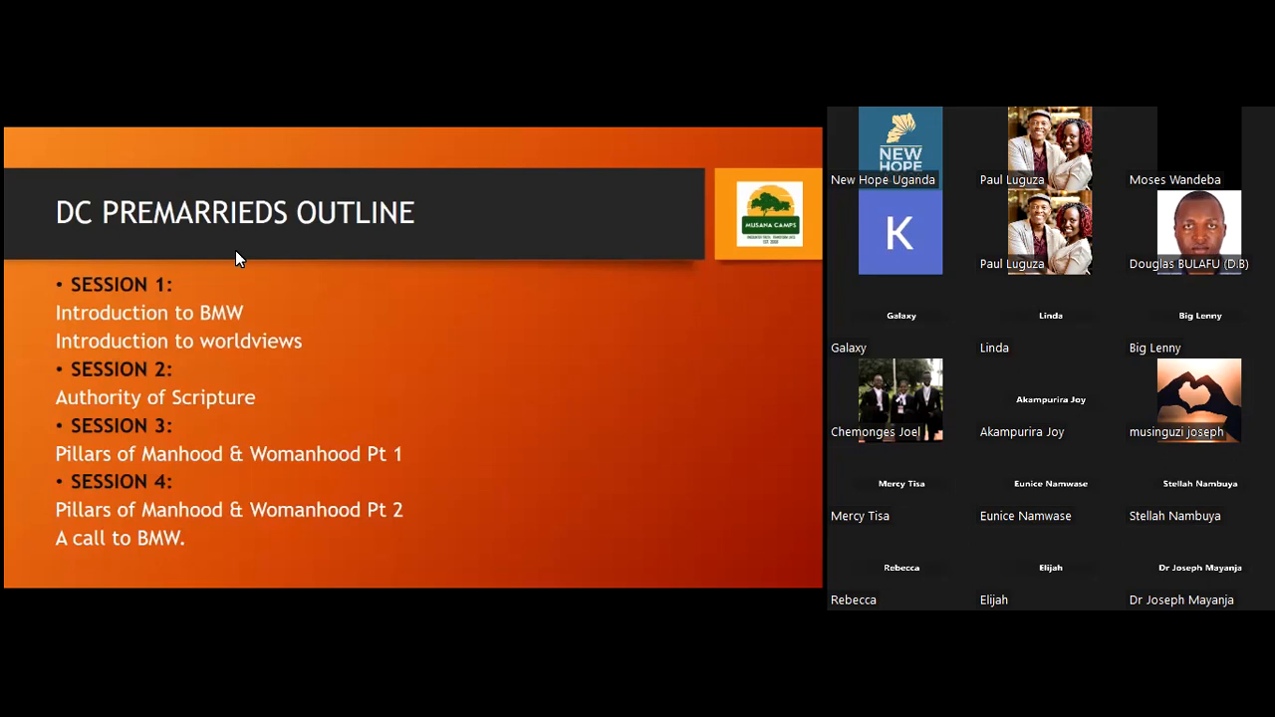
pyautogui.moveTo(75, 361)
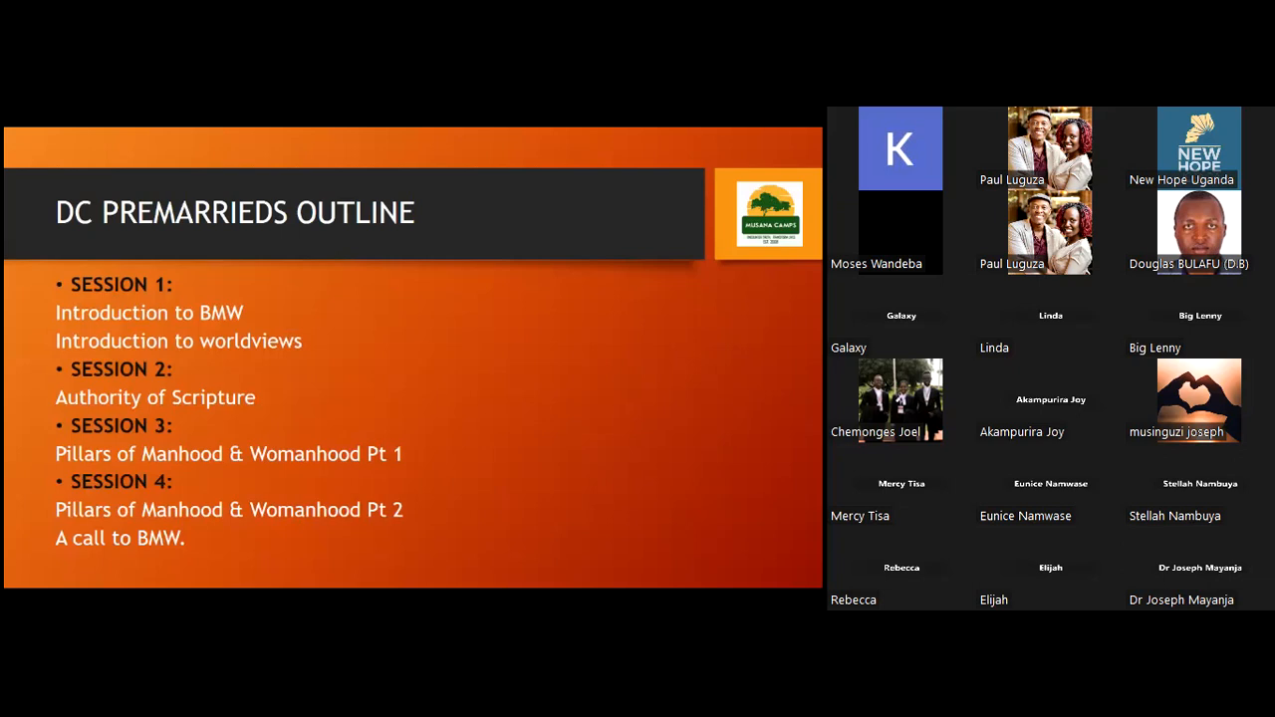
pyautogui.moveTo(63, 226)
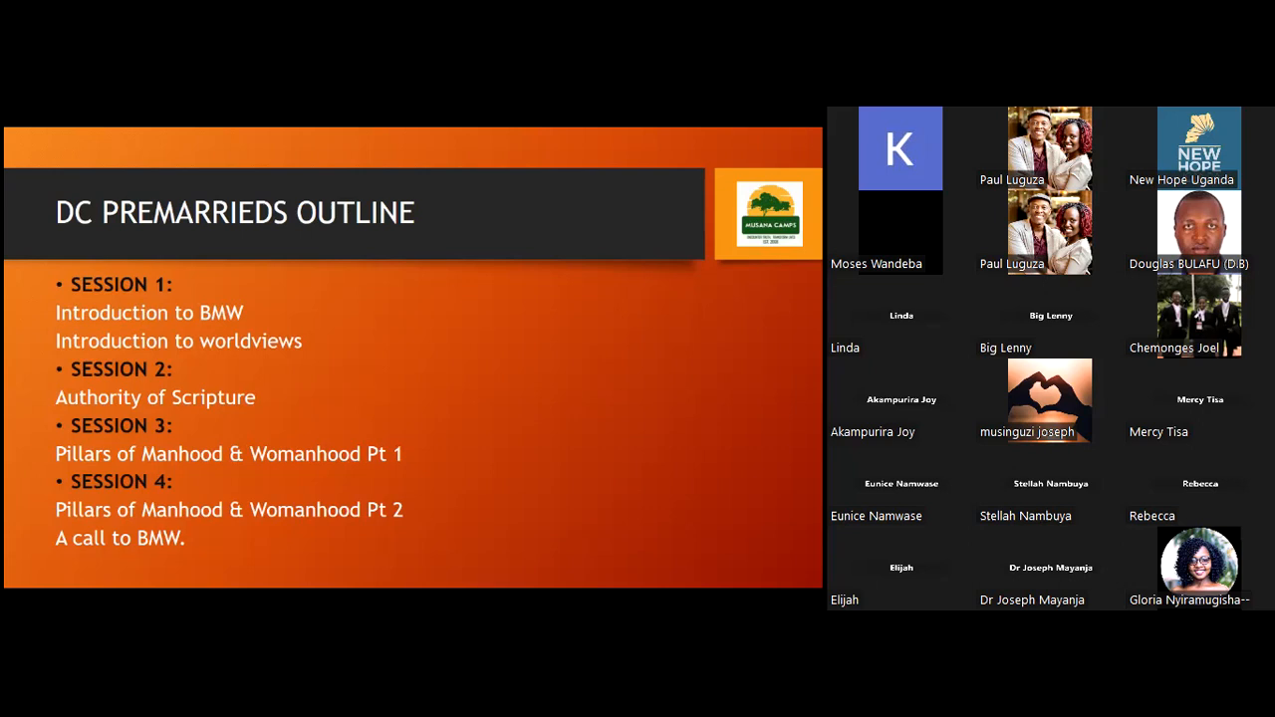
pyautogui.moveTo(232, 316)
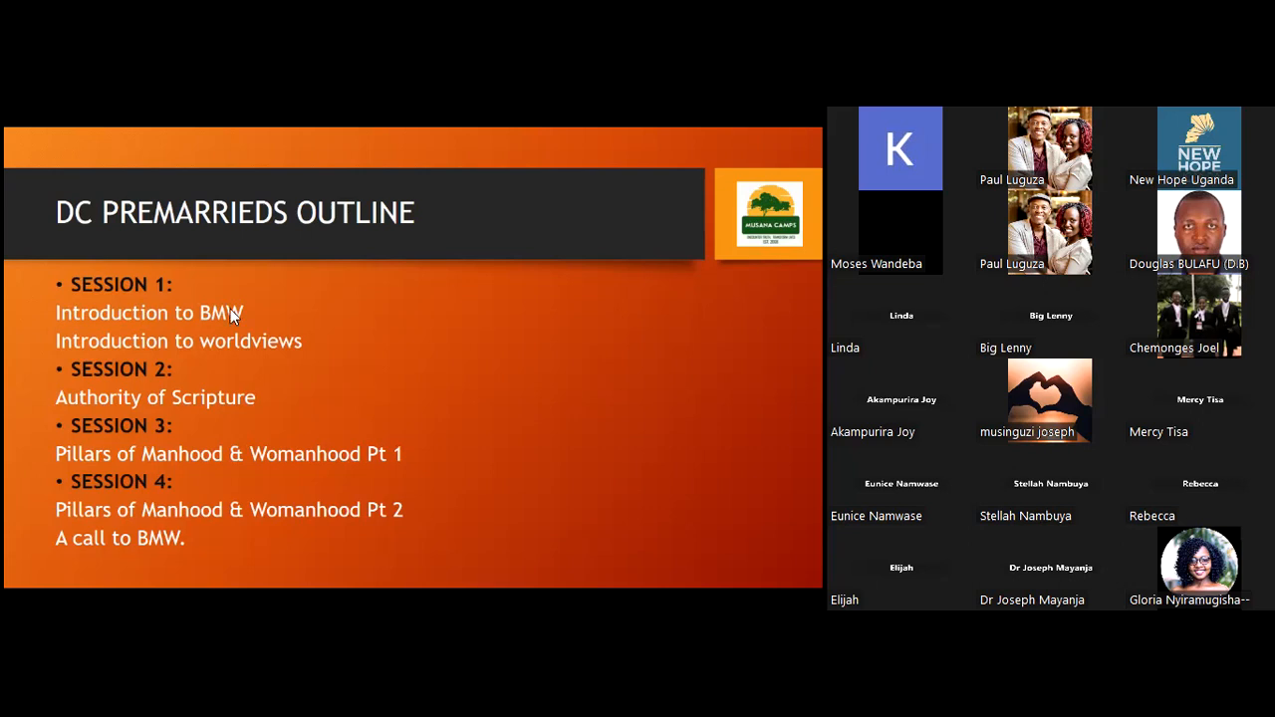
pyautogui.moveTo(199, 175)
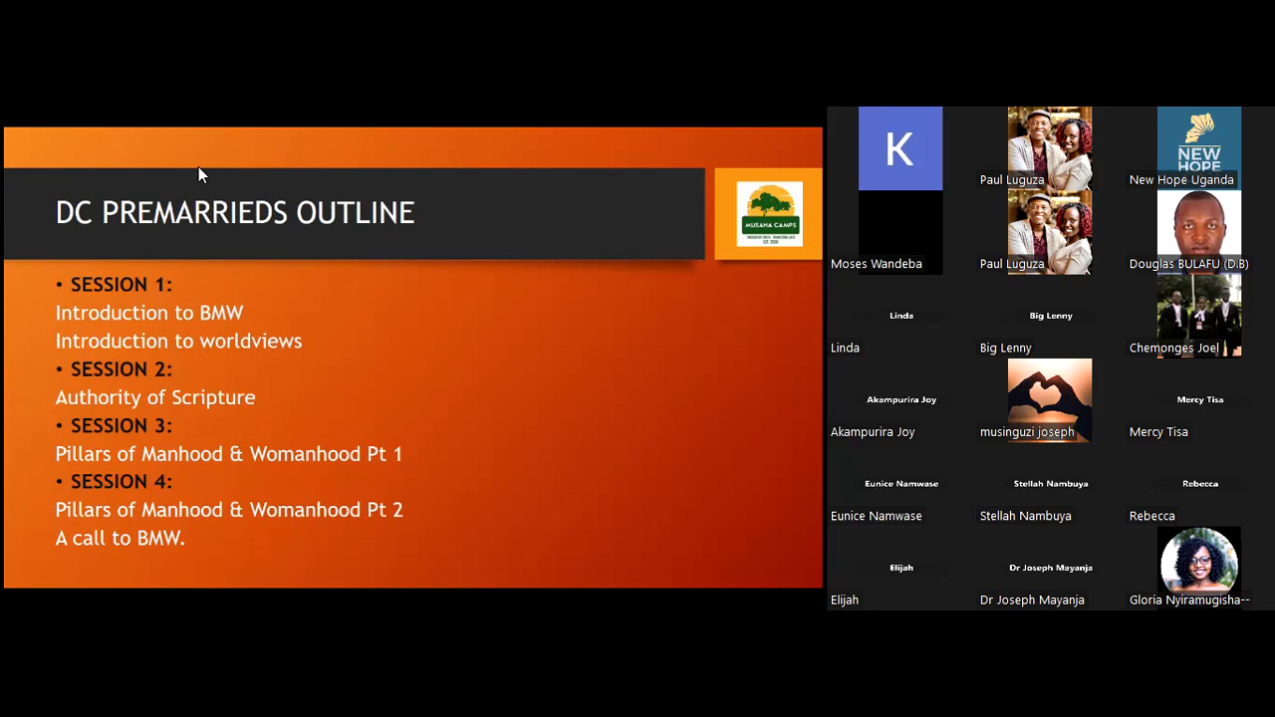
pyautogui.moveTo(239, 182)
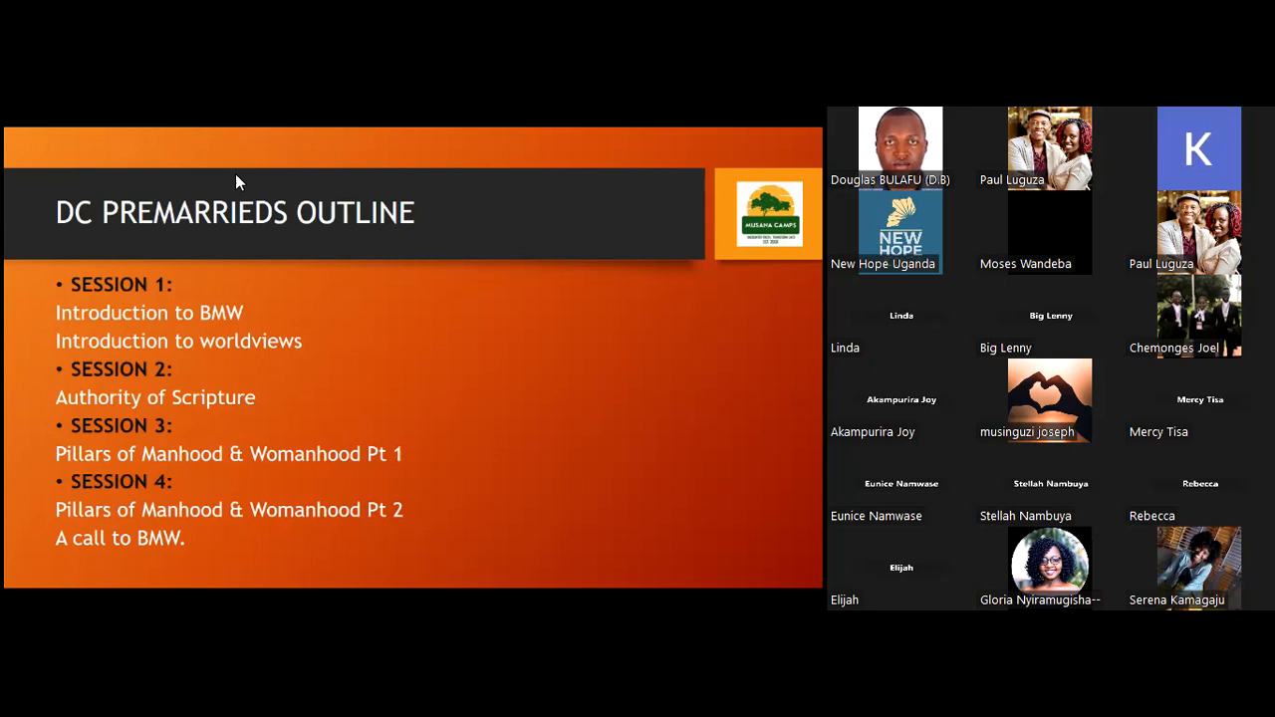
pyautogui.moveTo(289, 249)
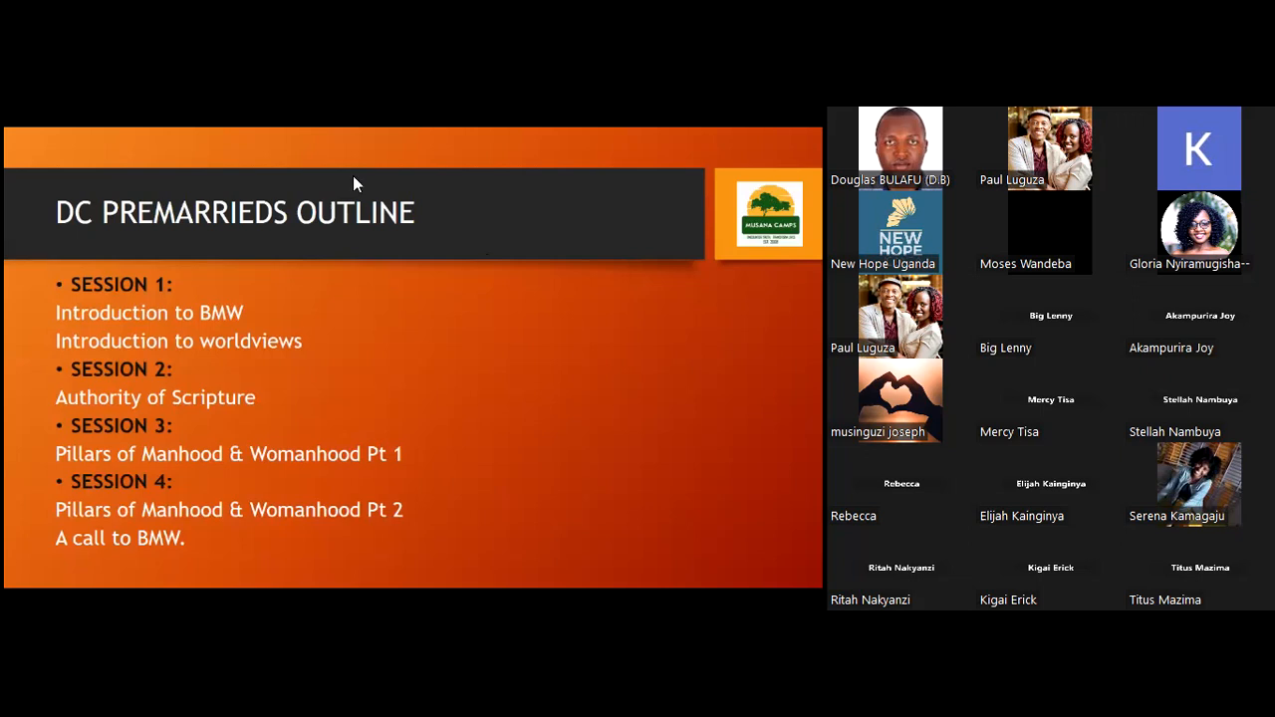
pyautogui.moveTo(307, 153)
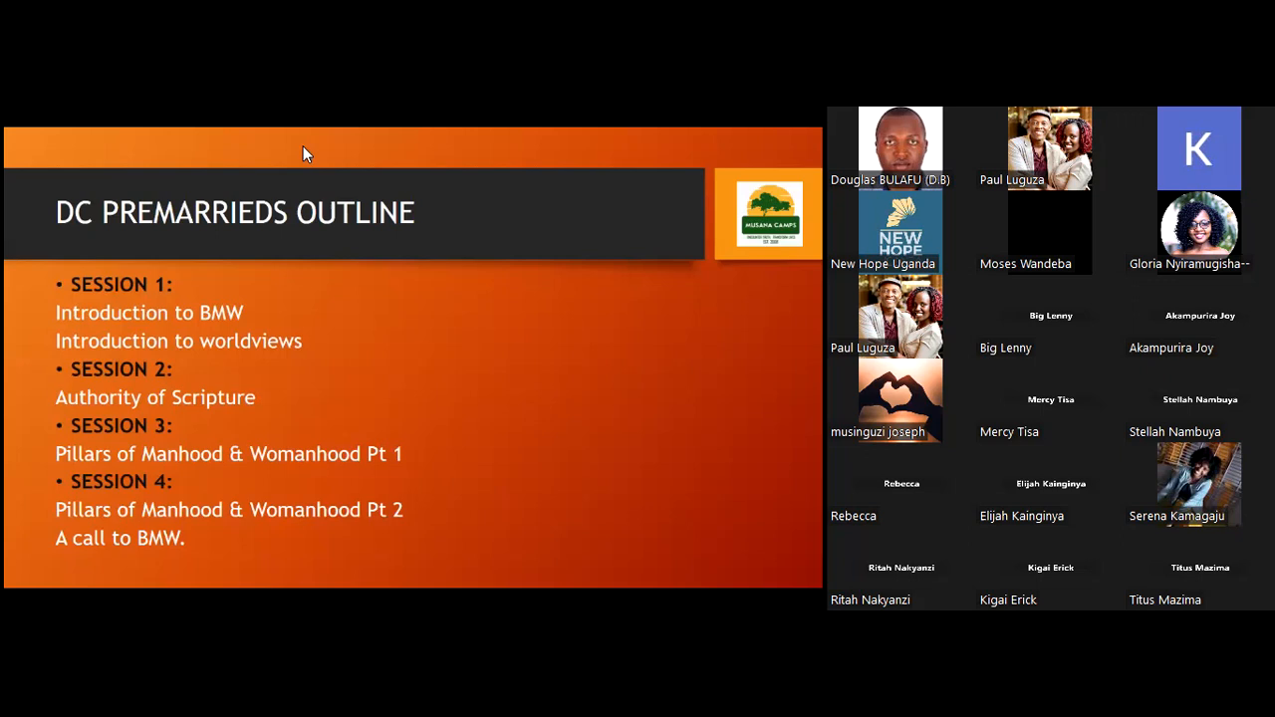
pyautogui.moveTo(362, 311)
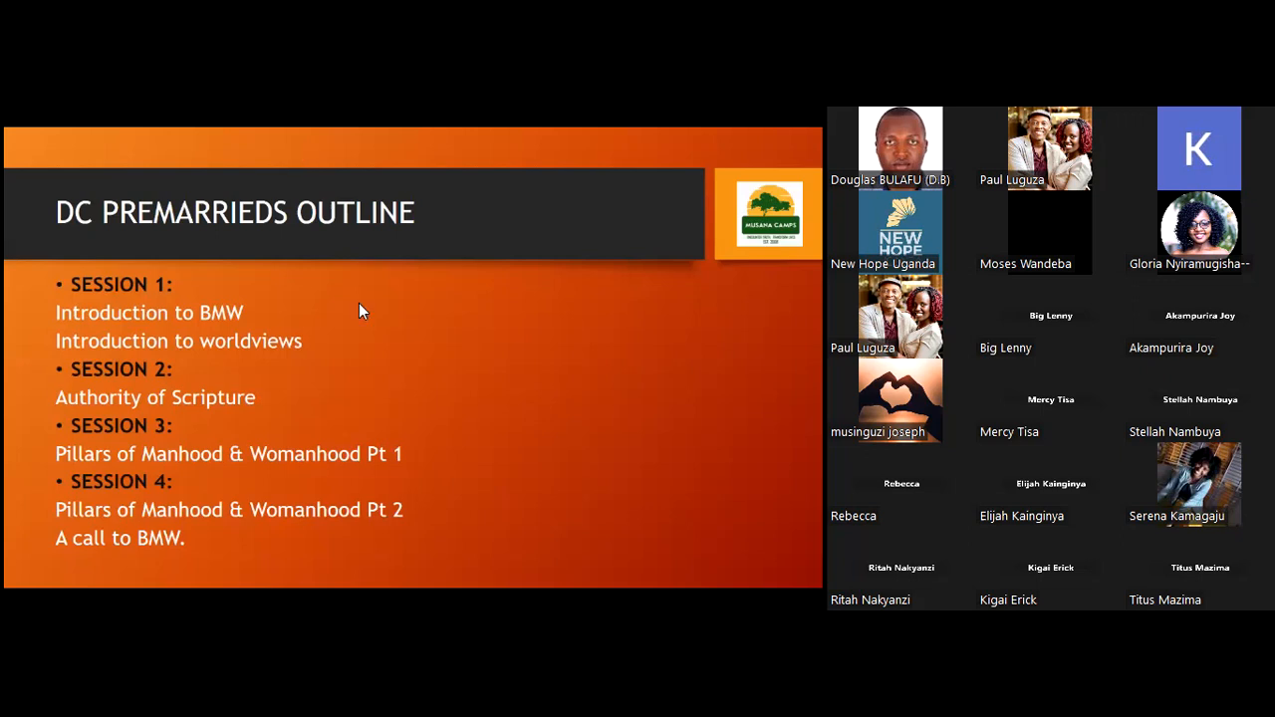
pyautogui.moveTo(237, 191)
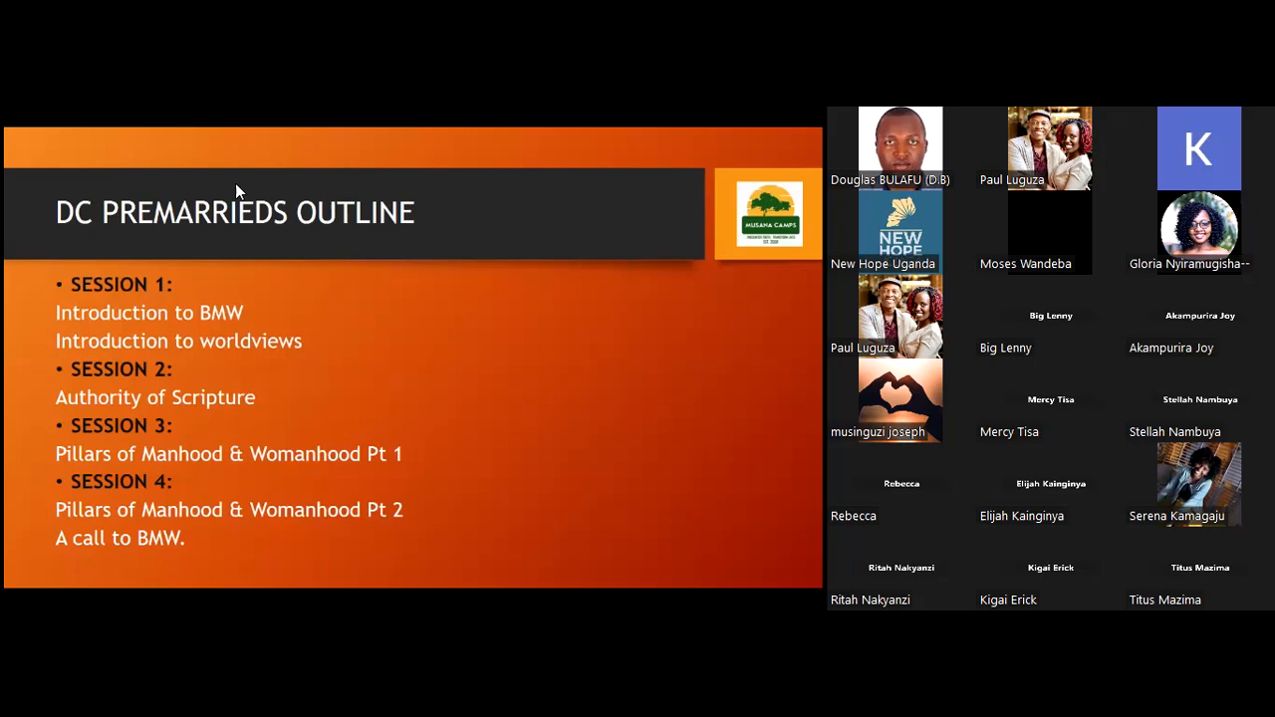
pyautogui.moveTo(218, 181)
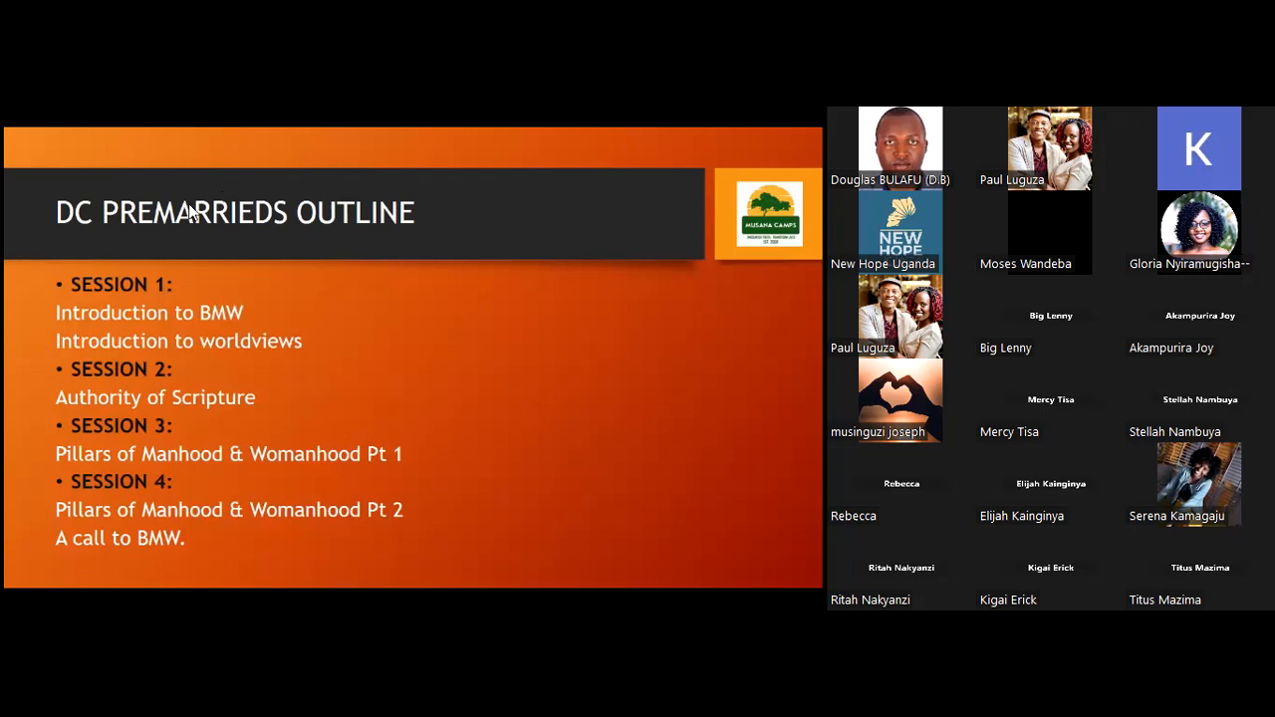
pyautogui.moveTo(174, 155)
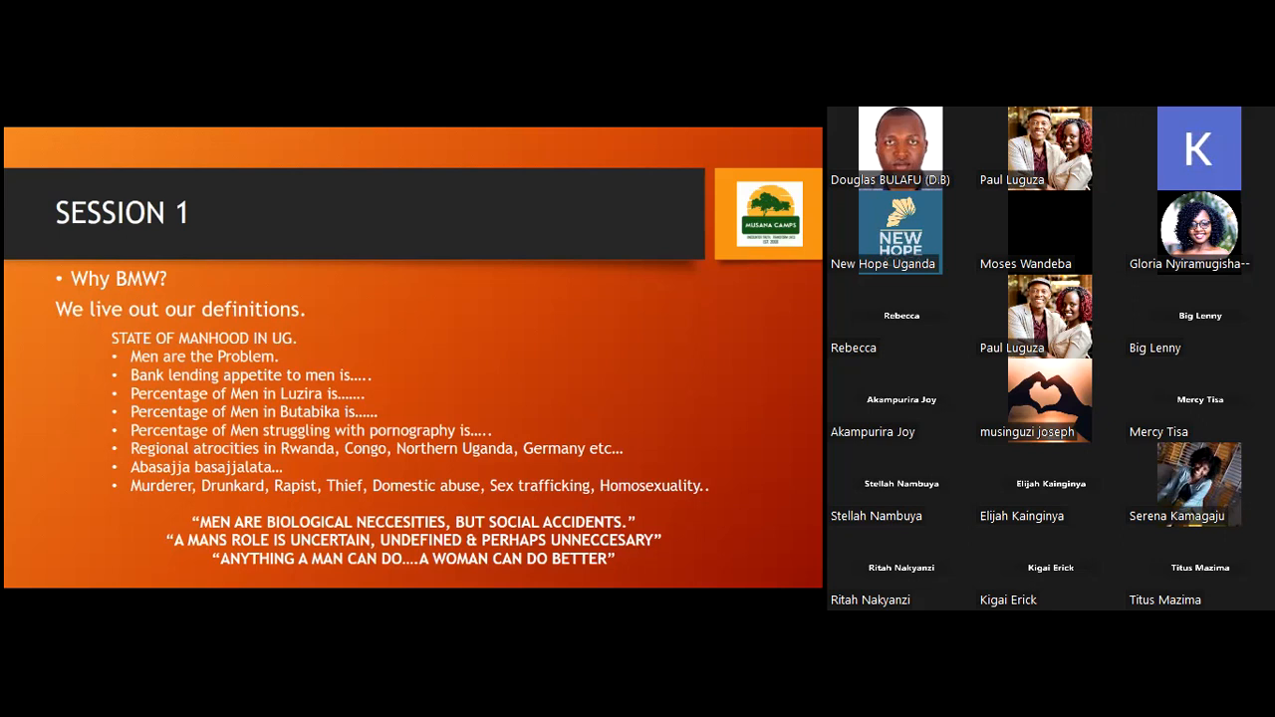
pyautogui.moveTo(405, 181)
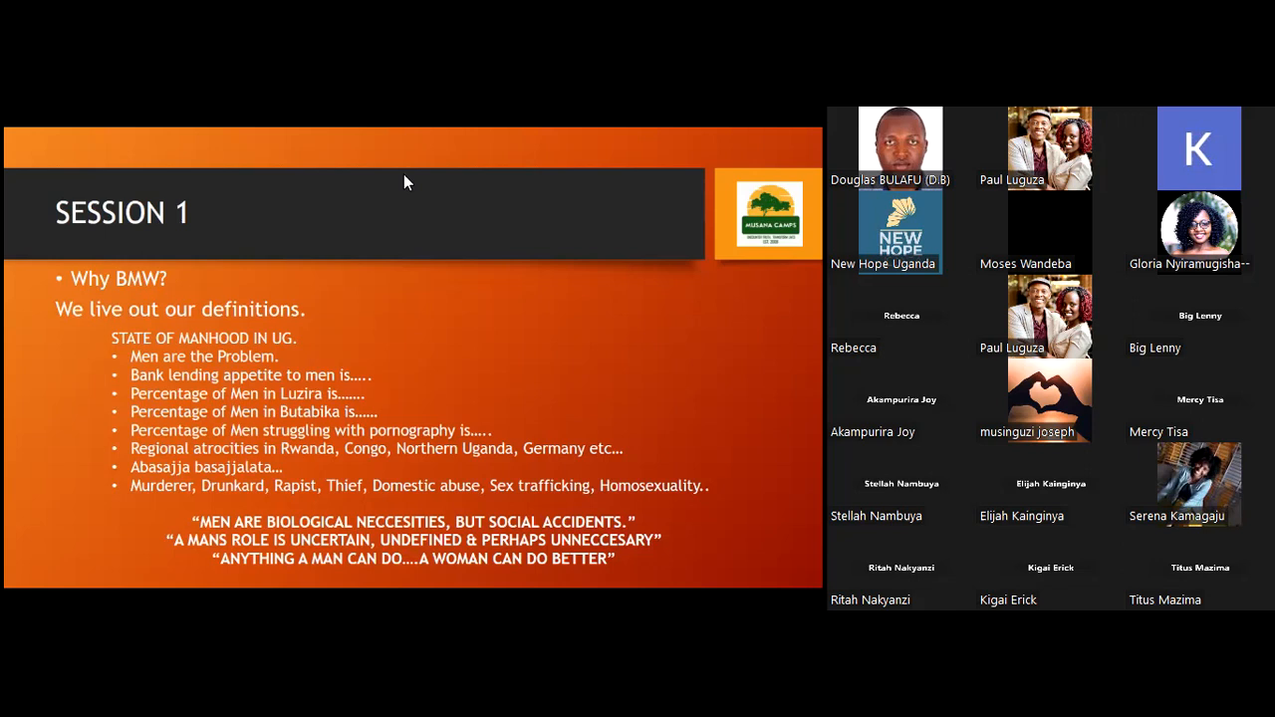
pyautogui.moveTo(468, 348)
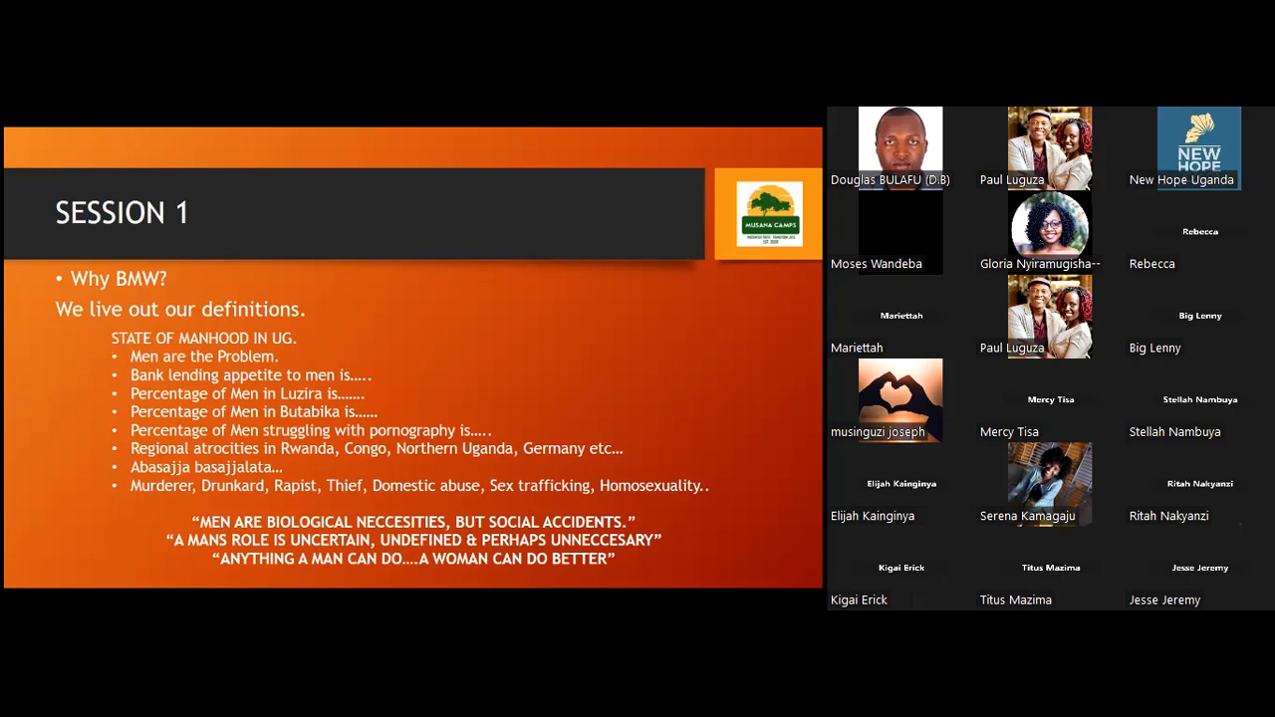
pyautogui.moveTo(397, 200)
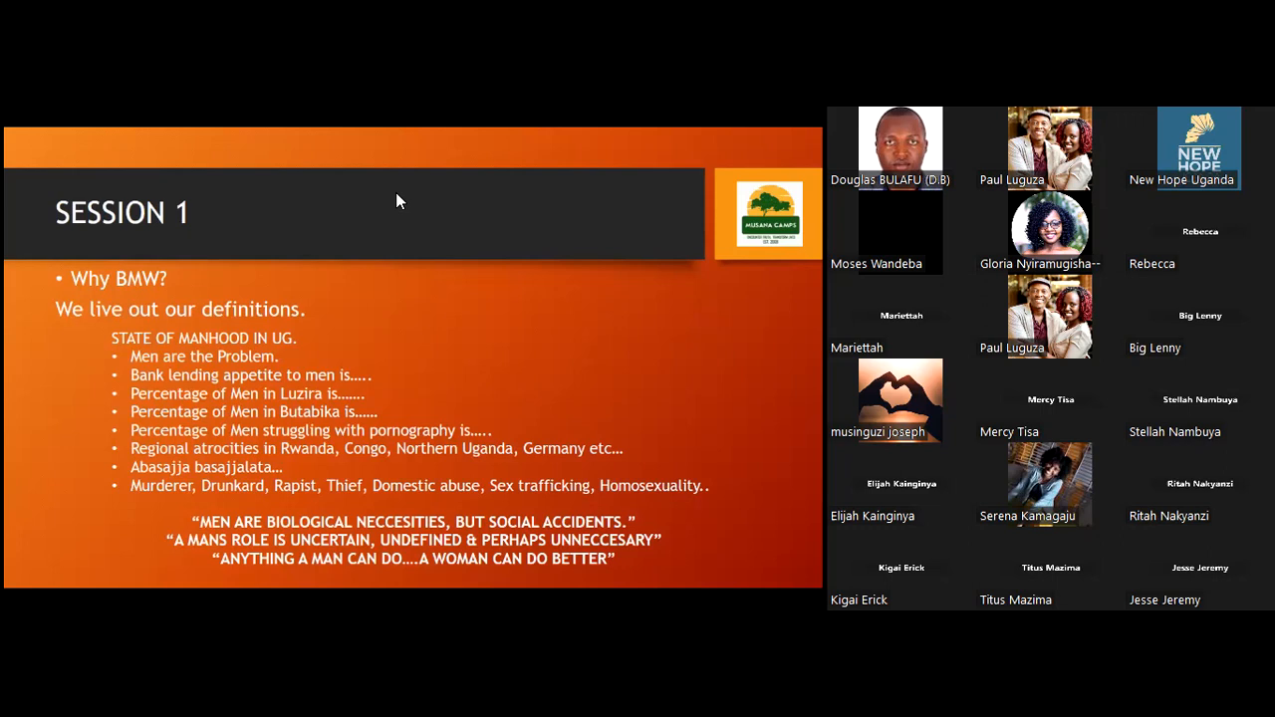
pyautogui.moveTo(487, 338)
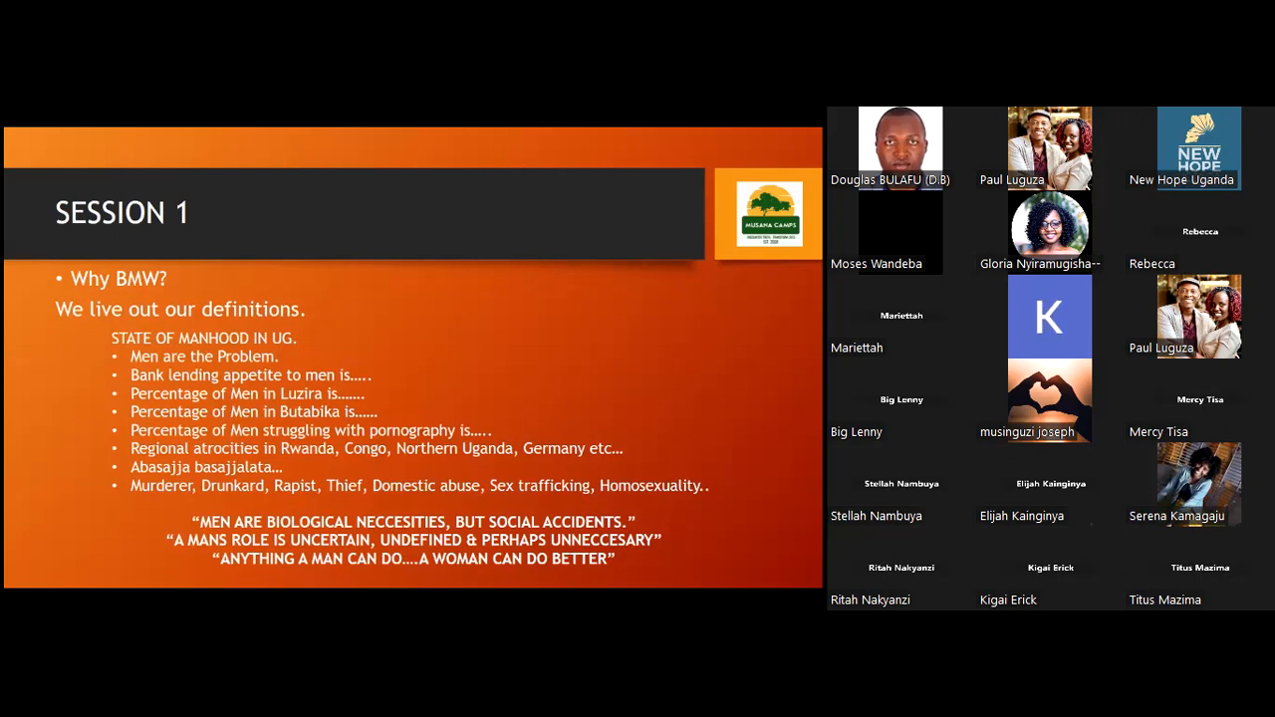
pyautogui.moveTo(470, 183)
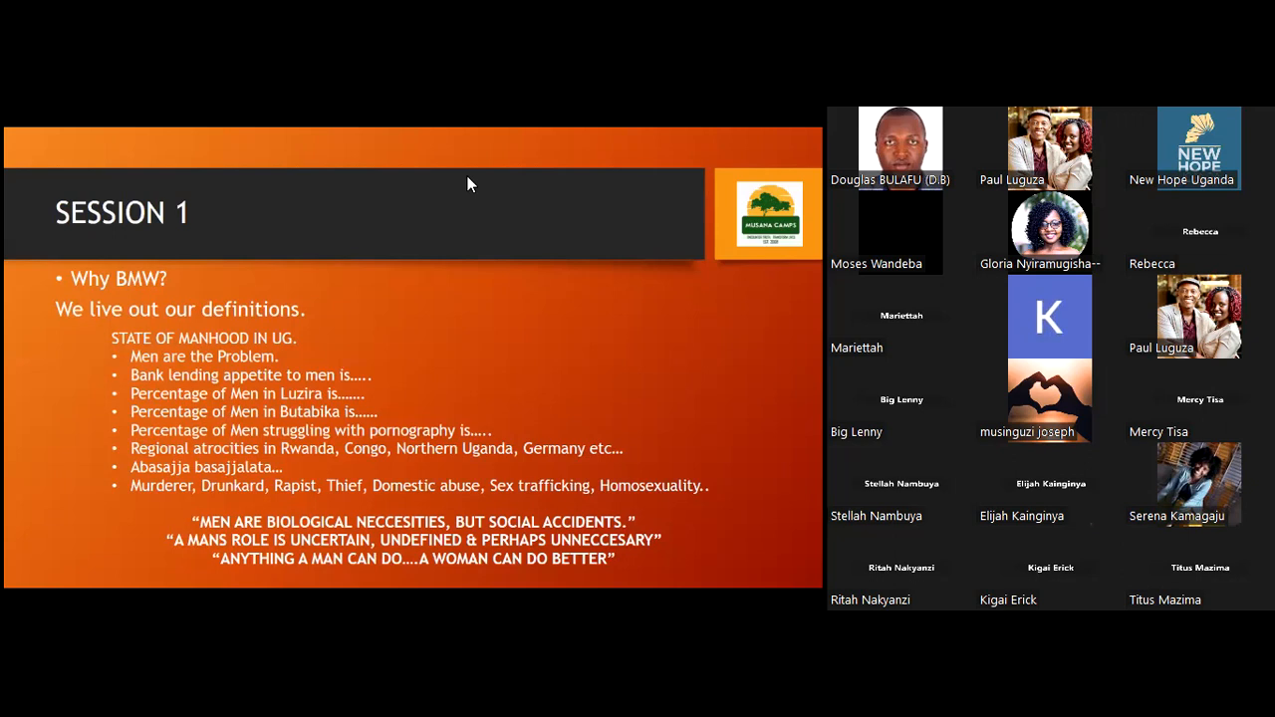
pyautogui.moveTo(502, 376)
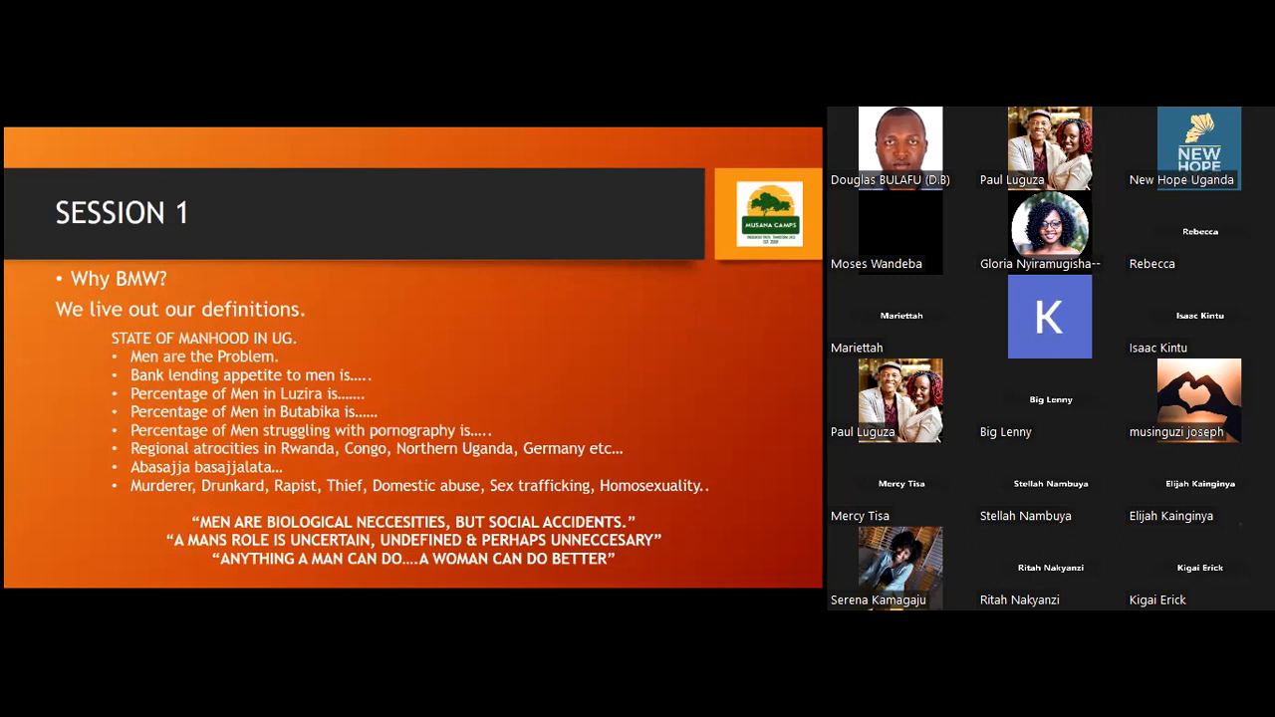
pyautogui.moveTo(228, 202)
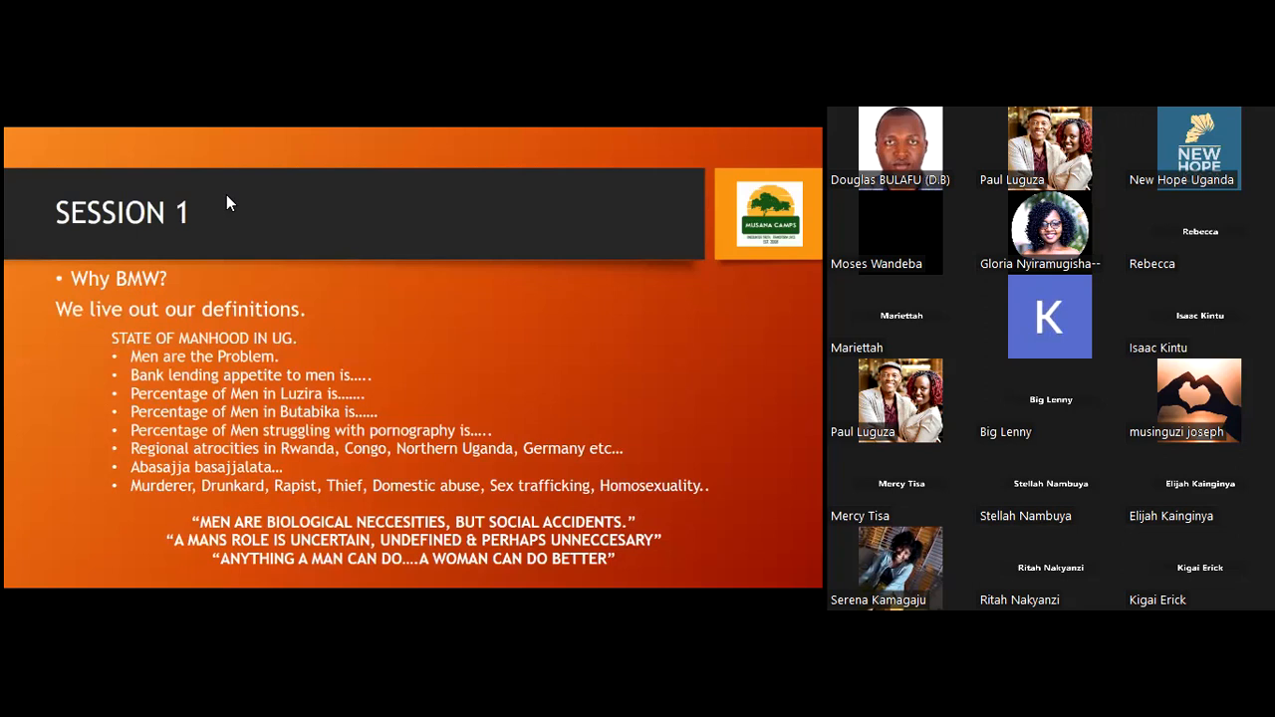
pyautogui.moveTo(468, 335)
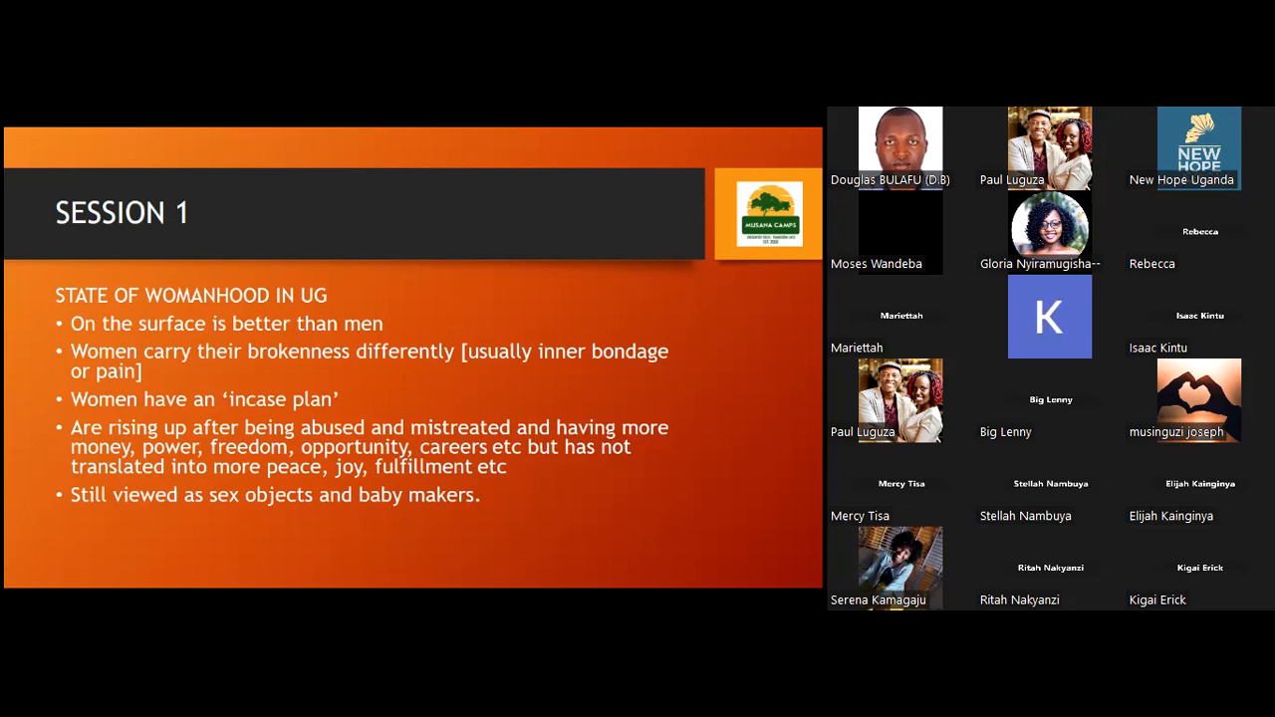
pyautogui.moveTo(342, 267)
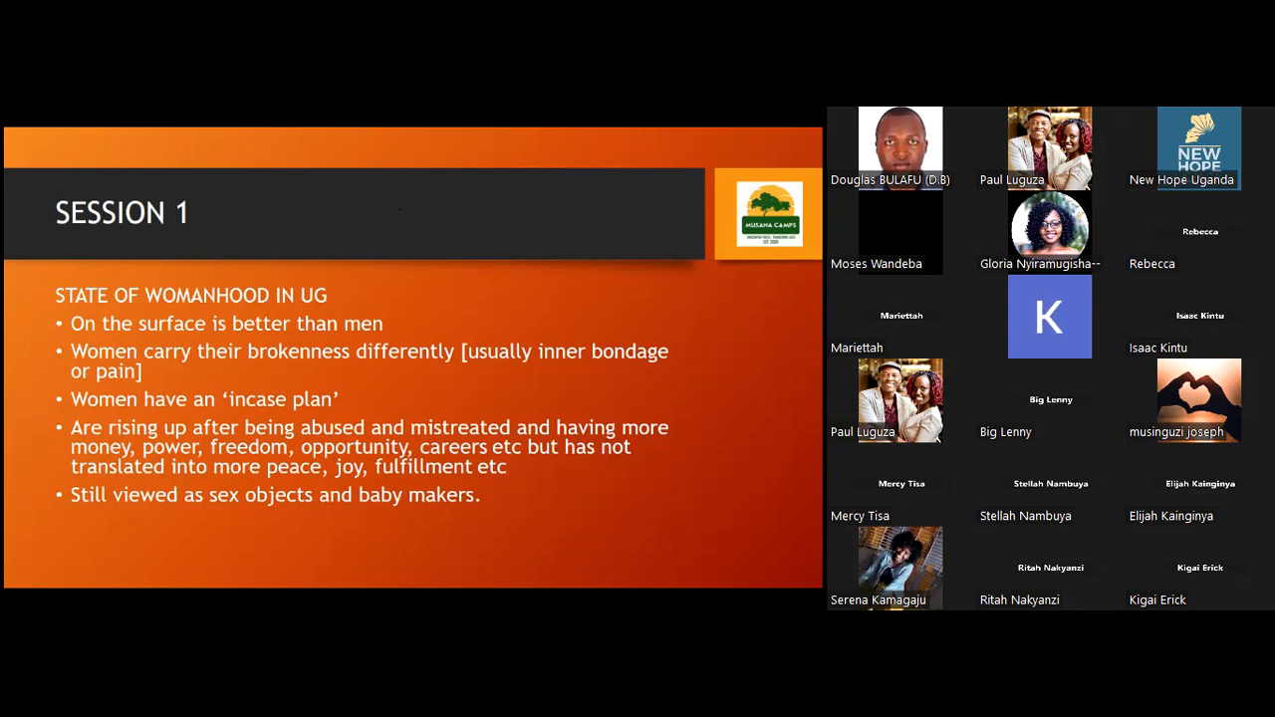
pyautogui.moveTo(450, 316)
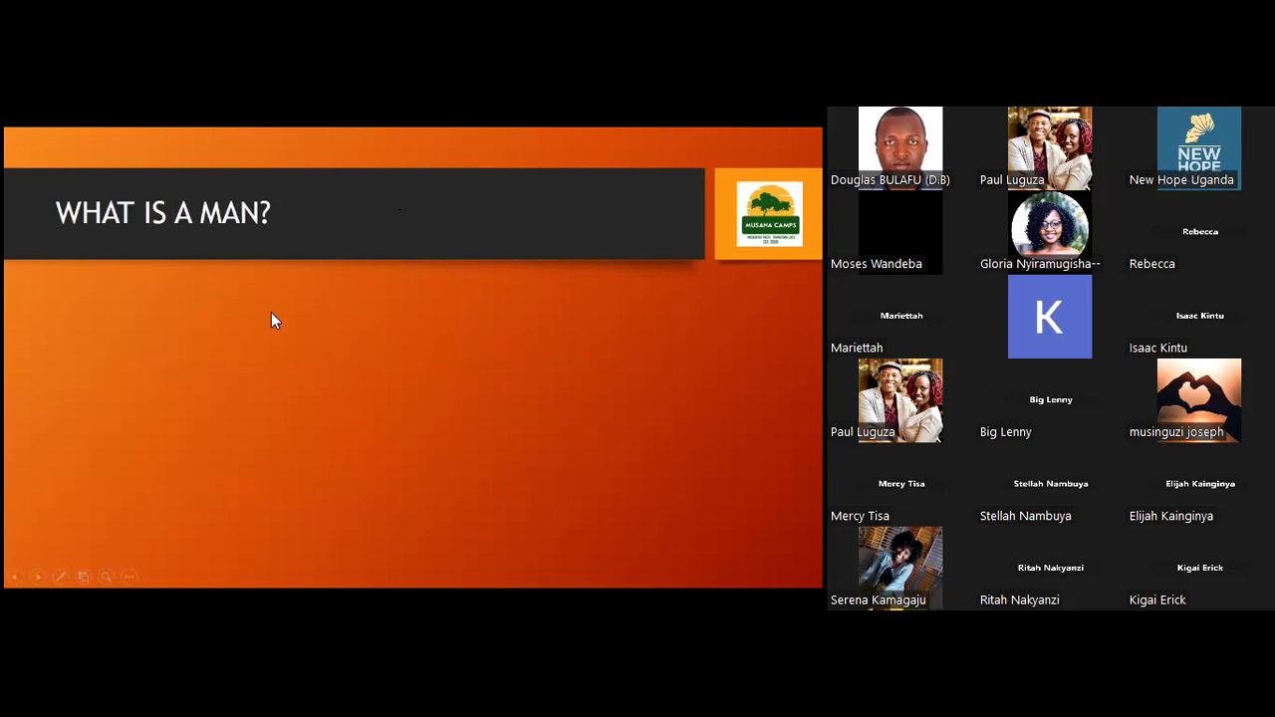
pyautogui.moveTo(250, 379)
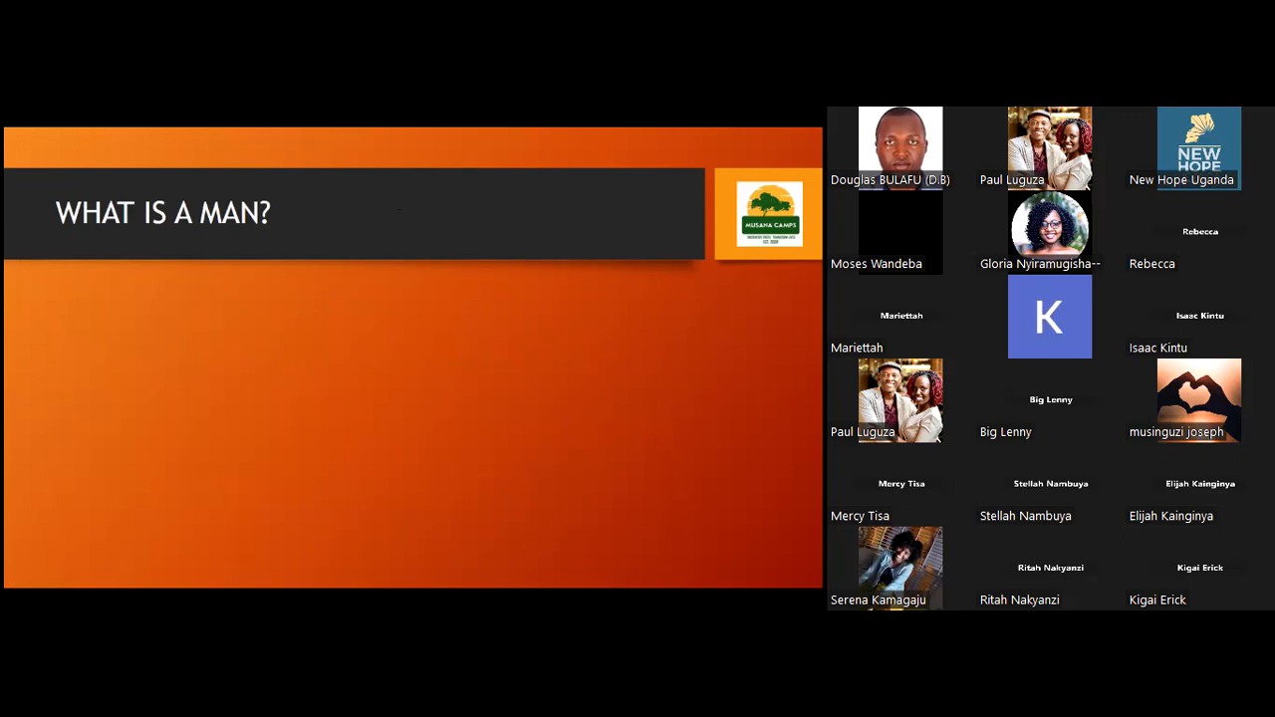
pyautogui.moveTo(287, 335)
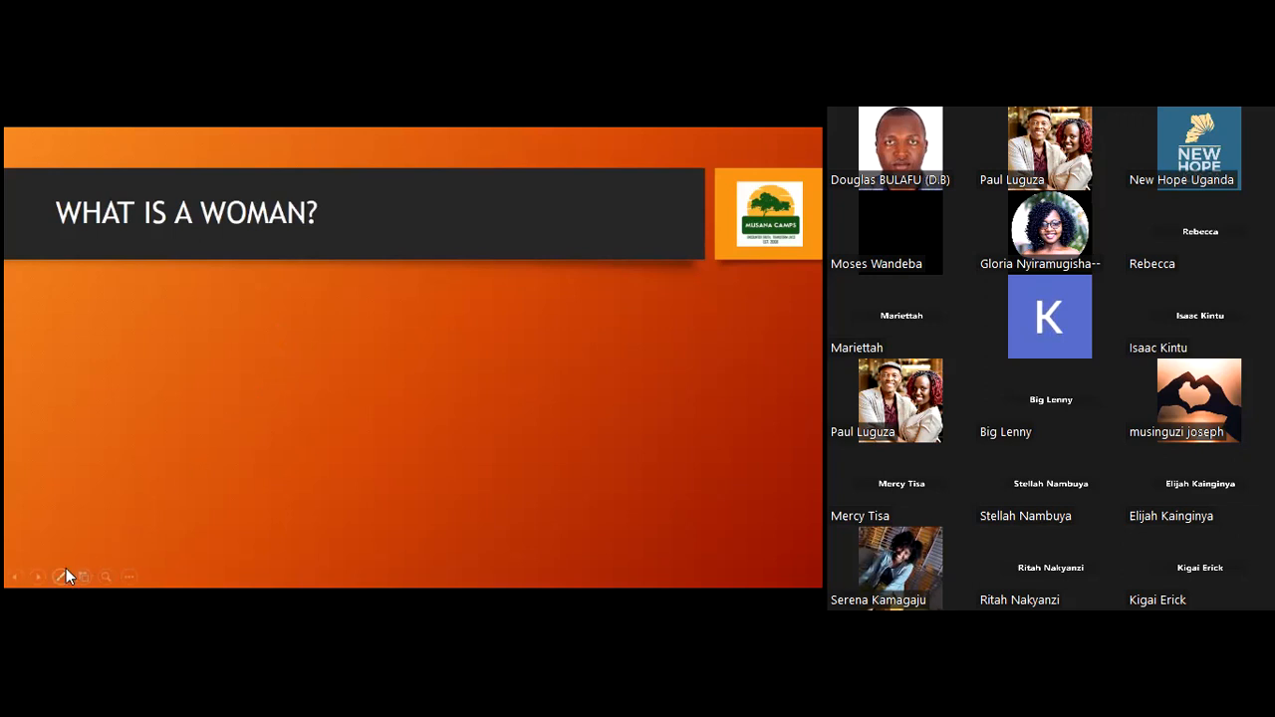
pyautogui.click(60, 576)
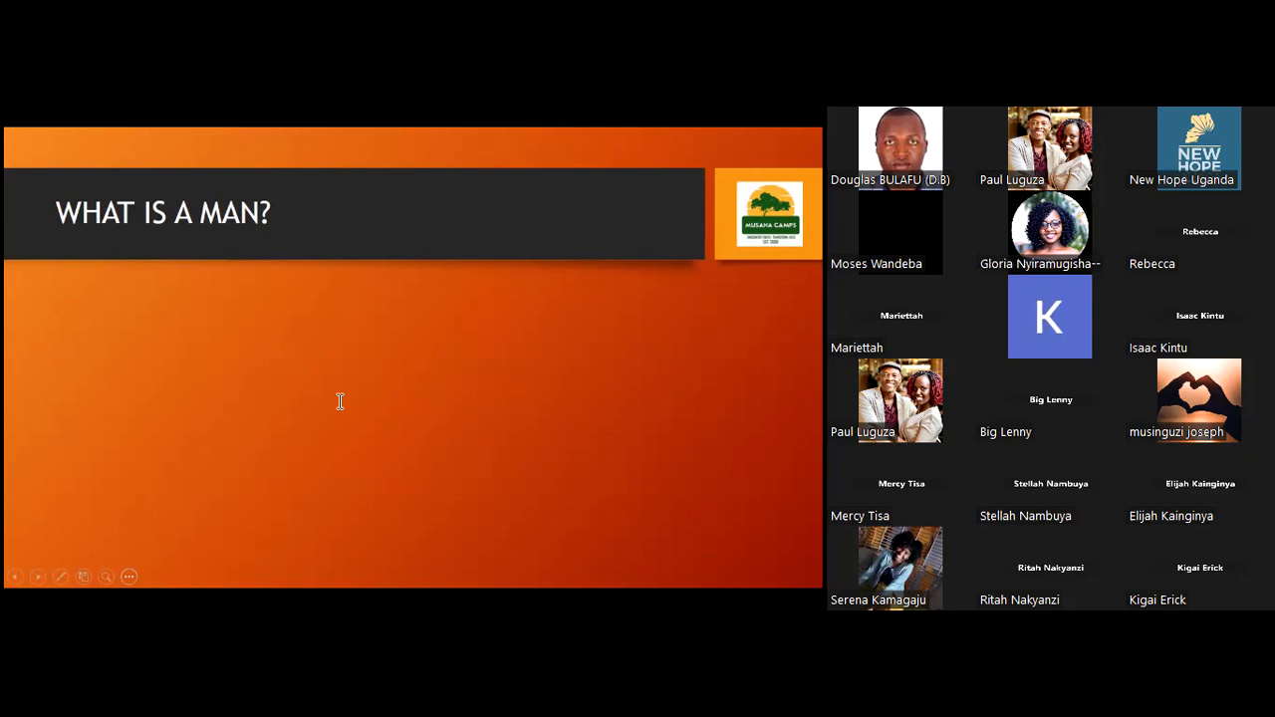
# Step: Leave the slide show and make the bullets read 'A Male Human above 18', 'Adult biological male', 'Responsible'
pyautogui.press('Escape')
pyautogui.write('A Male Human')
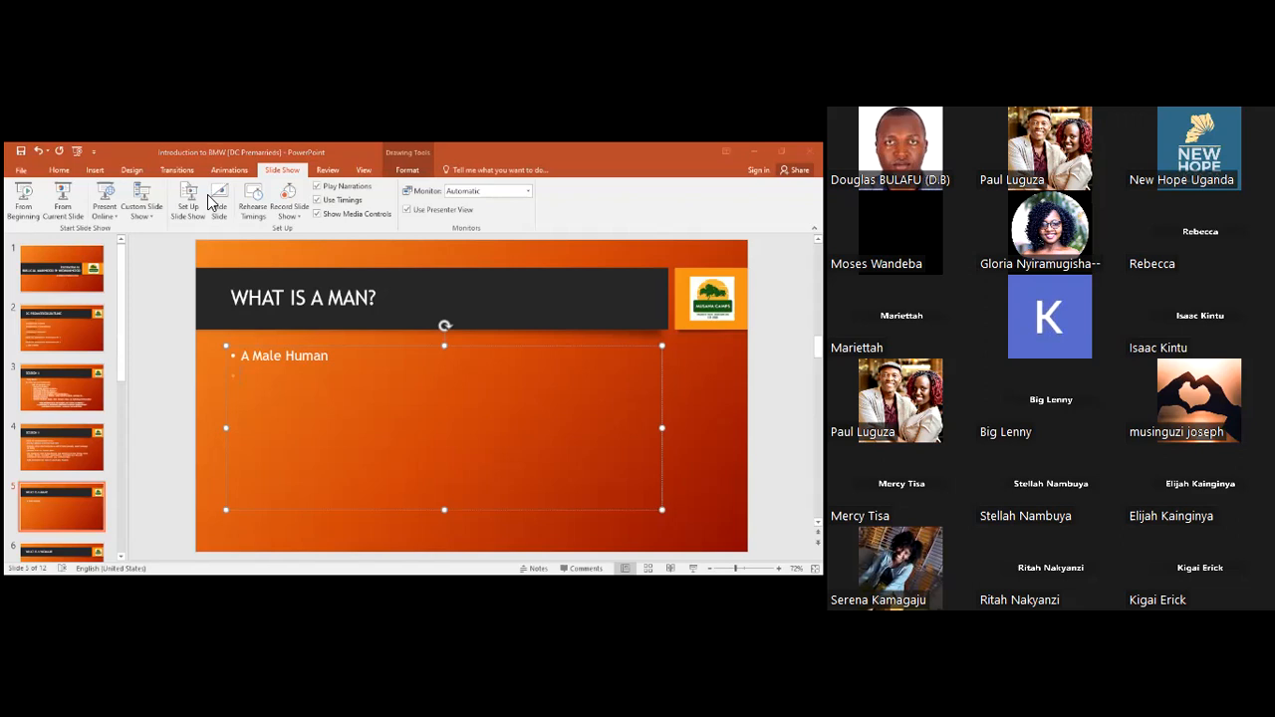
pyautogui.moveTo(400, 208)
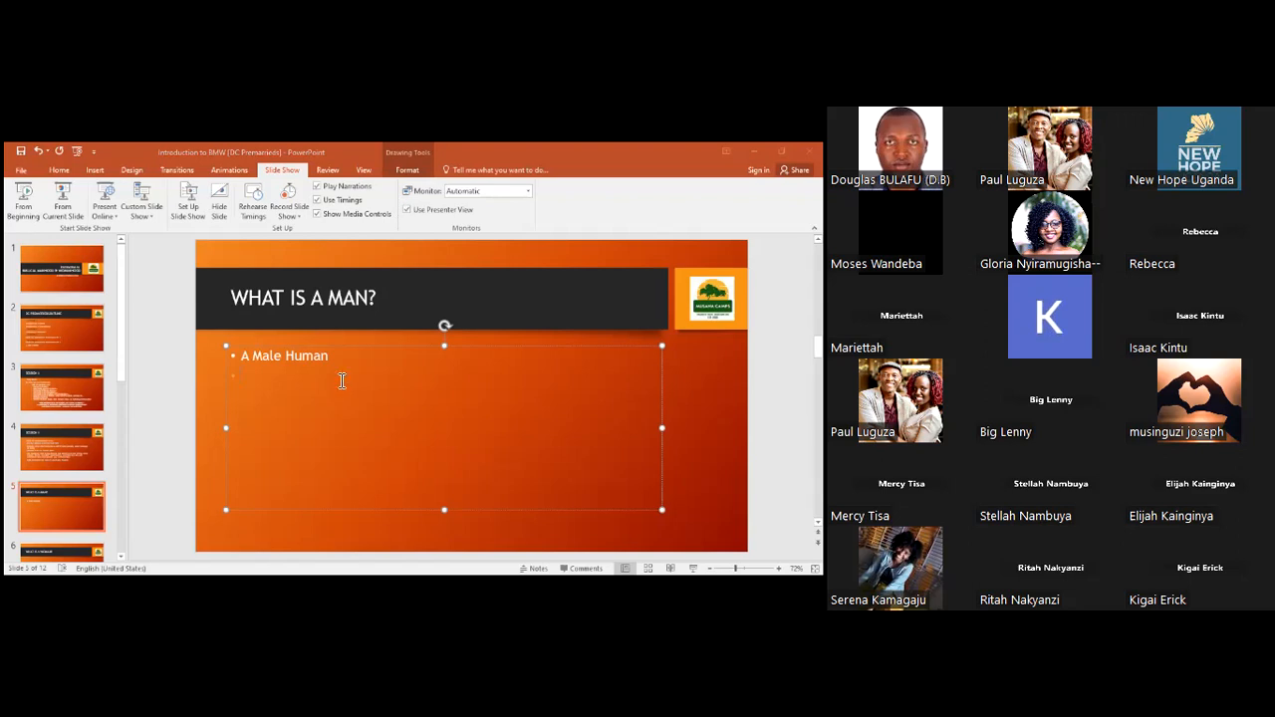
pyautogui.write('Adult biological male')
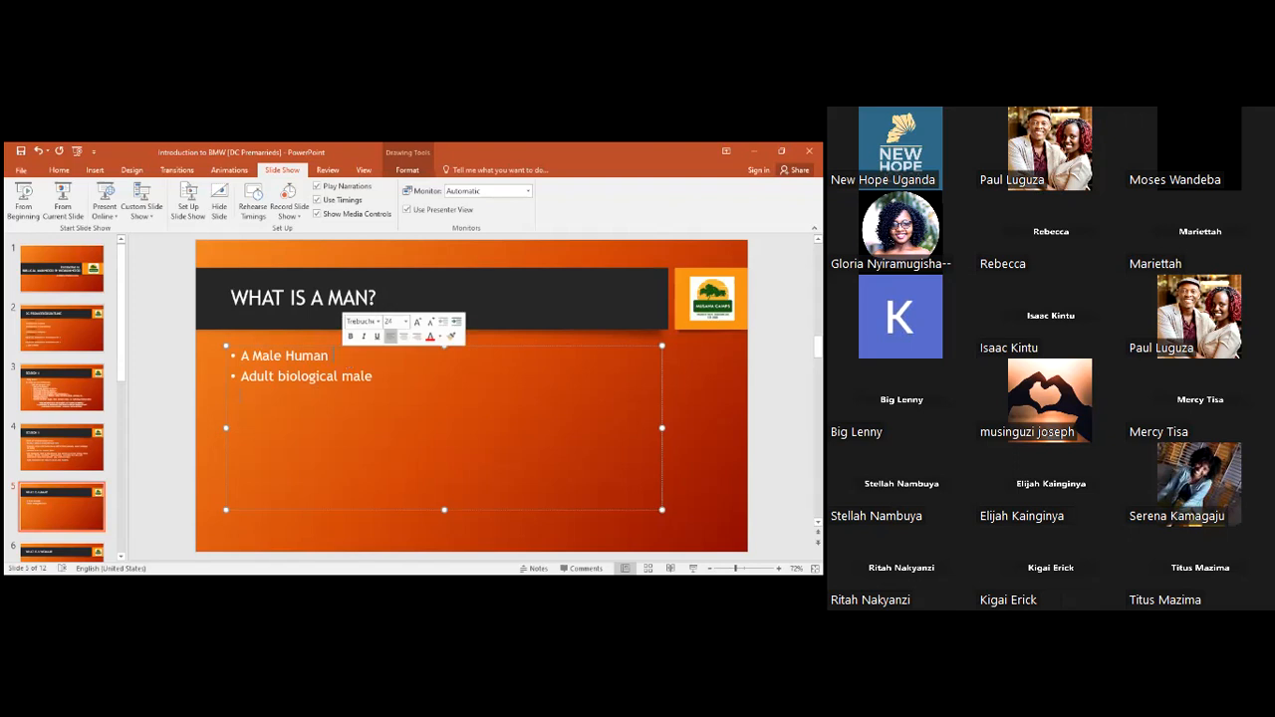
pyautogui.write('above 18')
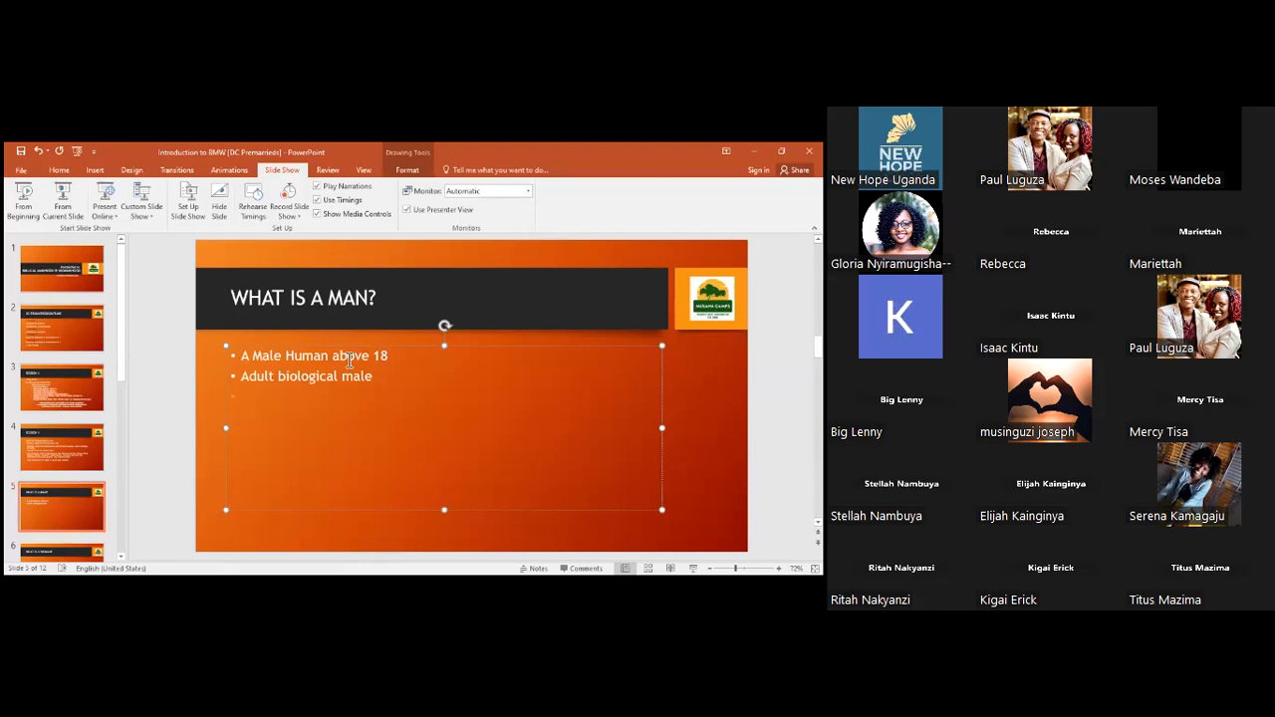
pyautogui.write('Responsible')
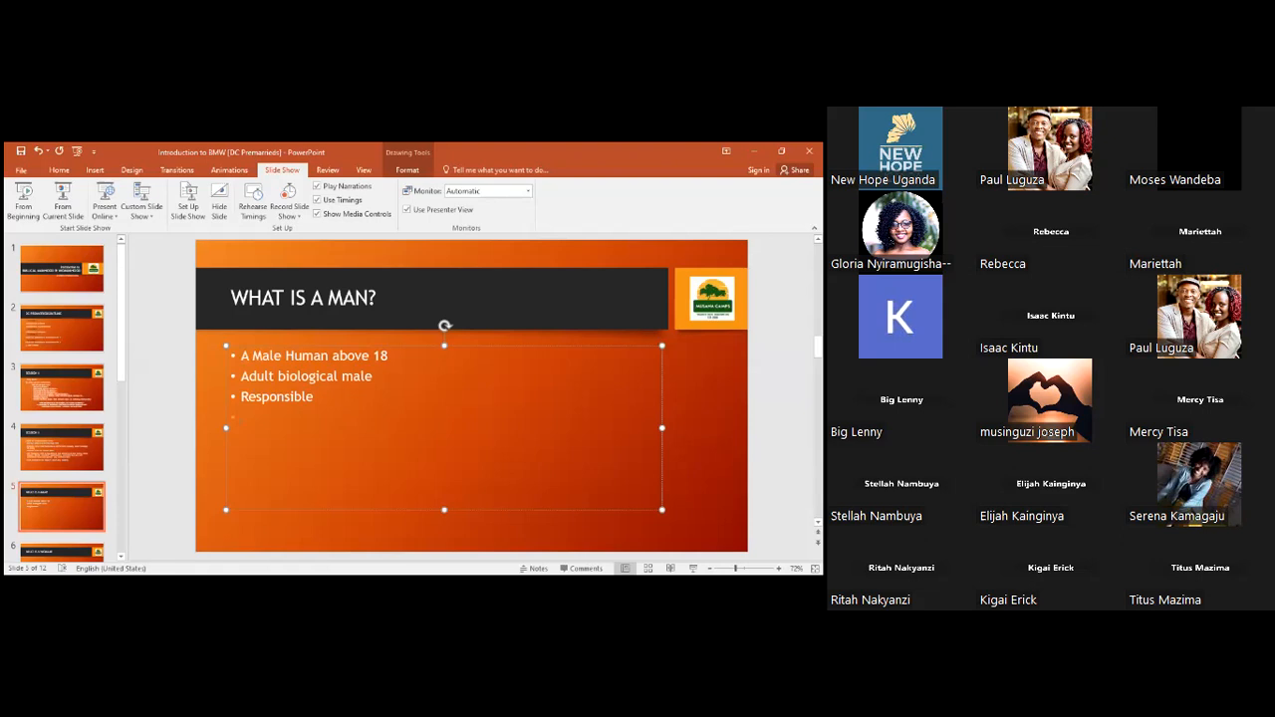
# Step: Add the bullets 'Married has a home' and 'Siring children' to the list
pyautogui.write('Married')
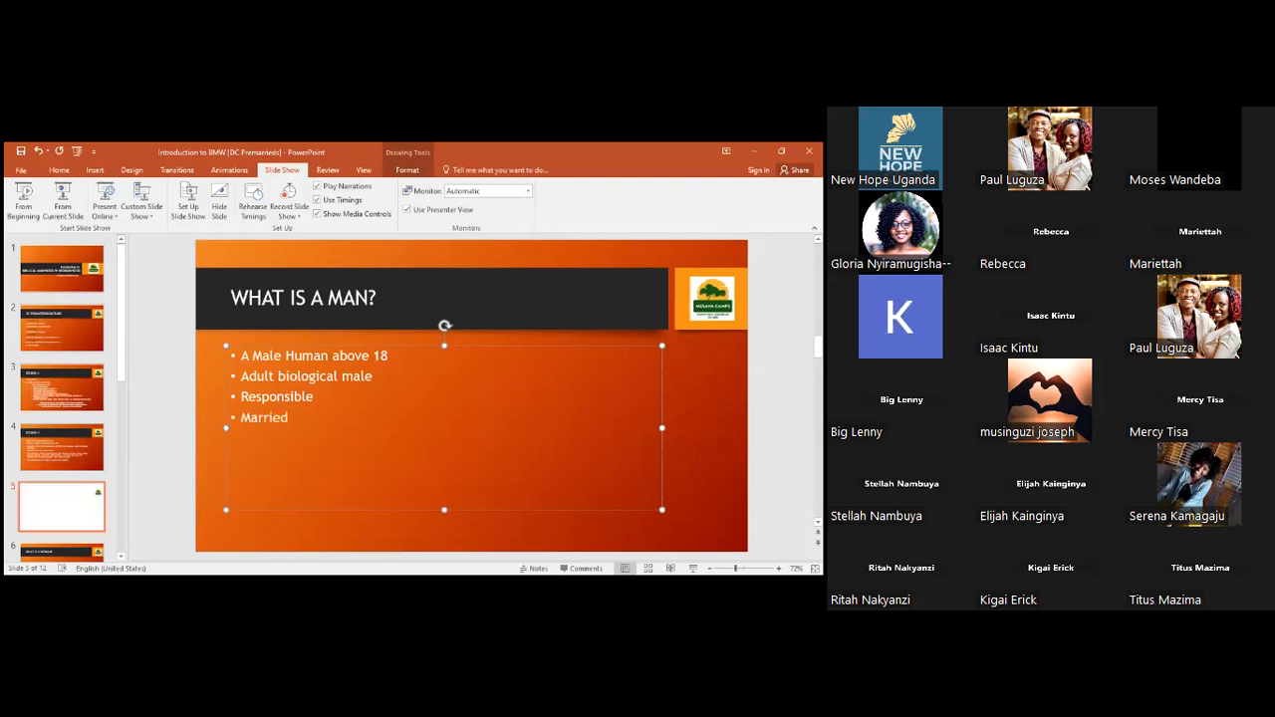
pyautogui.write('has a hom')
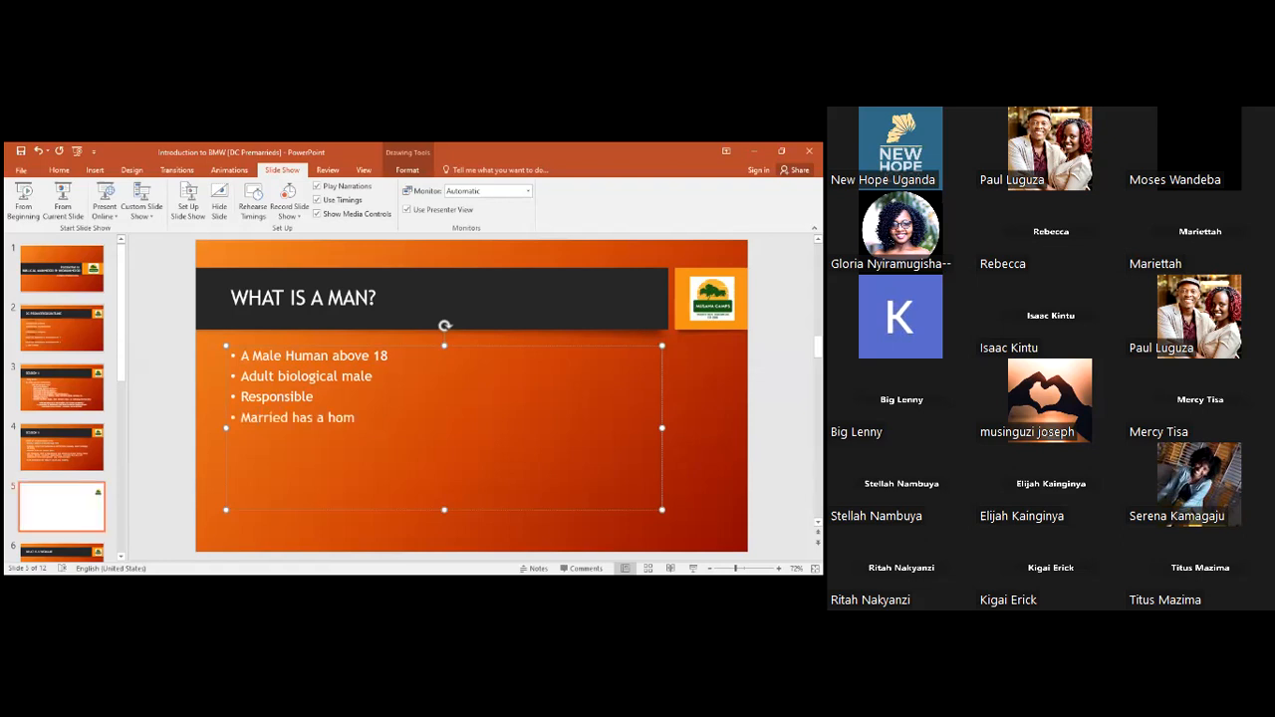
pyautogui.write('Siring children')
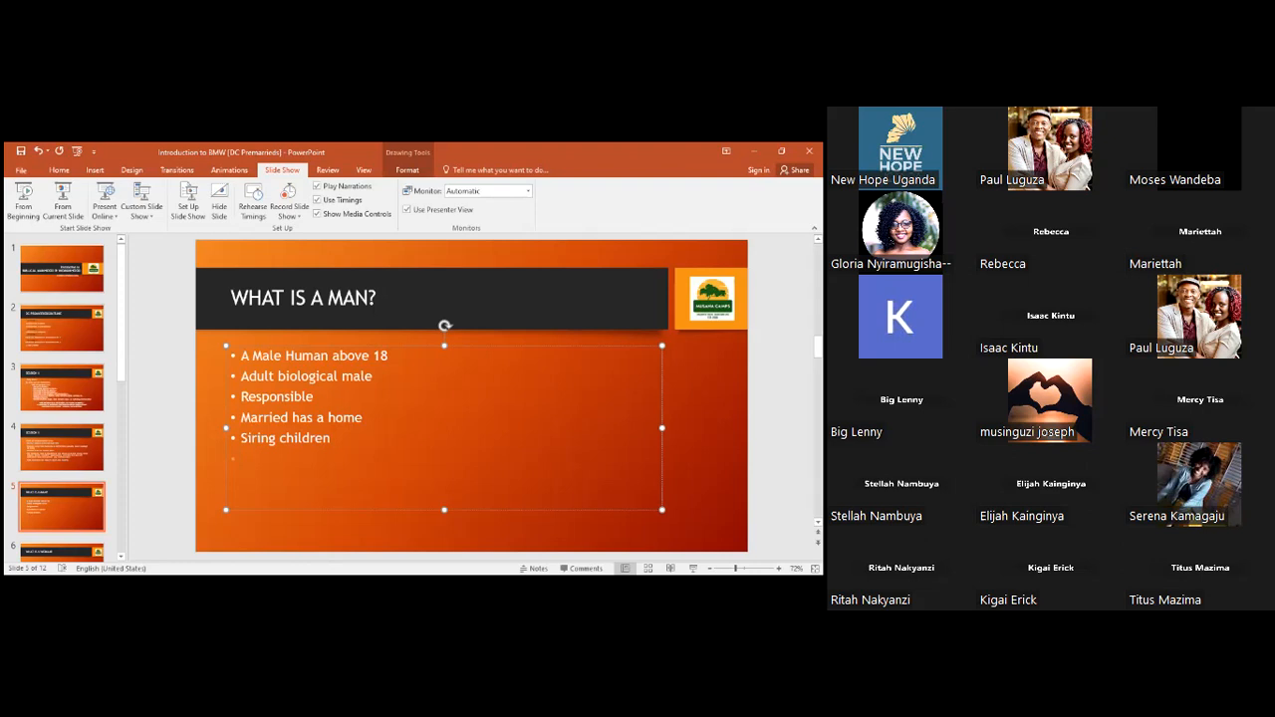
pyautogui.moveTo(282, 232)
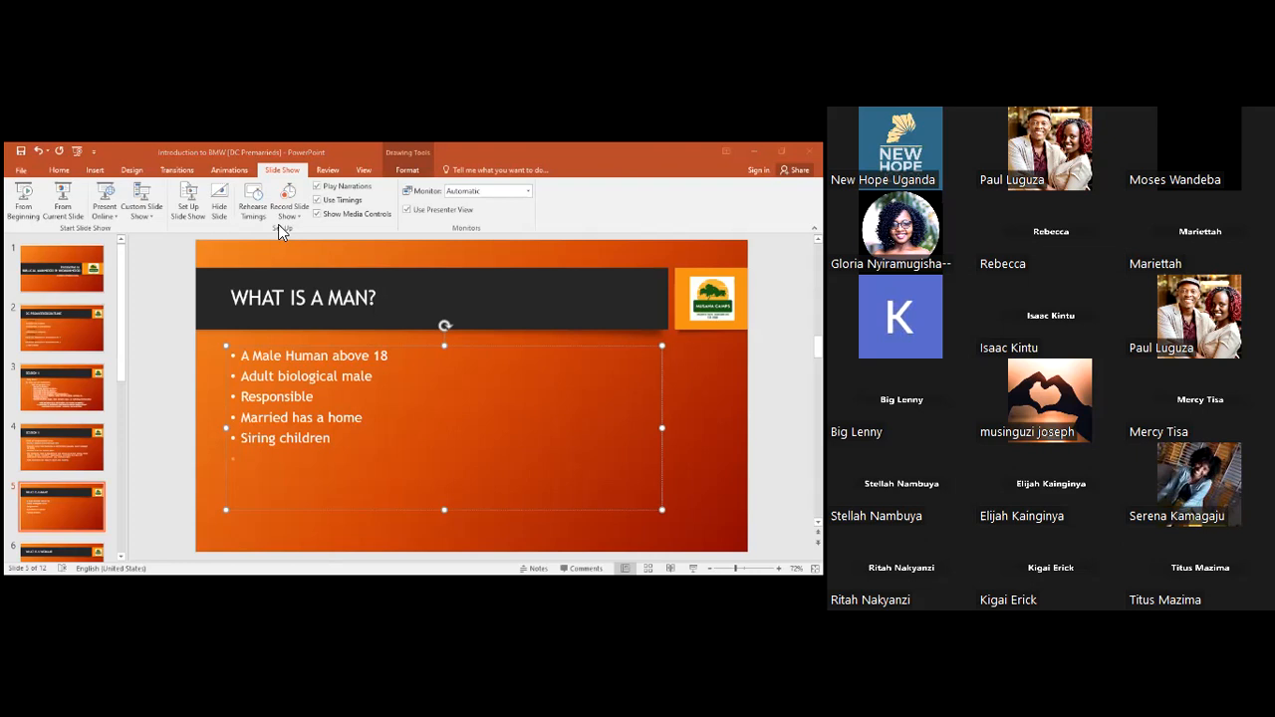
# Step: Add the bullets 'Circumcised', 'Has Money & generous' and 'Provides'
pyautogui.write('C')
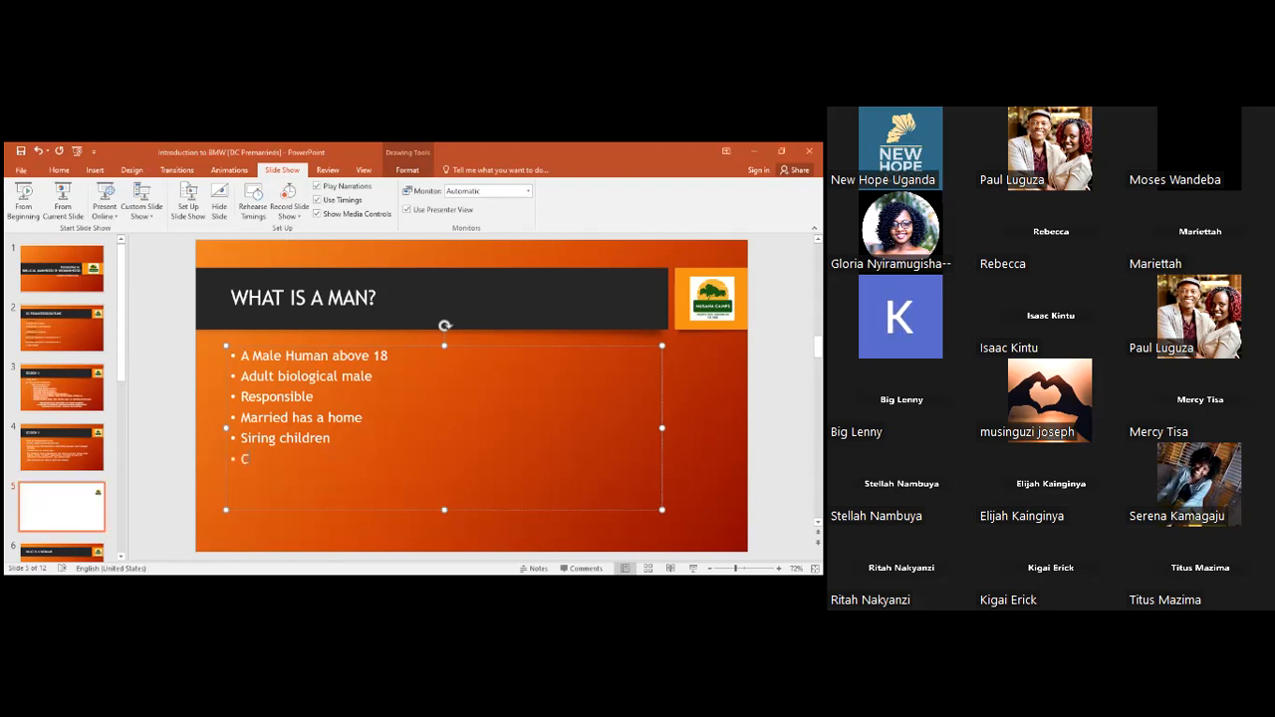
pyautogui.write('ircumci')
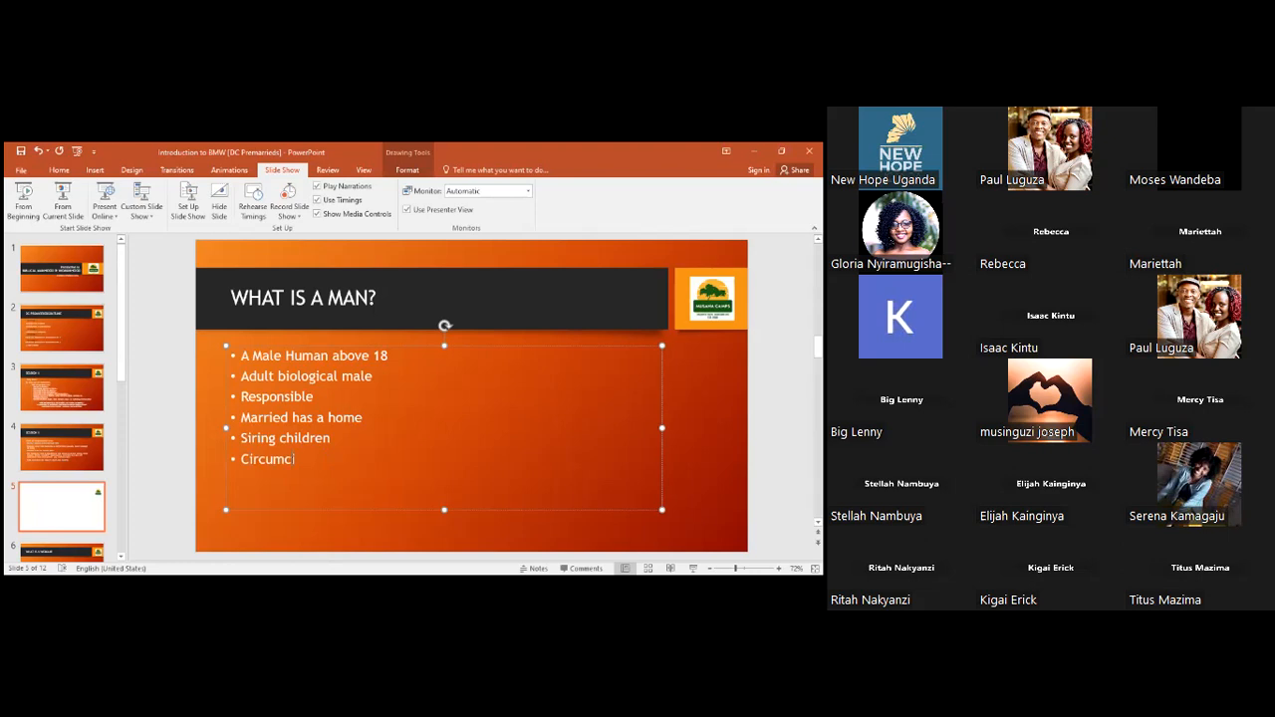
pyautogui.write('sed')
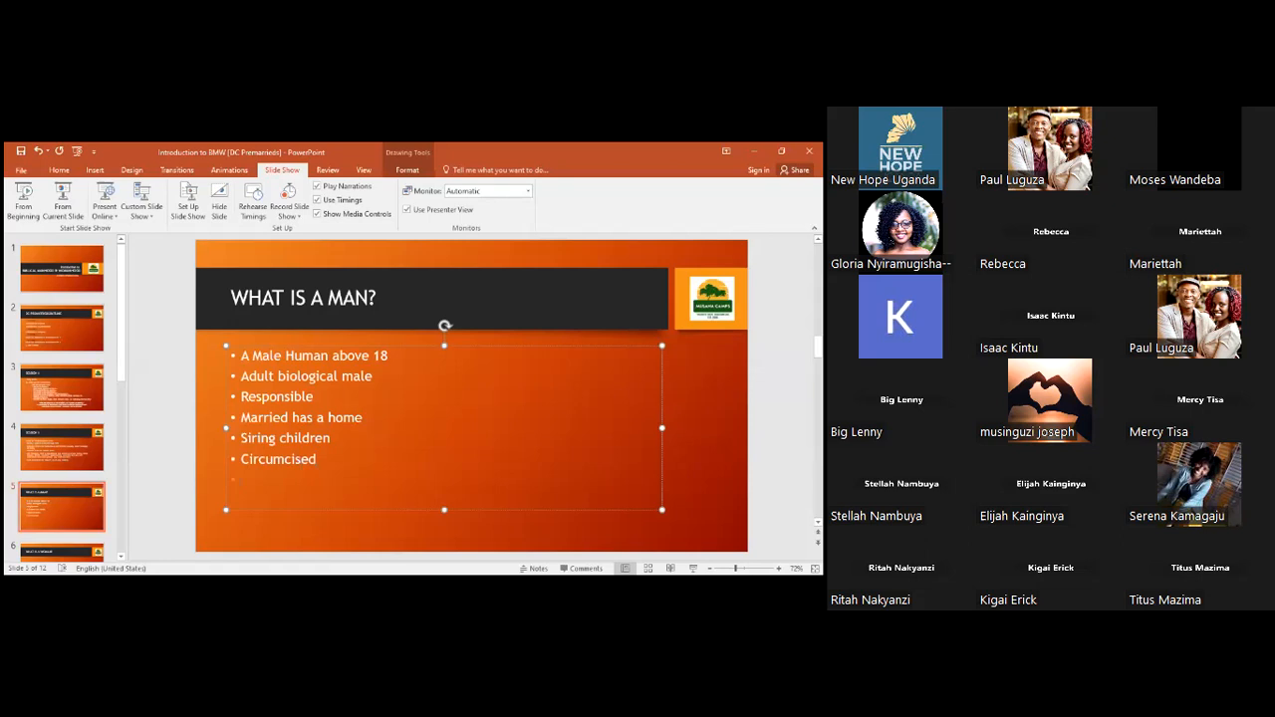
pyautogui.write('H')
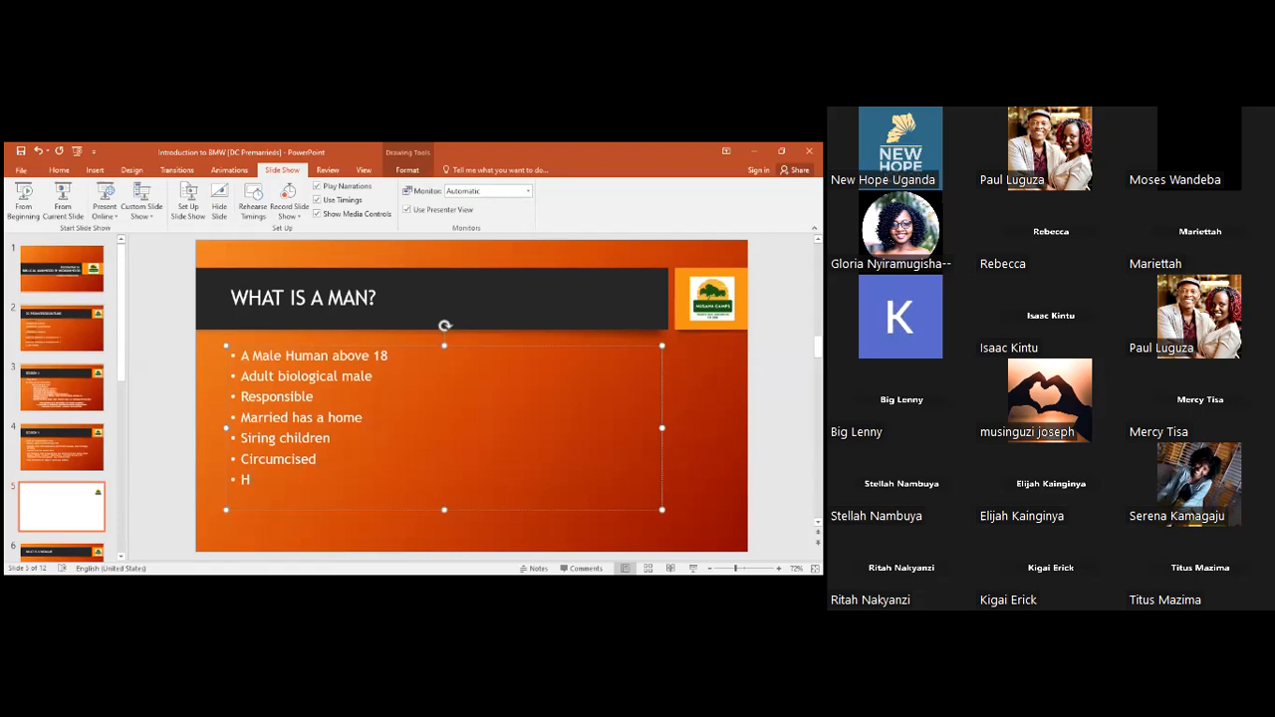
pyautogui.write('as Money')
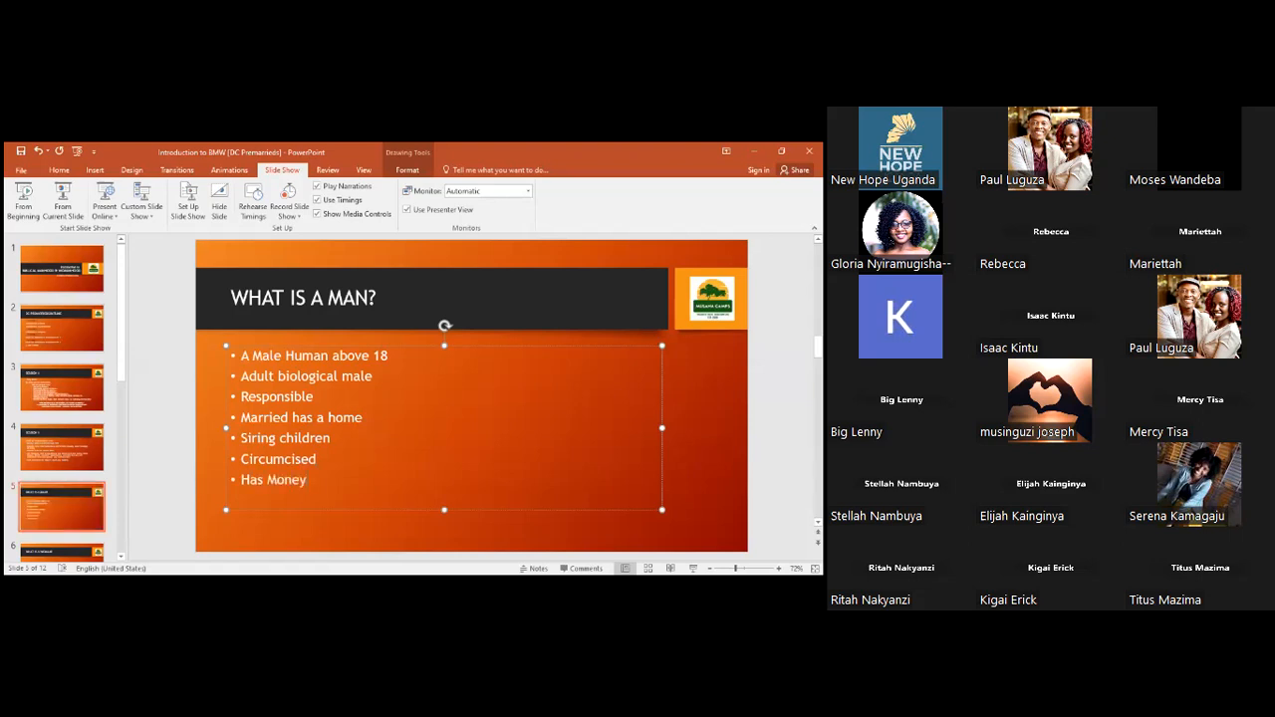
pyautogui.write('&')
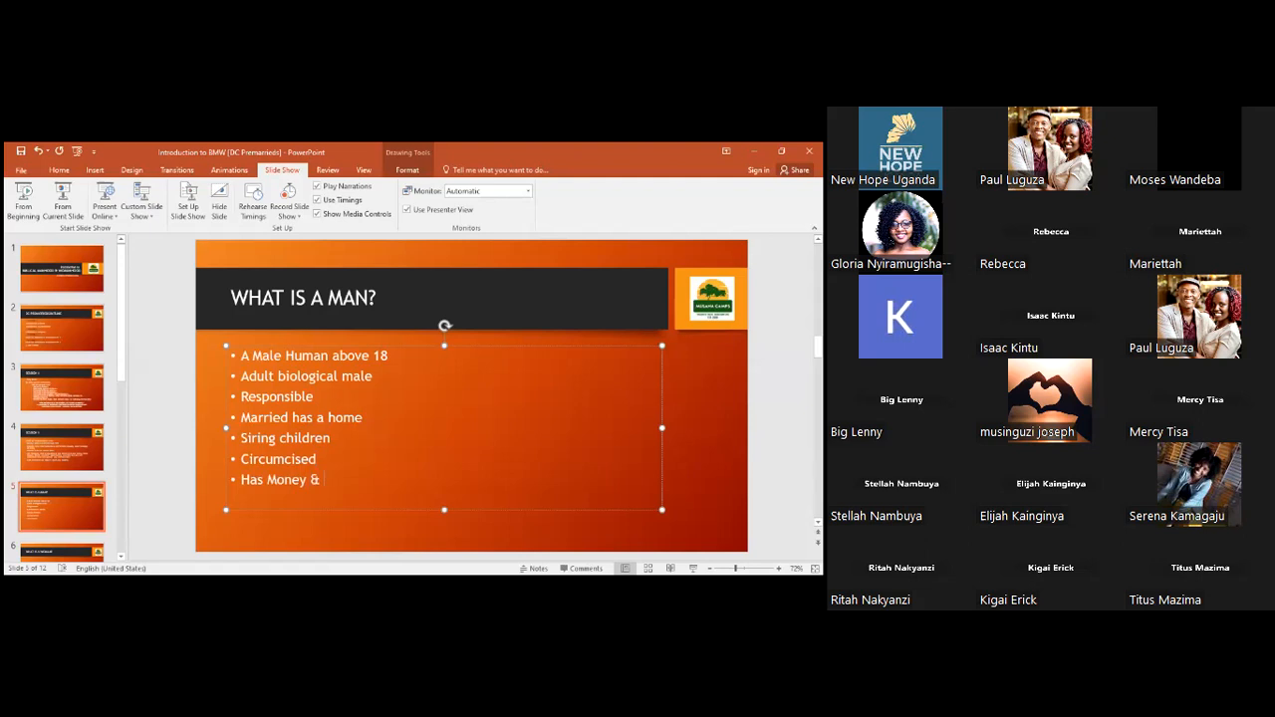
pyautogui.write('gener')
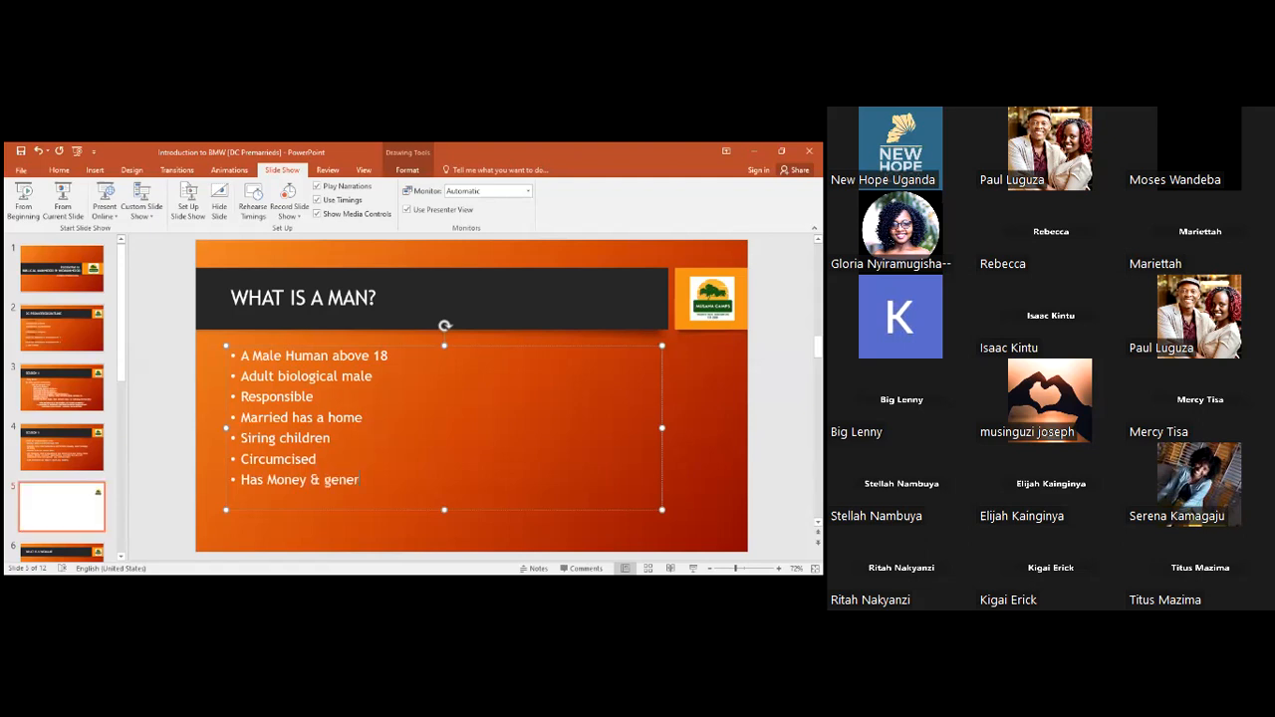
pyautogui.write('ous')
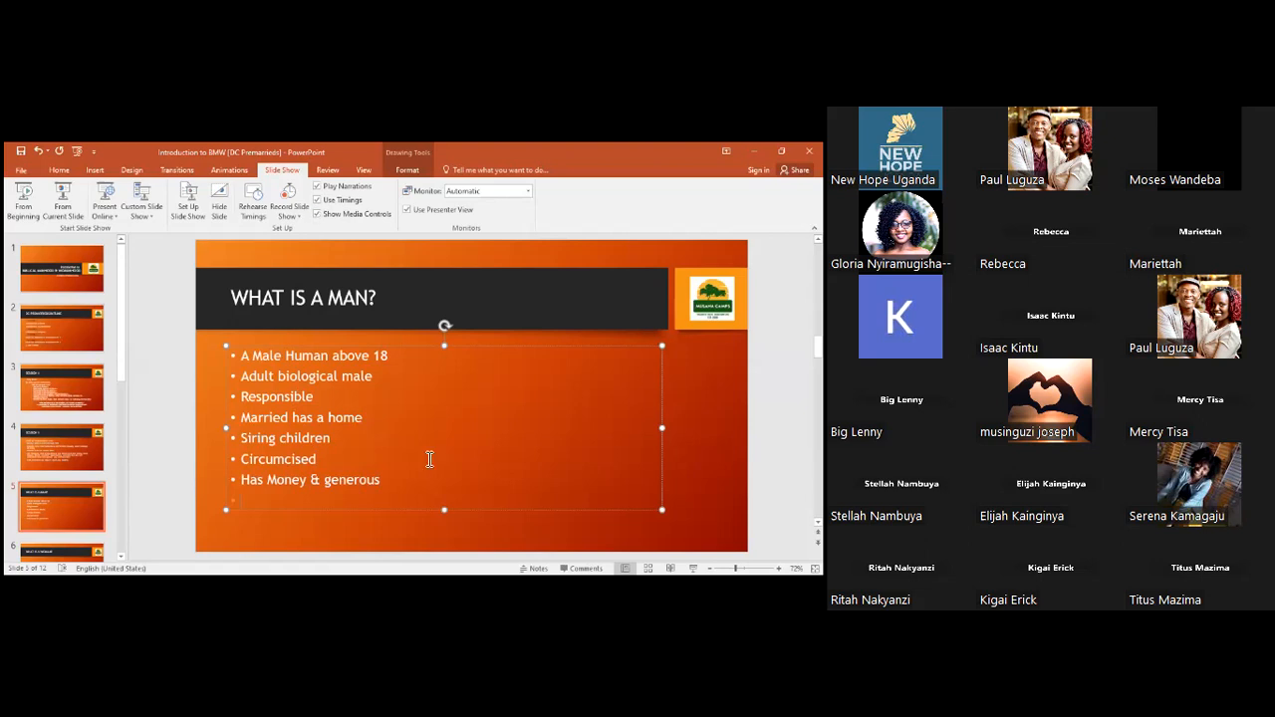
pyautogui.write('Provides')
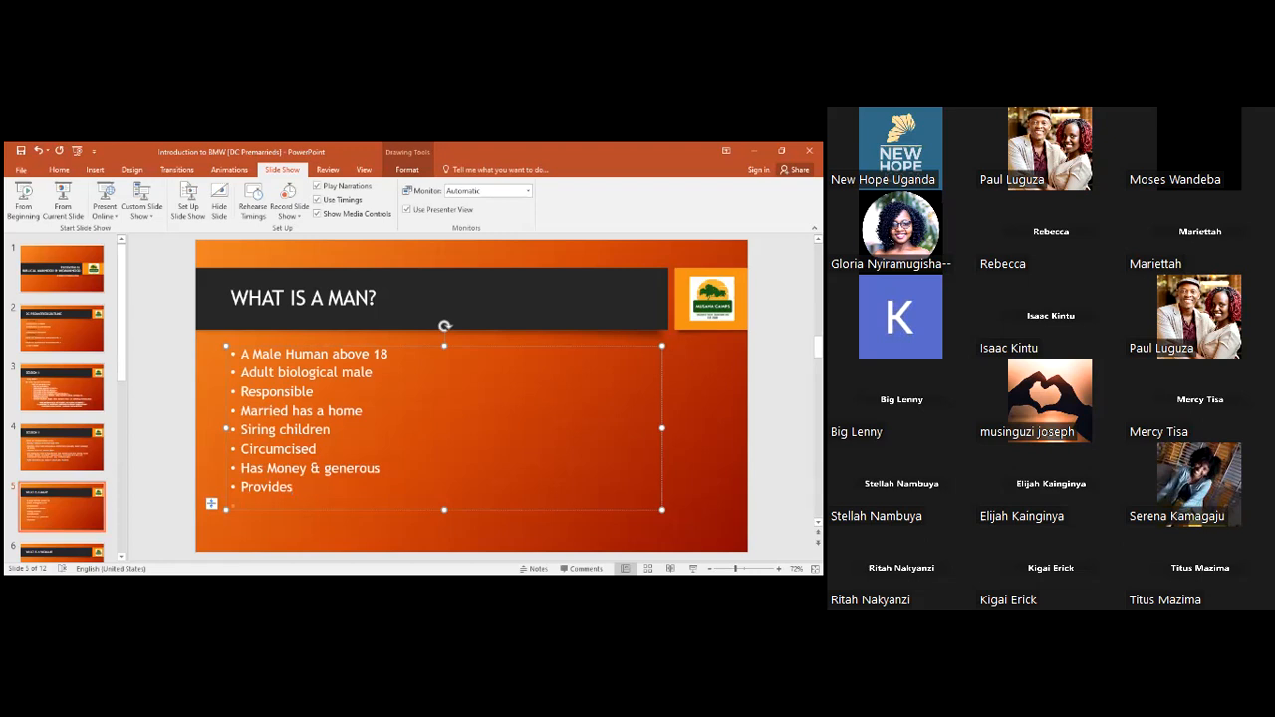
# Step: Add the bullets 'Strength', 'Sexual prowess', 'Decision maker' and 'Leader'
pyautogui.write('Stre')
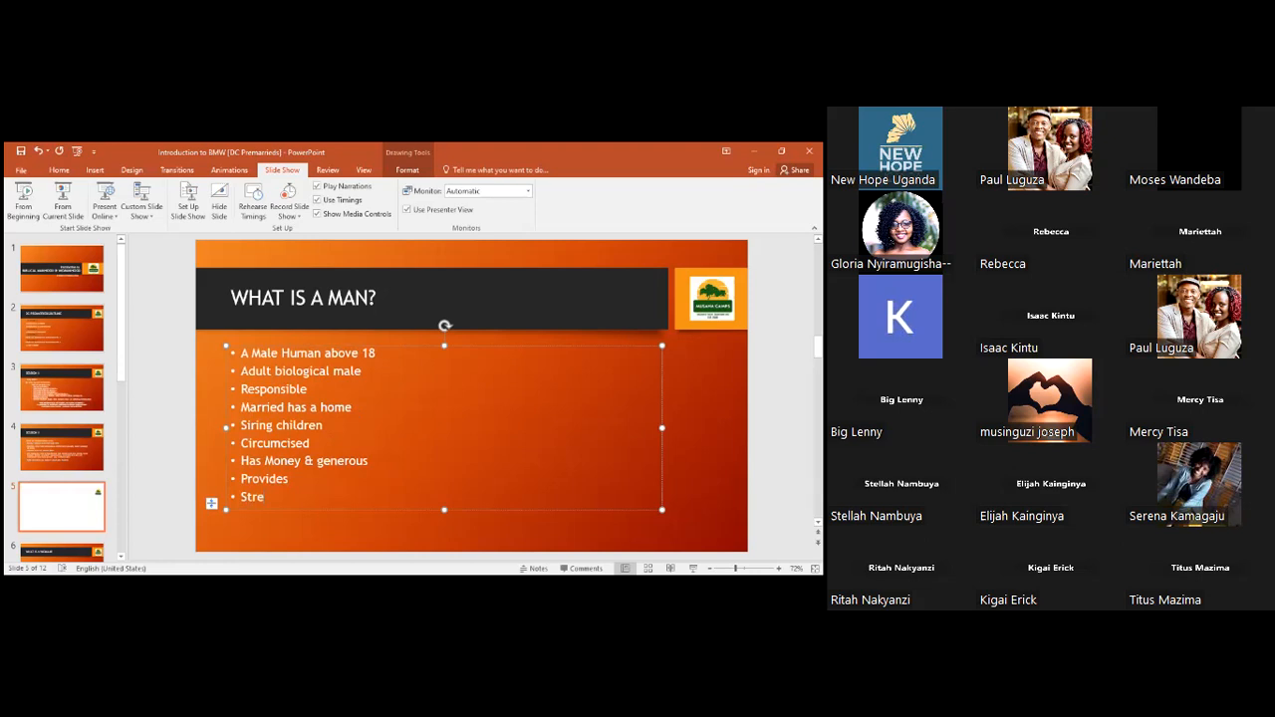
pyautogui.write('ngt')
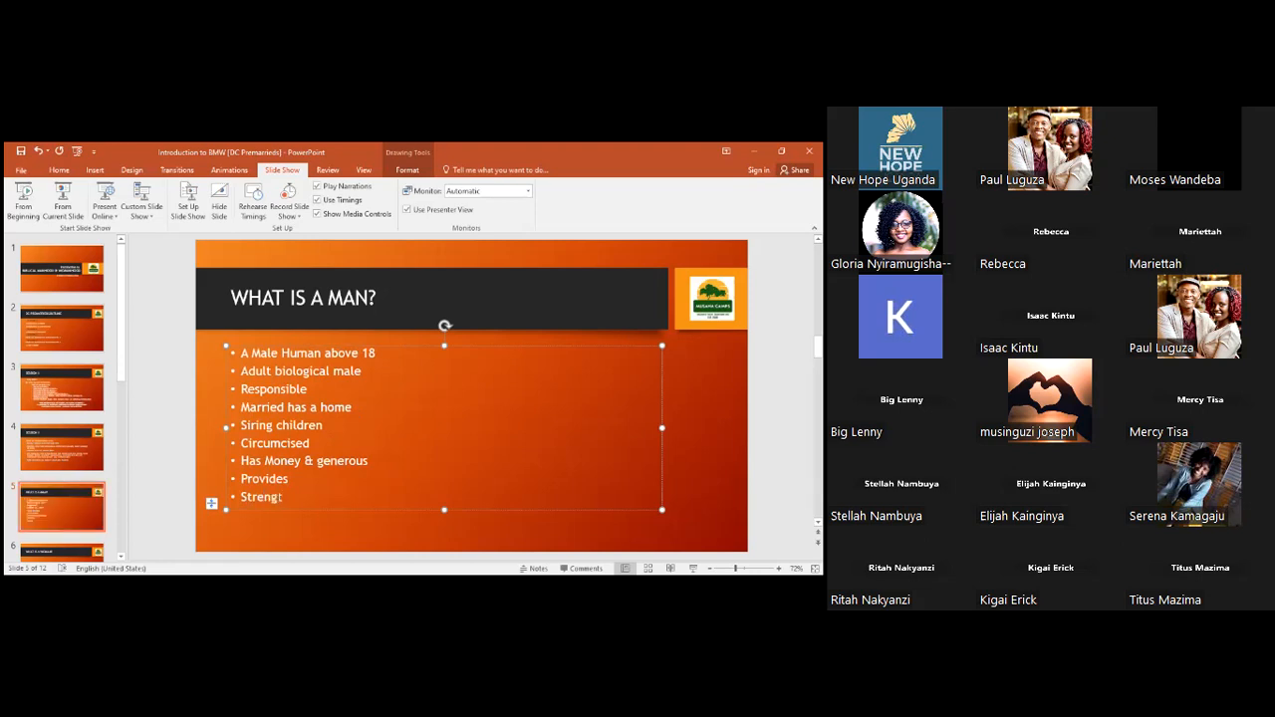
pyautogui.write('h')
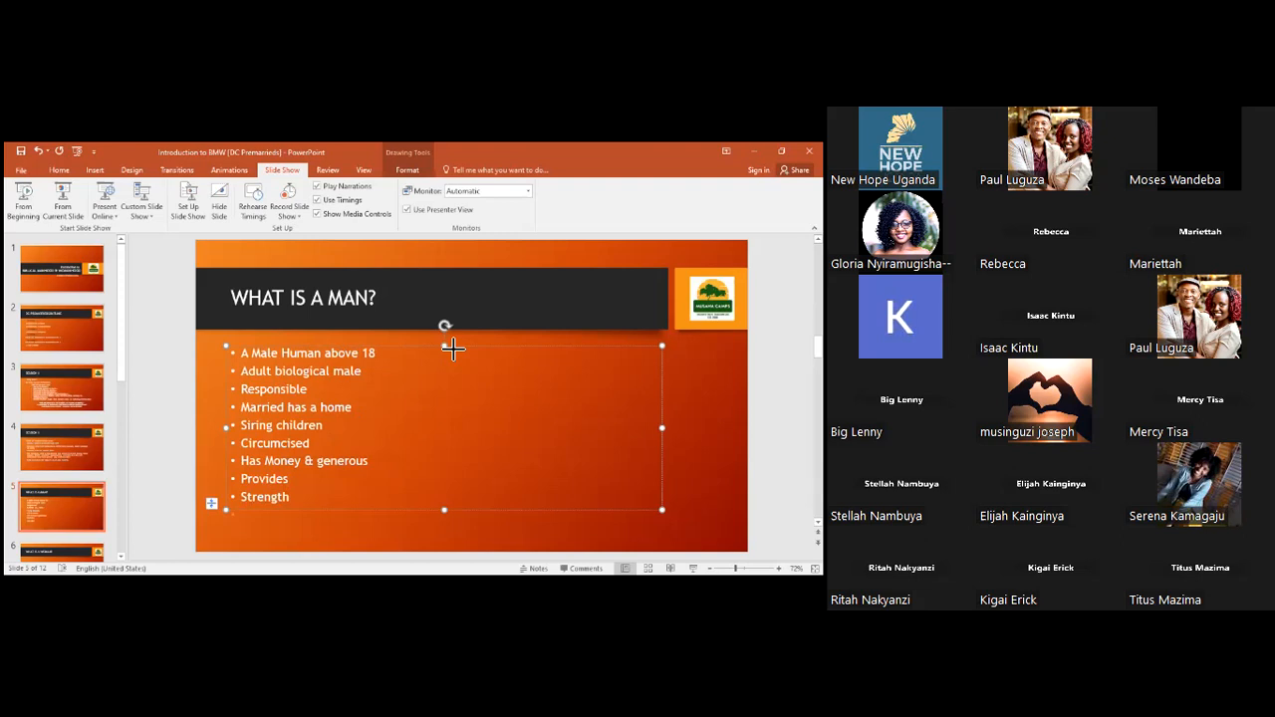
pyautogui.moveTo(454, 513)
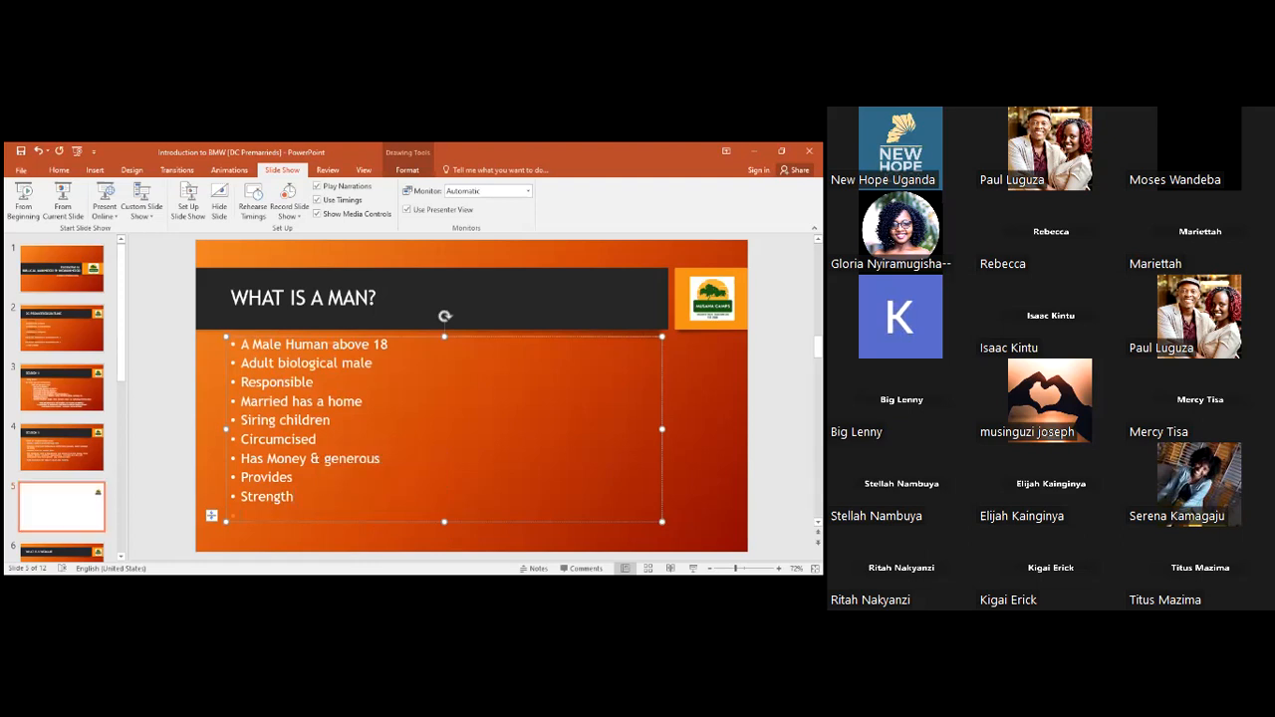
pyautogui.write('Sexual')
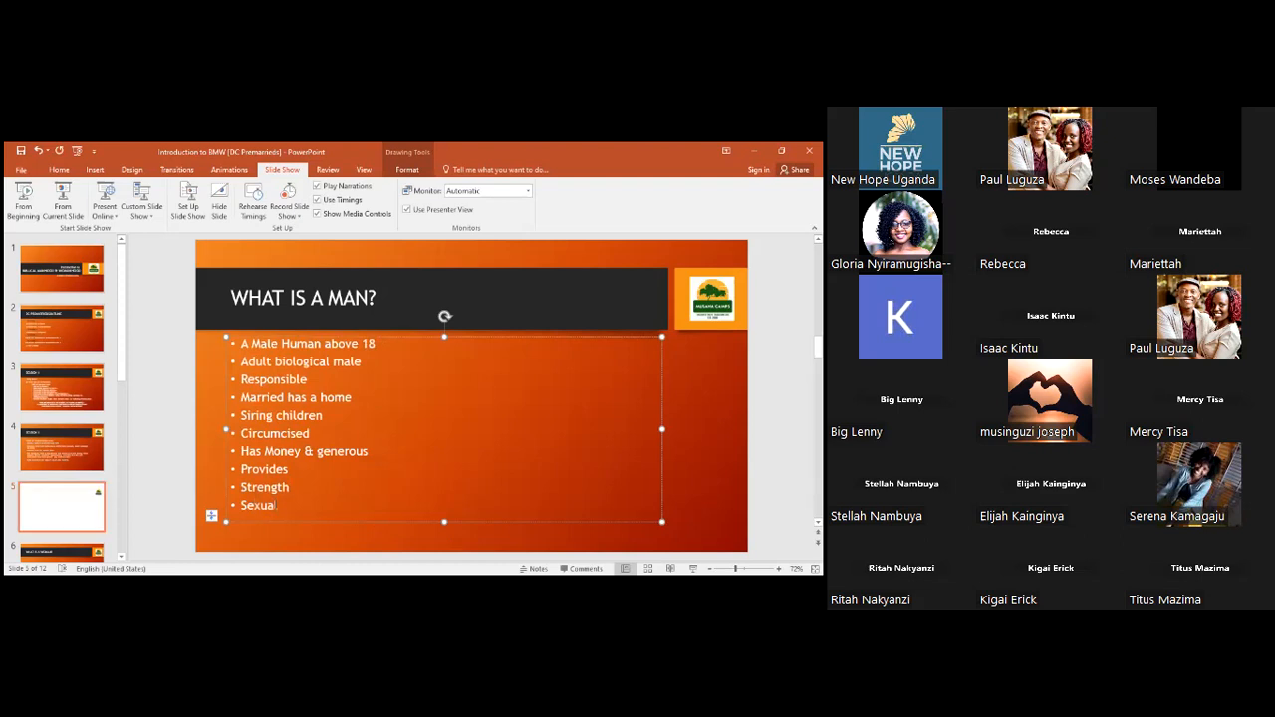
pyautogui.write('prowess')
pyautogui.write('Decision maker')
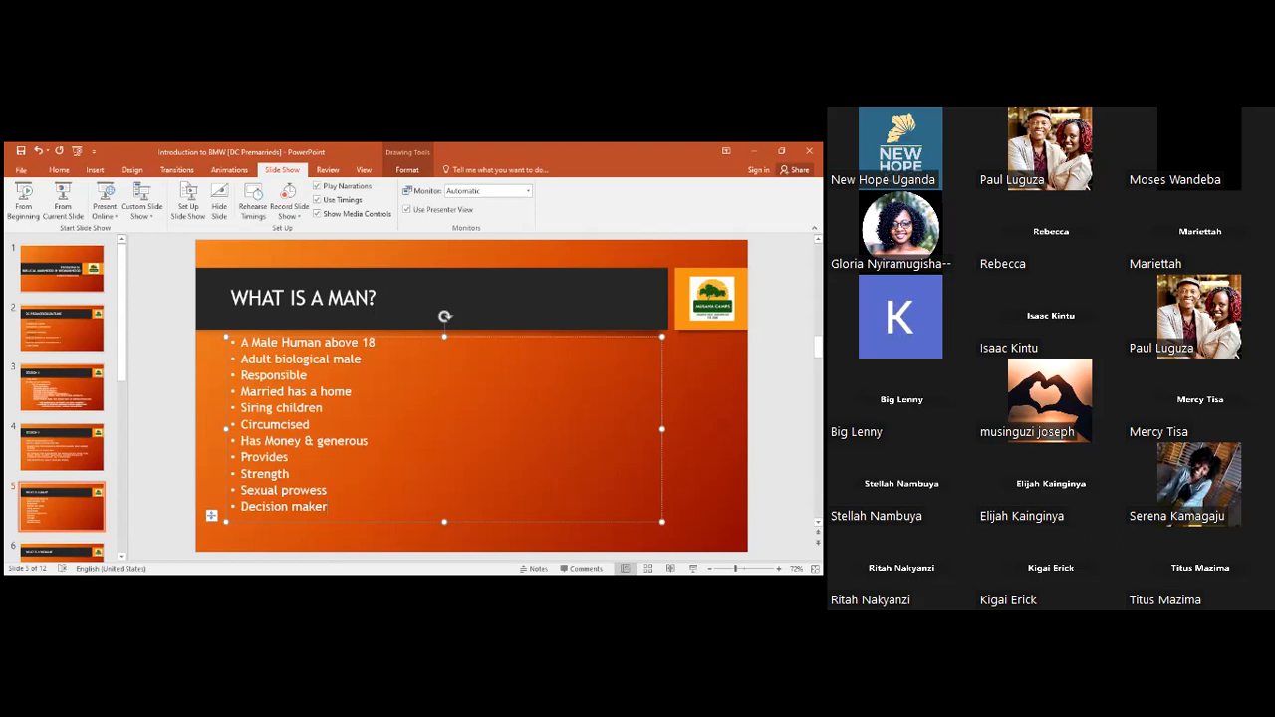
pyautogui.write('L')
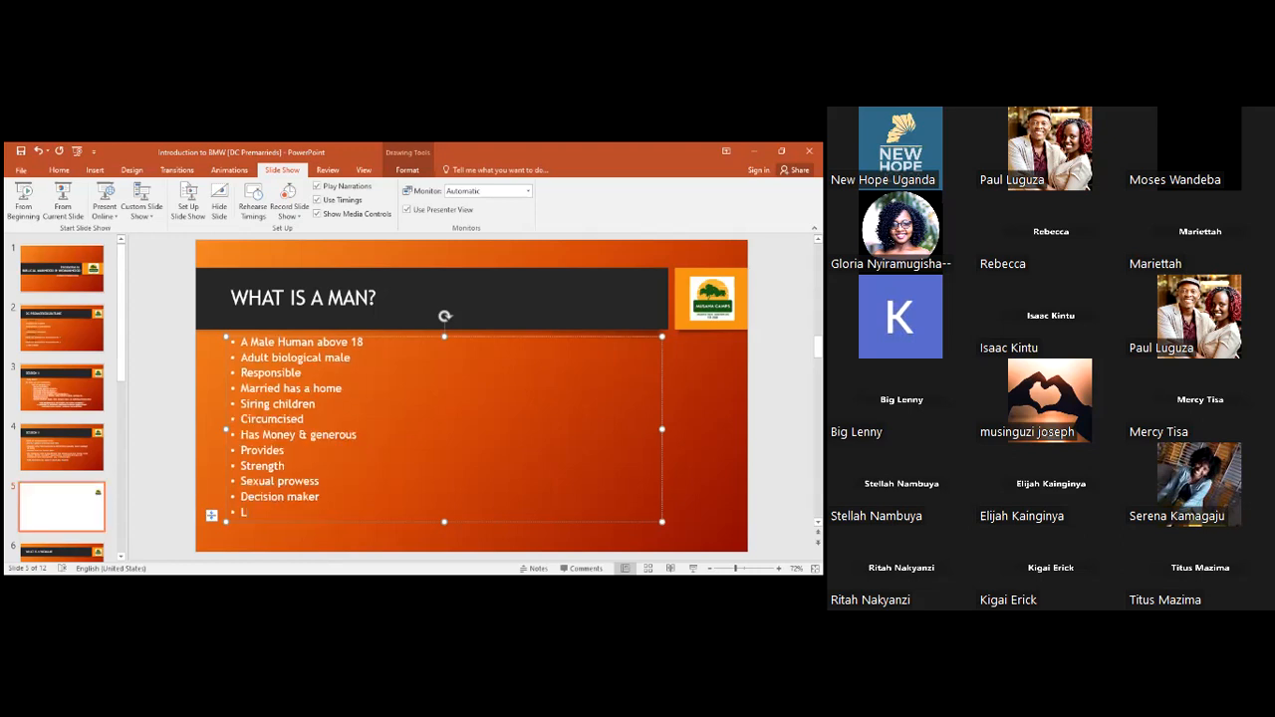
pyautogui.write('eader')
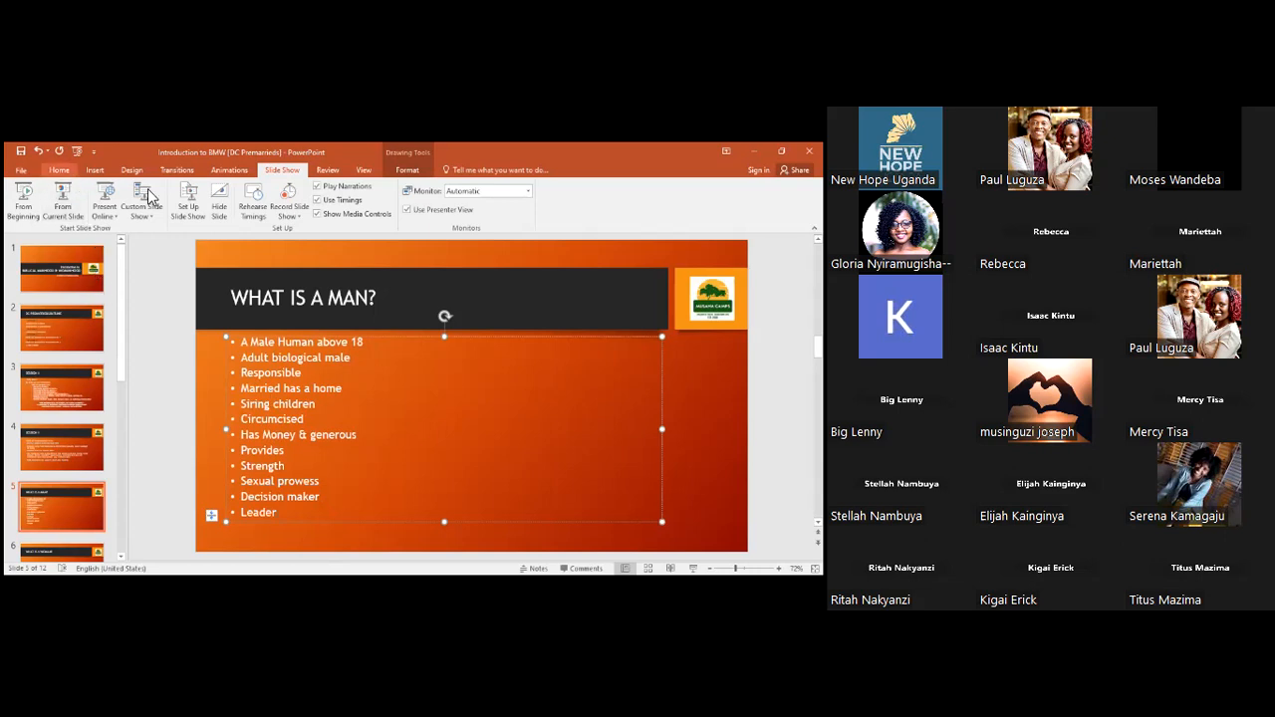
# Step: Split the What Is a Man? bullet list into two columns from the Home ribbon's Columns menu
pyautogui.click(58, 170)
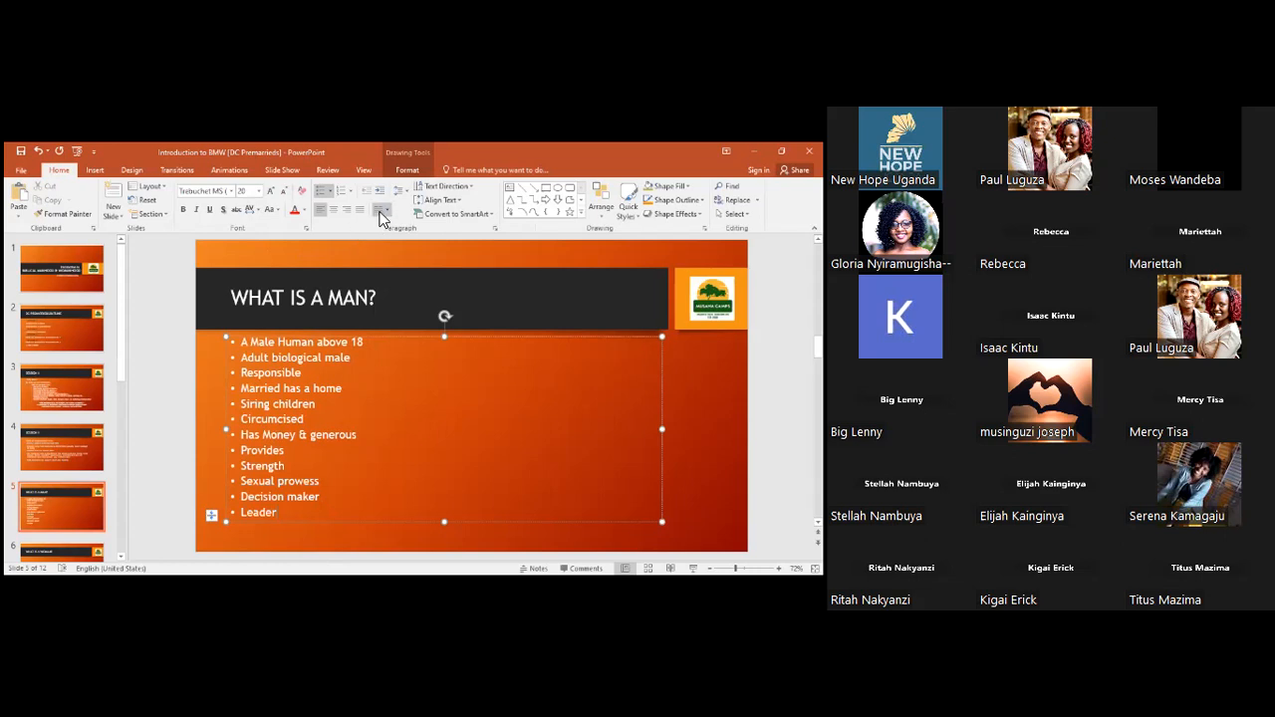
pyautogui.click(382, 209)
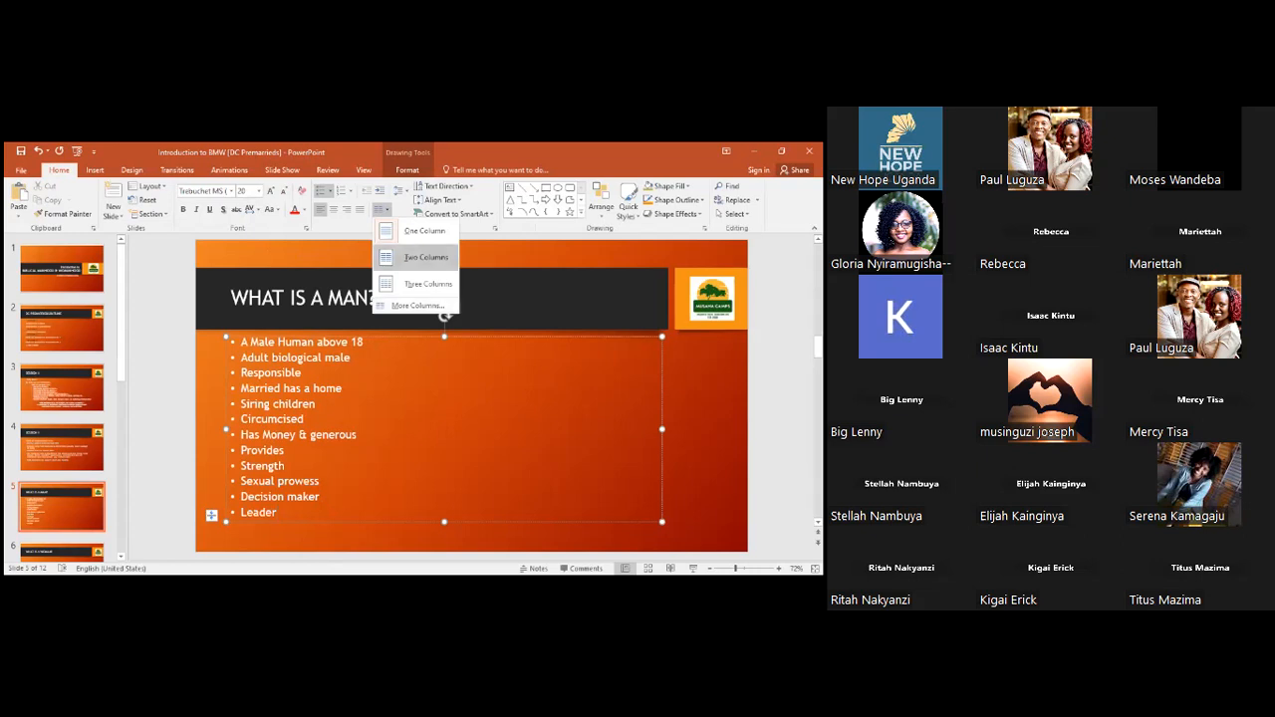
pyautogui.click(426, 257)
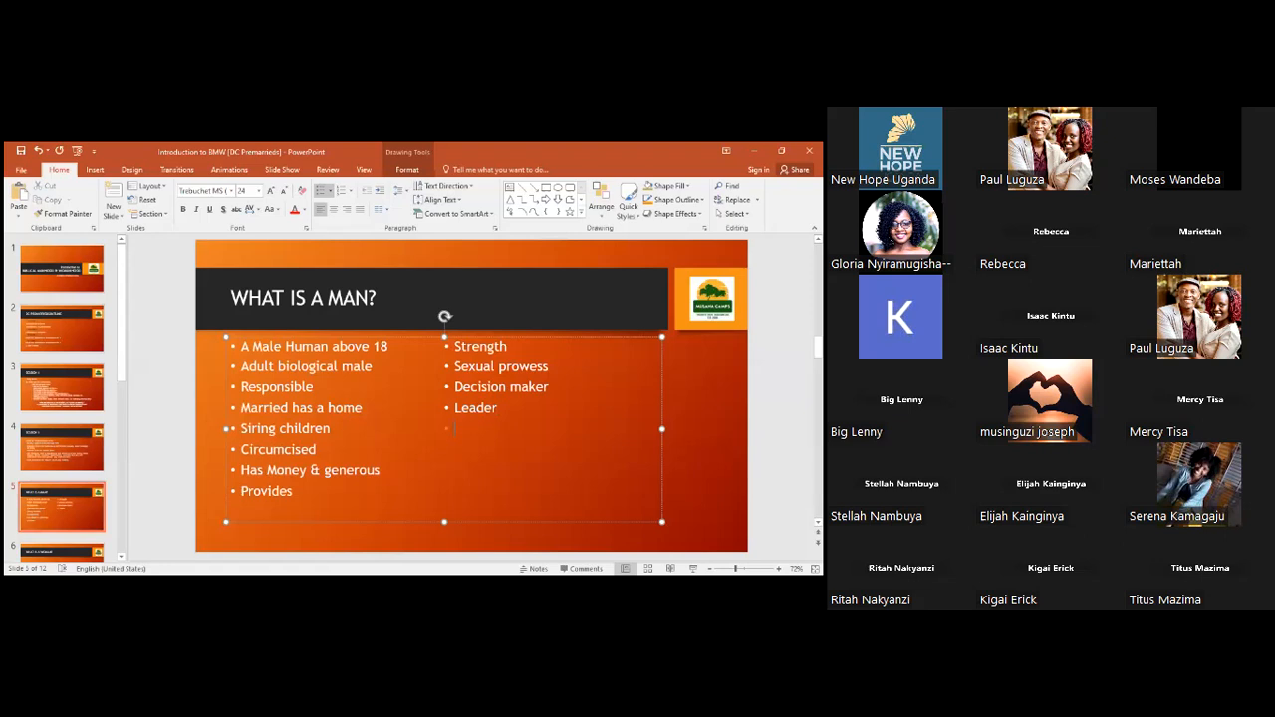
# Step: Add 'Risk taker', 'Inner strength', 'Job', 'Big car', 'Manual Car' and 'Multiple partners' to the right column
pyautogui.write('Risk taker')
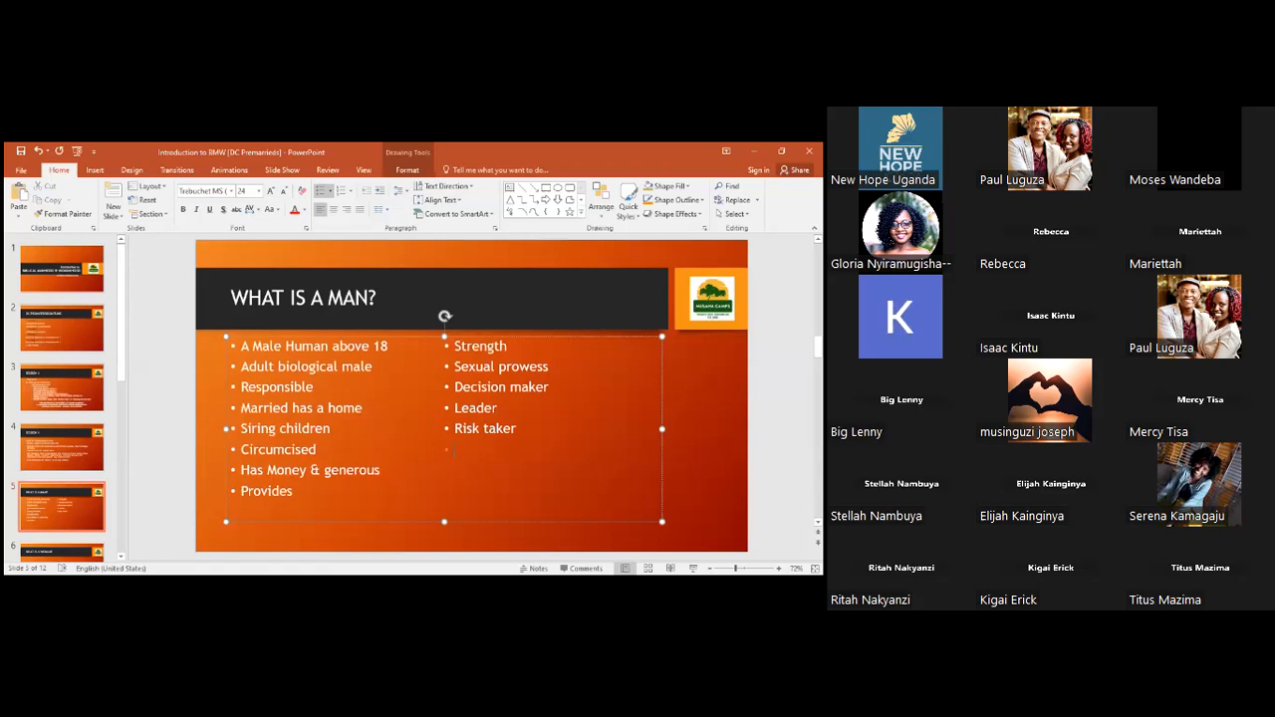
pyautogui.write('Inner st')
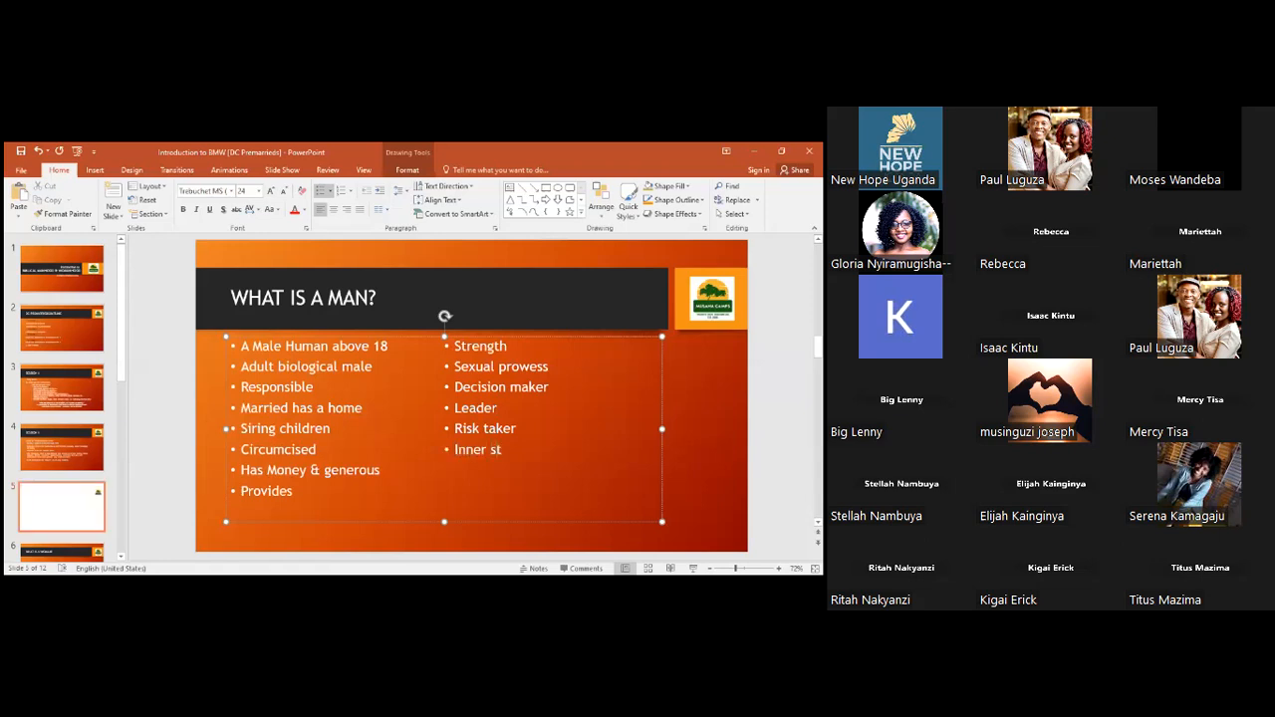
pyautogui.write('rength')
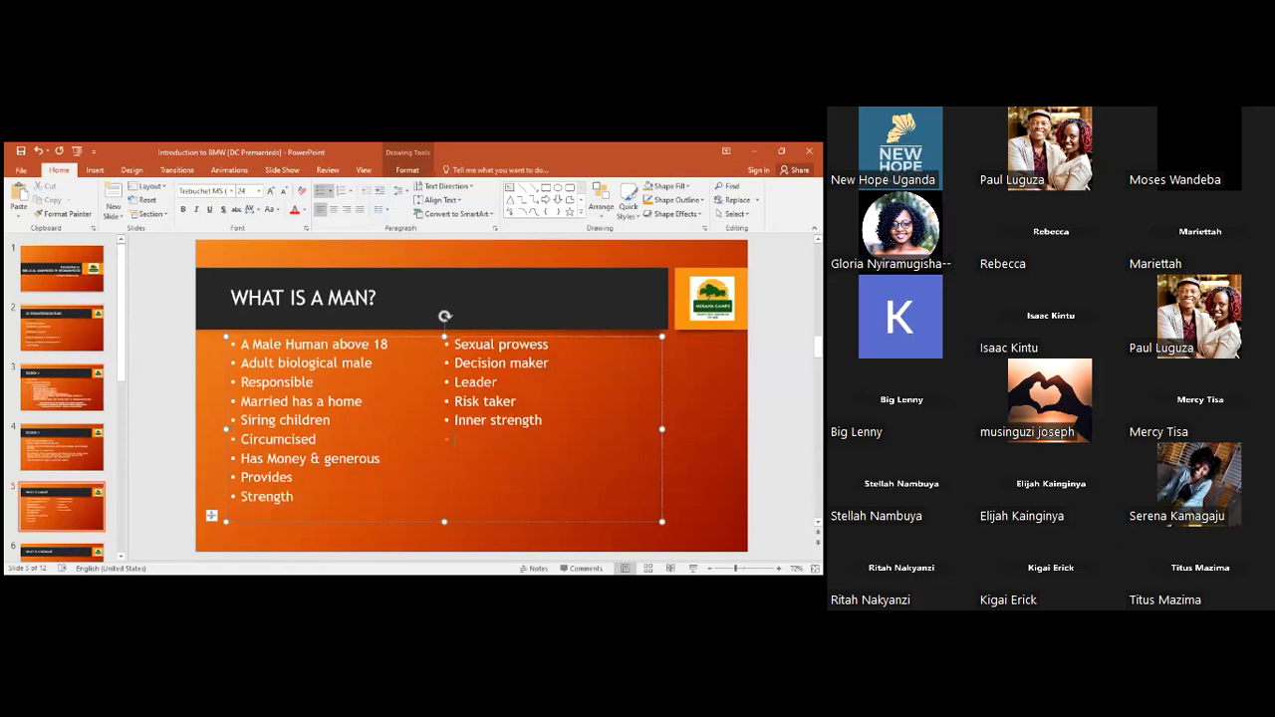
pyautogui.write('Job')
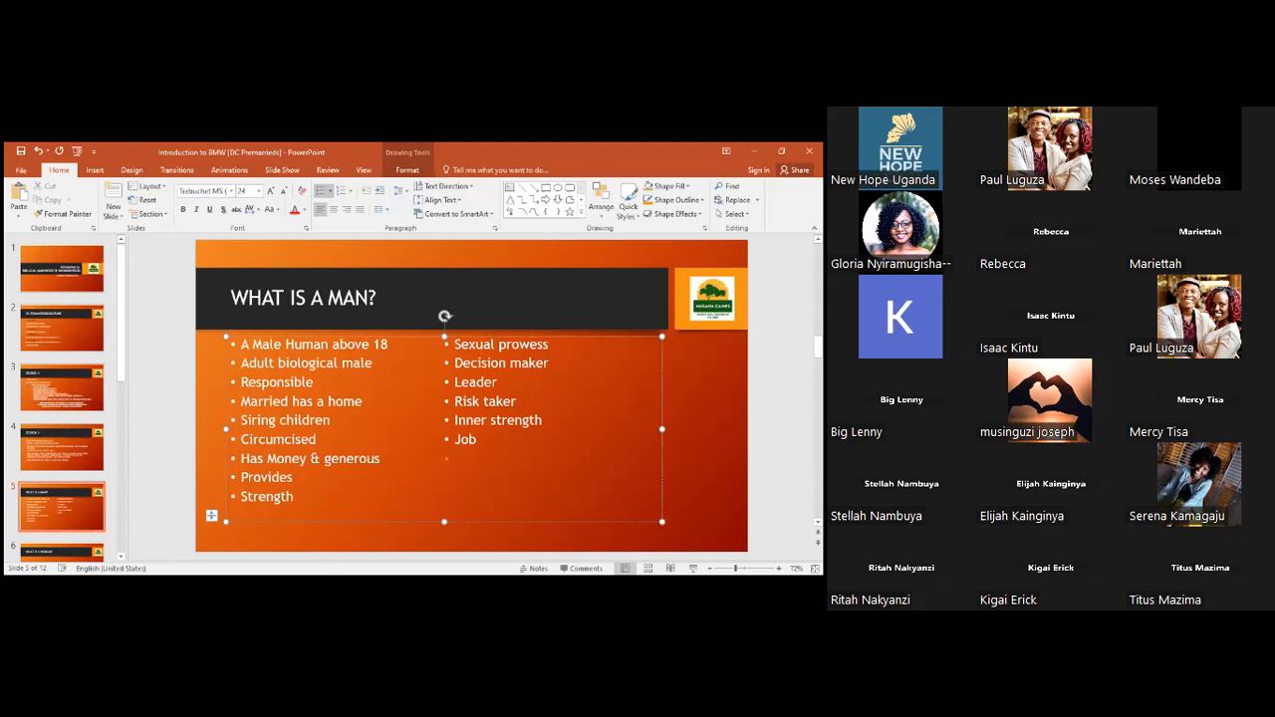
pyautogui.write('Big Car')
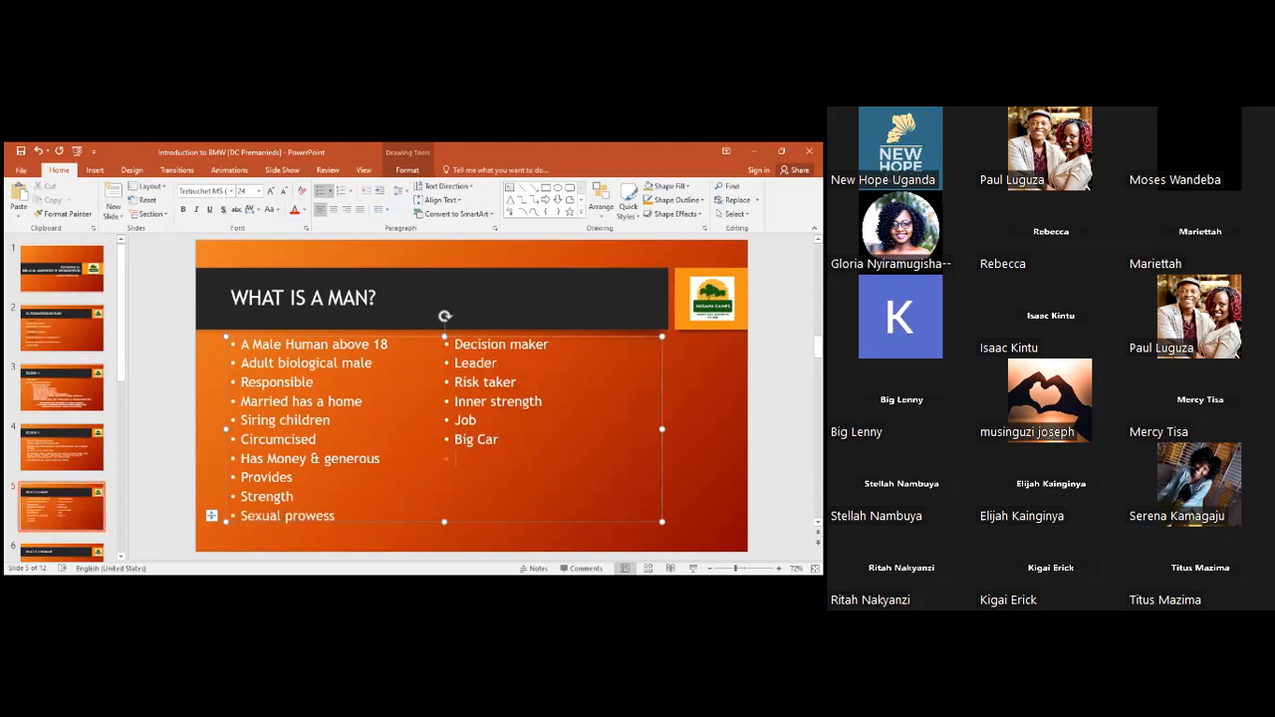
pyautogui.write('Manual')
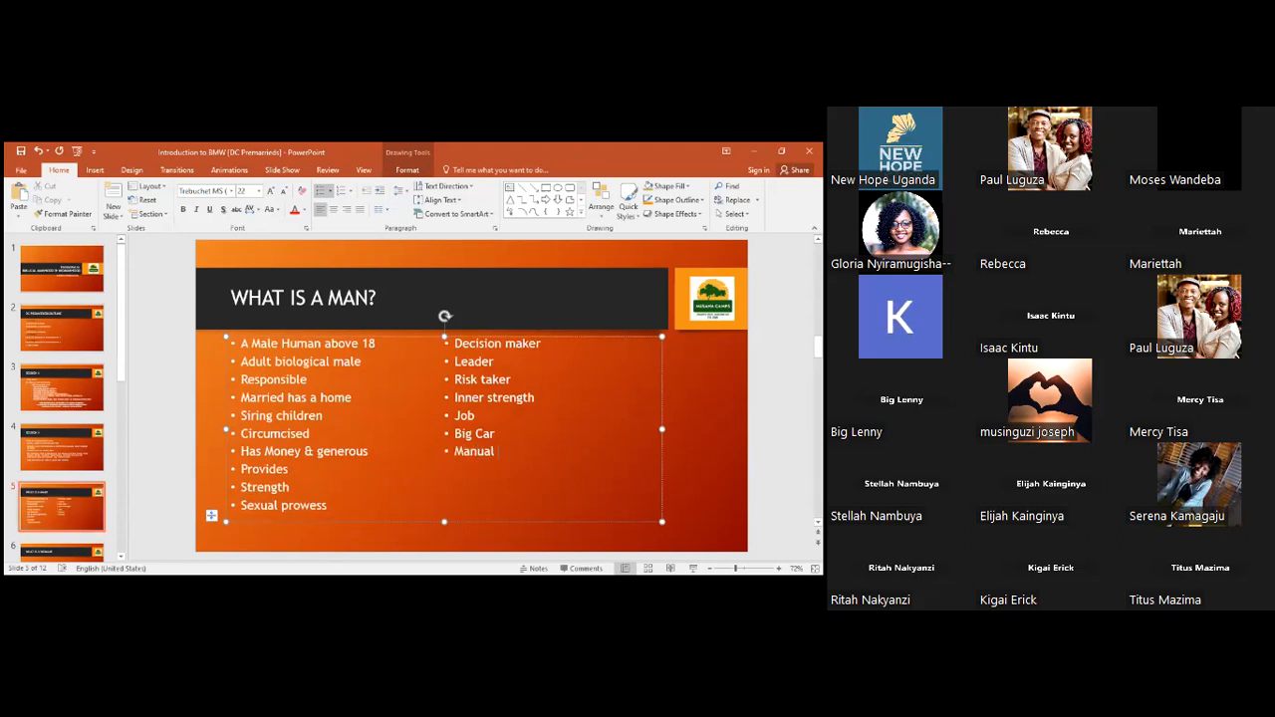
pyautogui.write('Car')
pyautogui.write("Don't Cry [Not emotional")
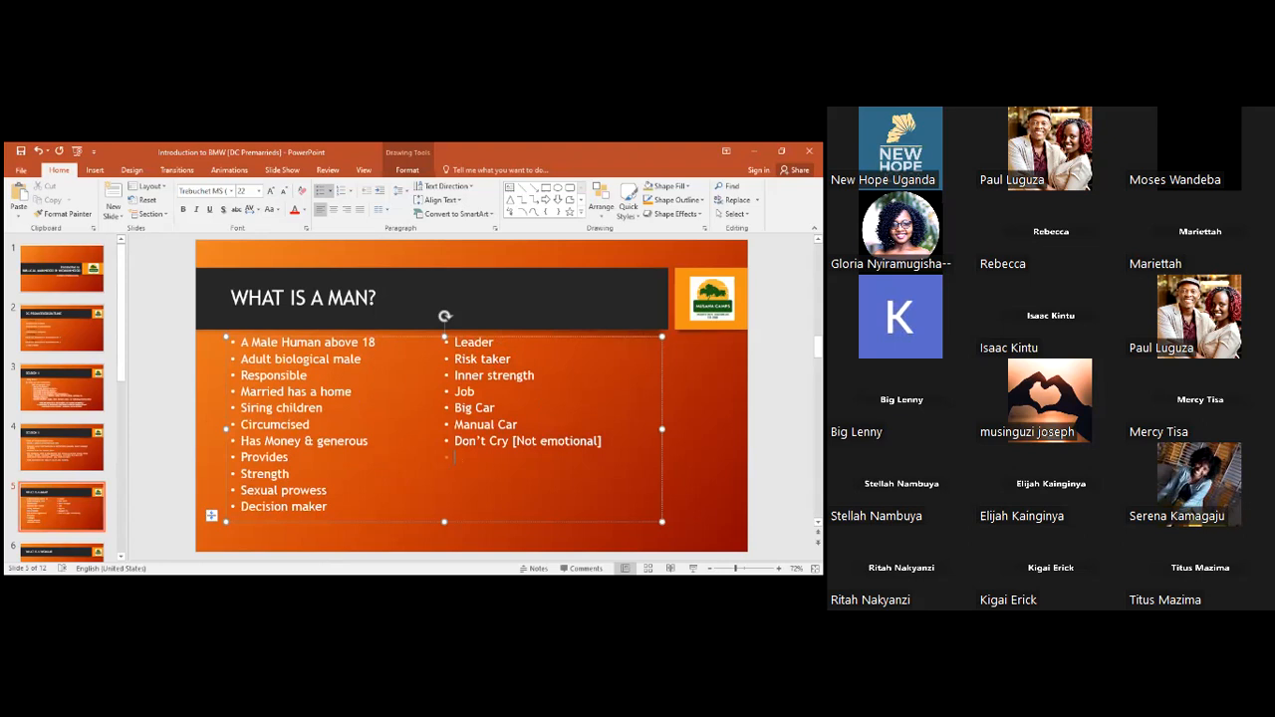
pyautogui.write('M')
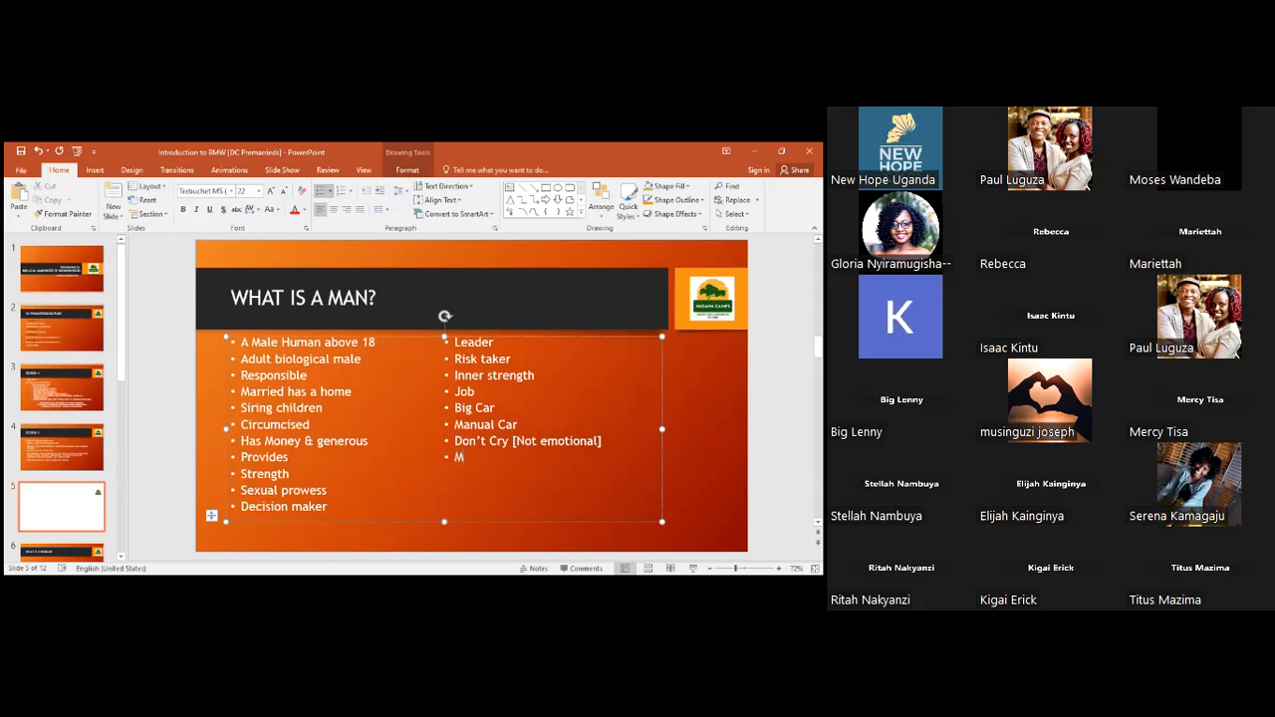
pyautogui.write('ultiple partners')
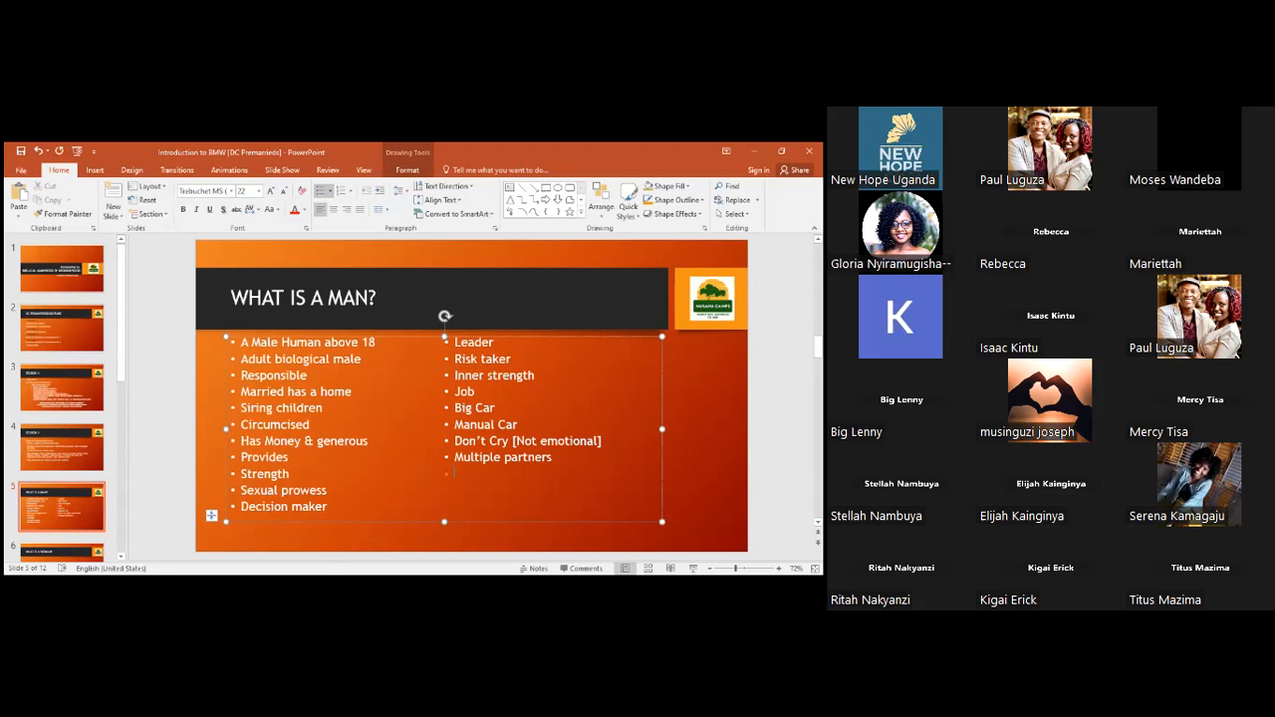
pyautogui.moveTo(436, 438)
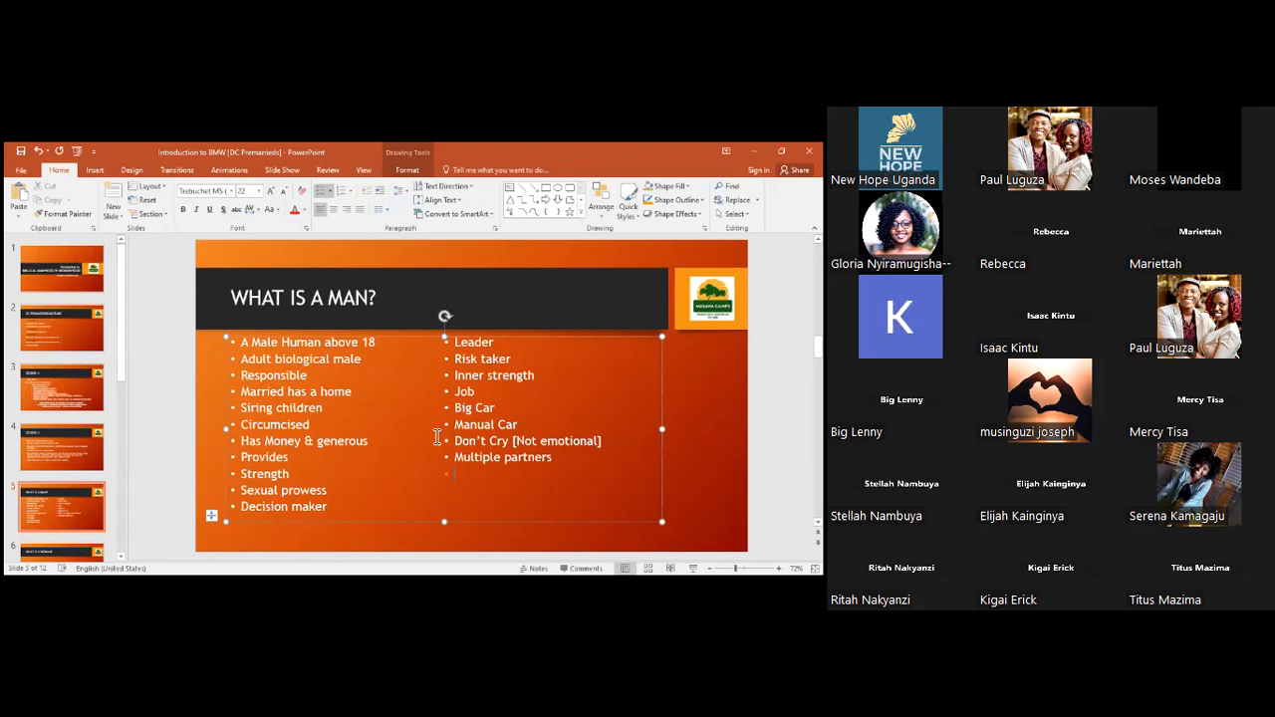
pyautogui.moveTo(92, 459)
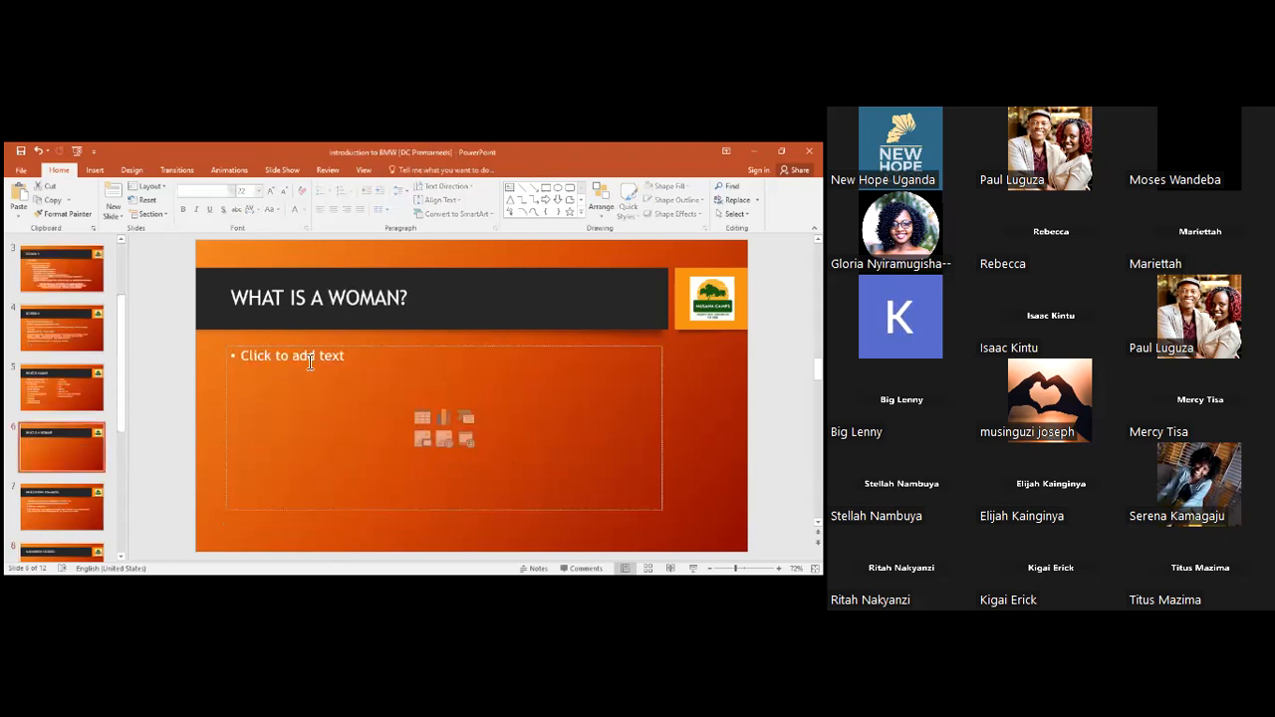
# Step: On the What is a woman? slide, enter the bullets 'Female adult human', 'Mother' and 'Nurture'
pyautogui.click(311, 356)
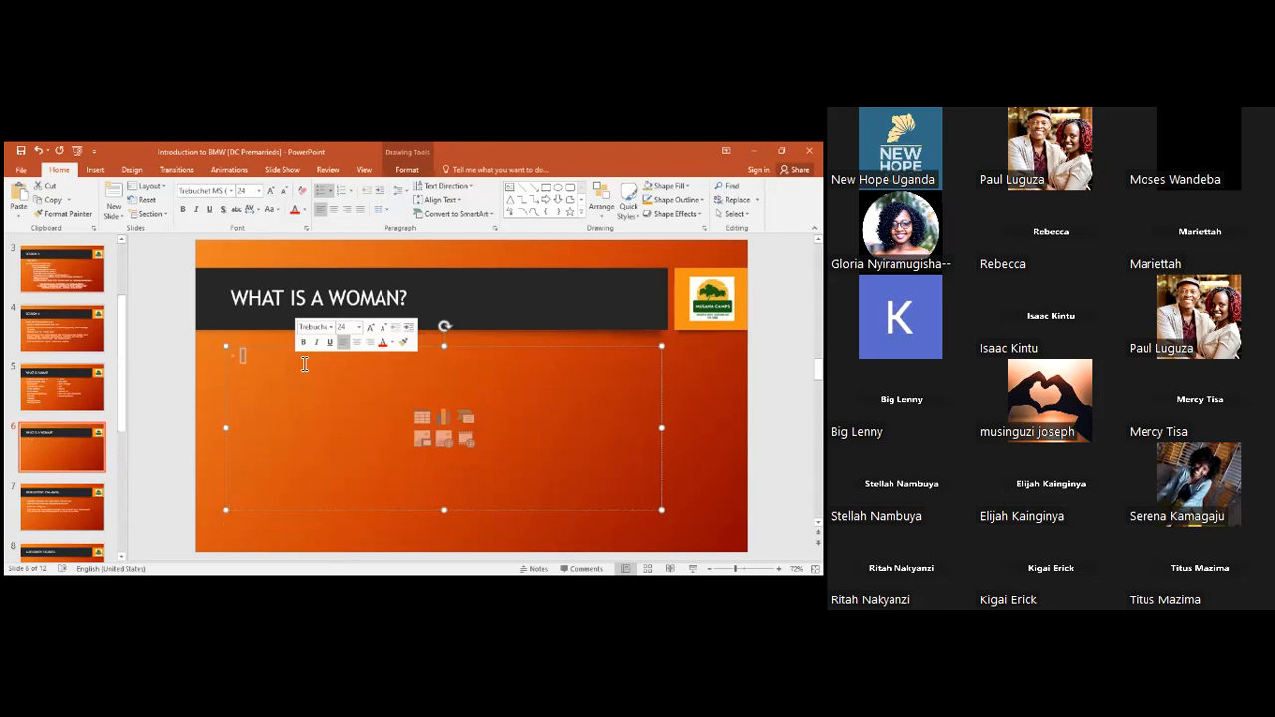
pyautogui.click(293, 368)
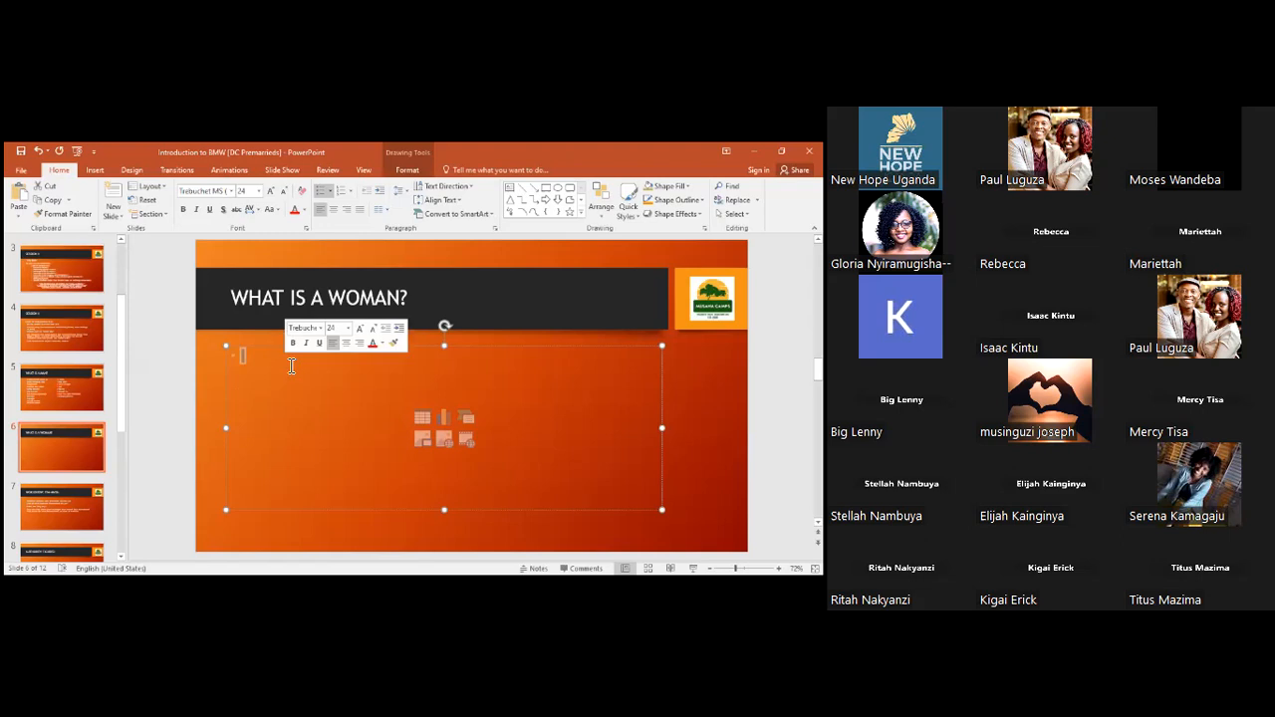
pyautogui.write('F')
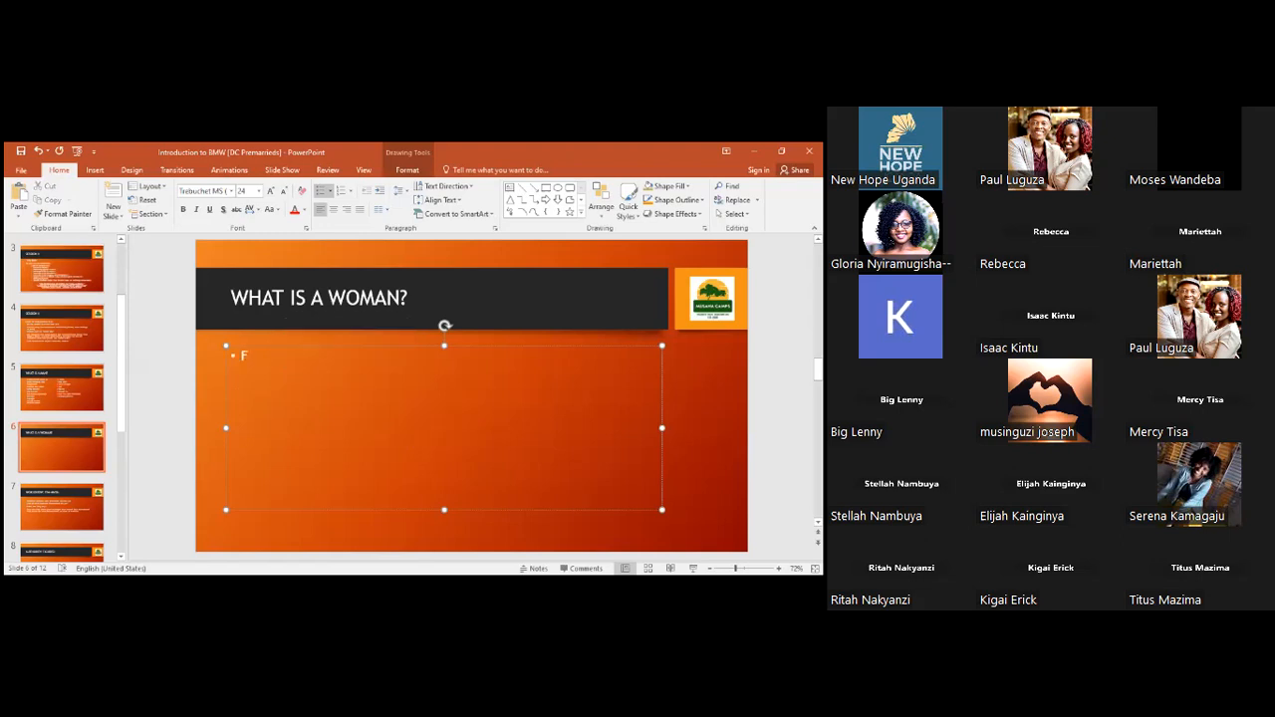
pyautogui.write('emale')
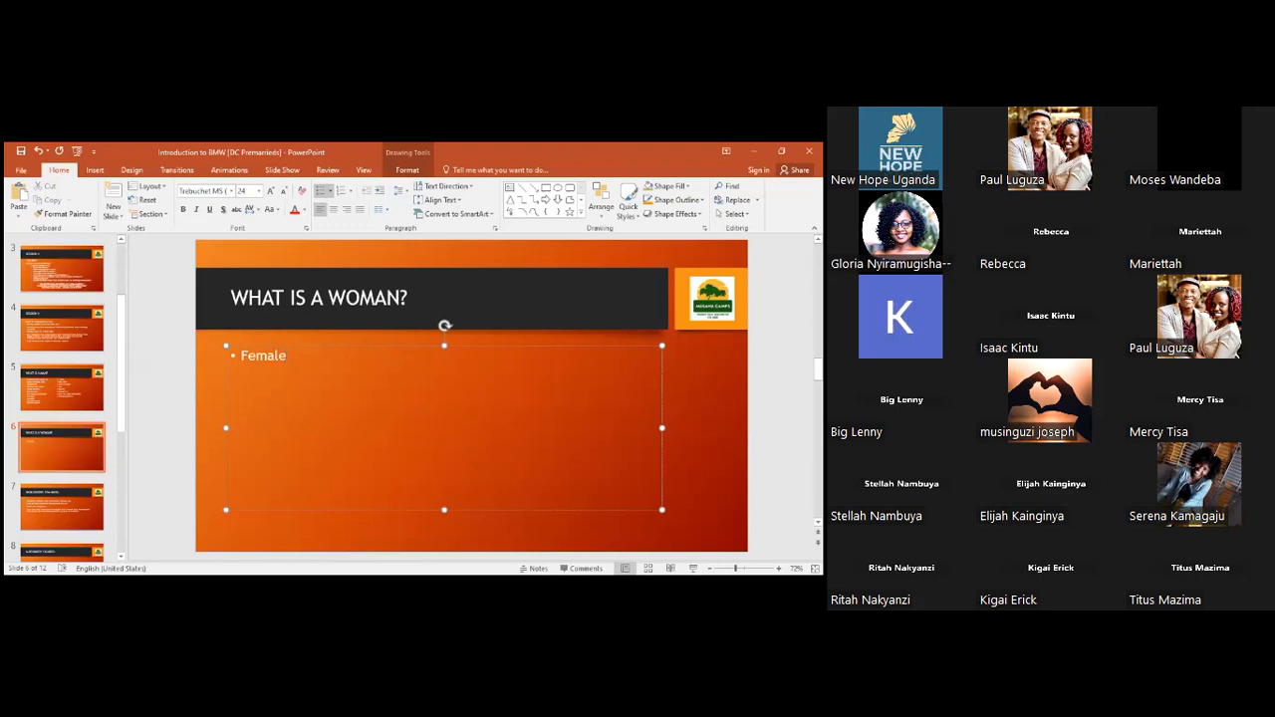
pyautogui.write('adl')
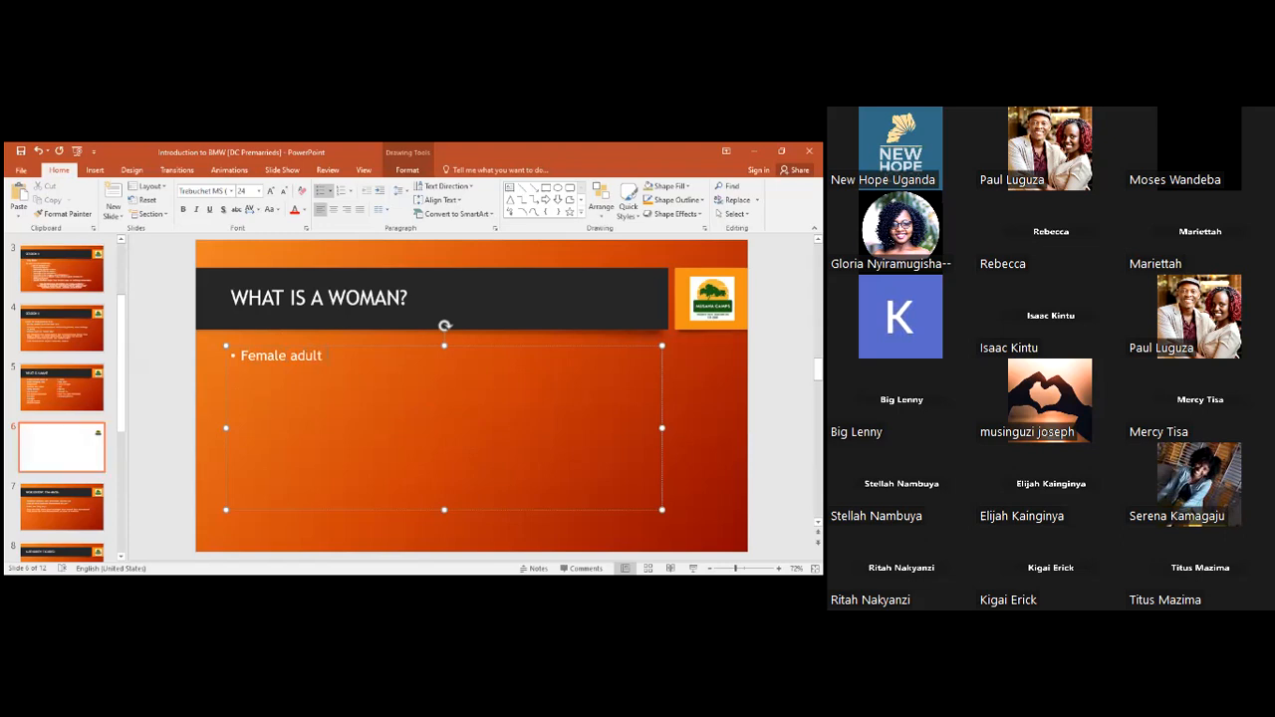
pyautogui.write('human')
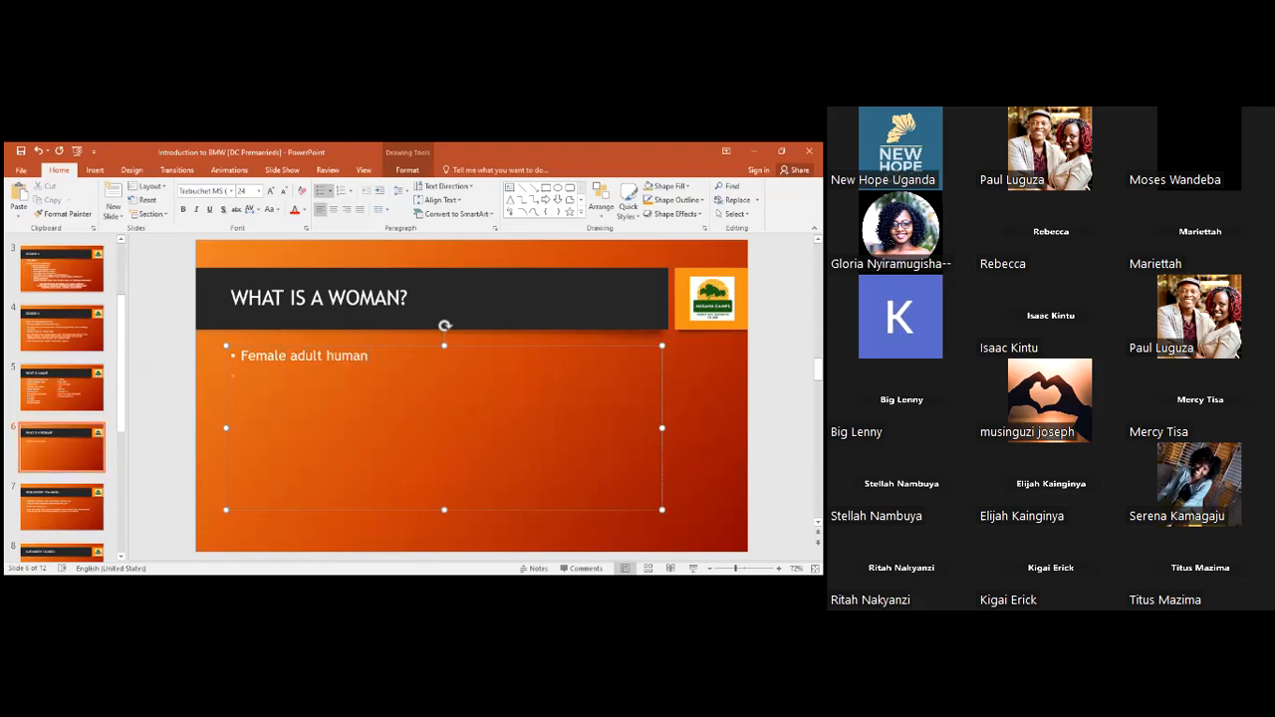
pyautogui.write('Mother')
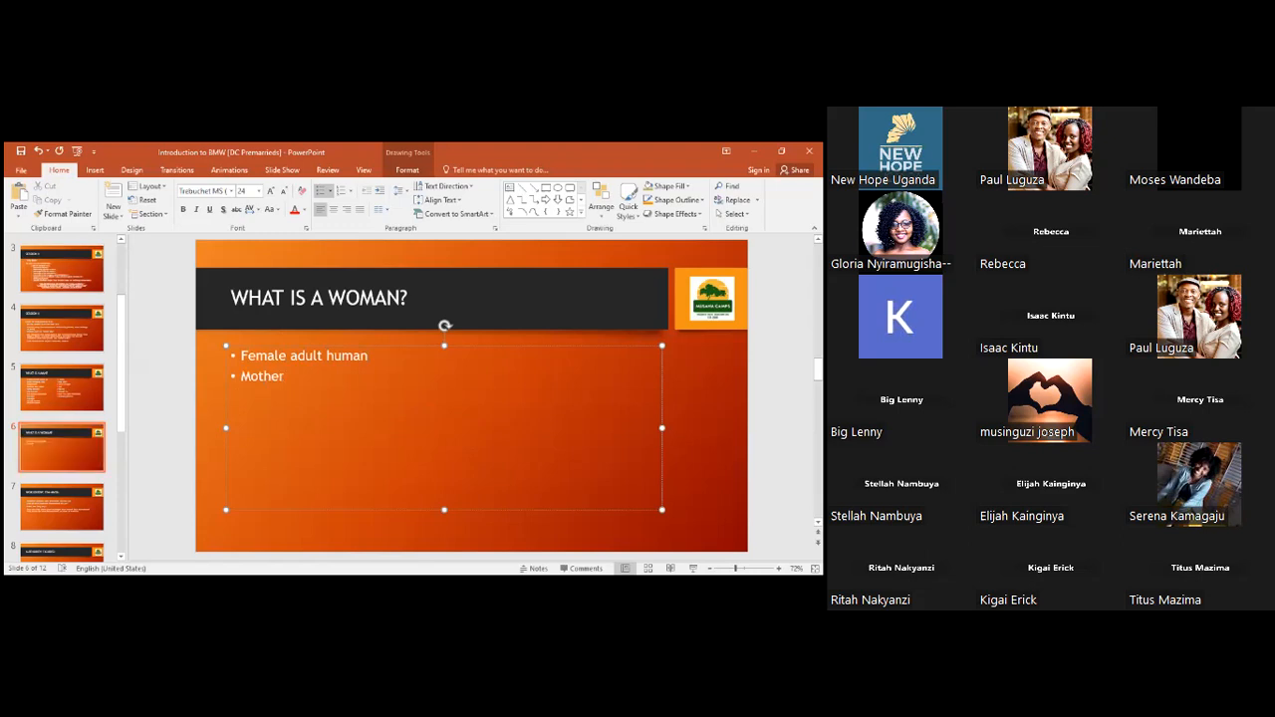
pyautogui.write('Nurt')
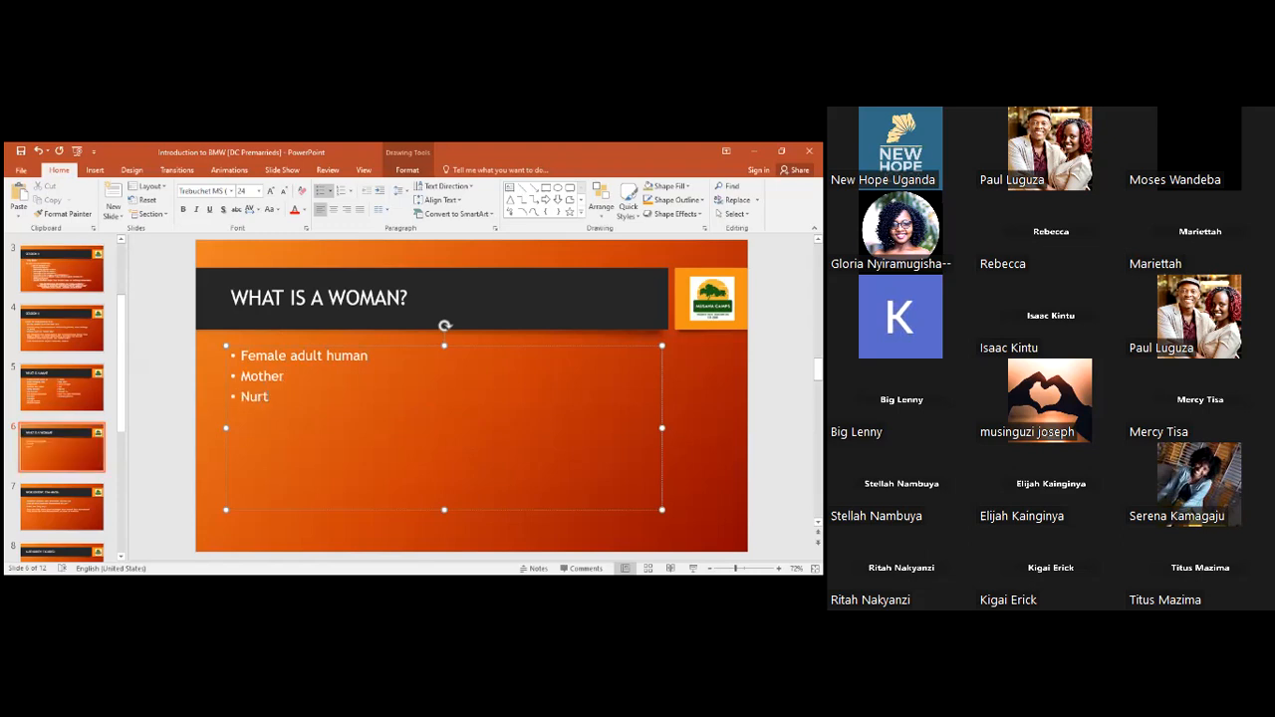
pyautogui.write('urer')
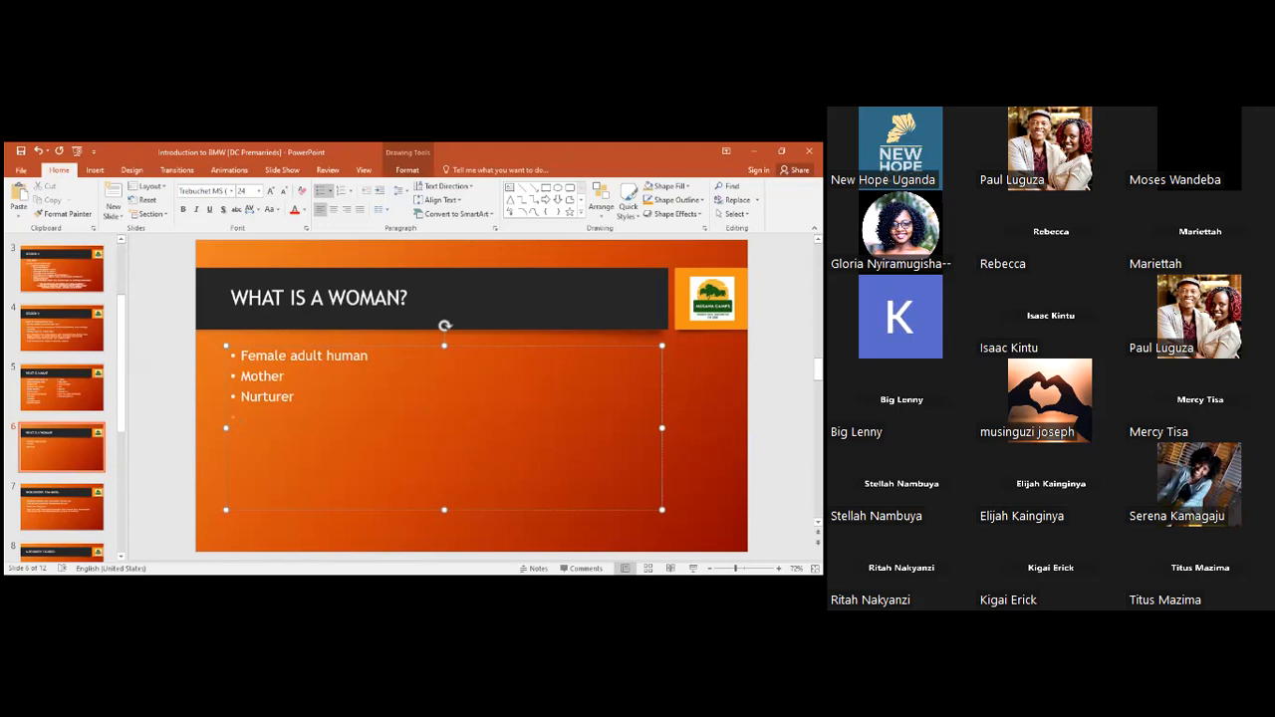
# Step: Add 'Home keeper', 'Emotional', 'Delicate', 'Hips' and 'Curves' to the woman list
pyautogui.write('Homekeeper')
pyautogui.write('Like Childre')
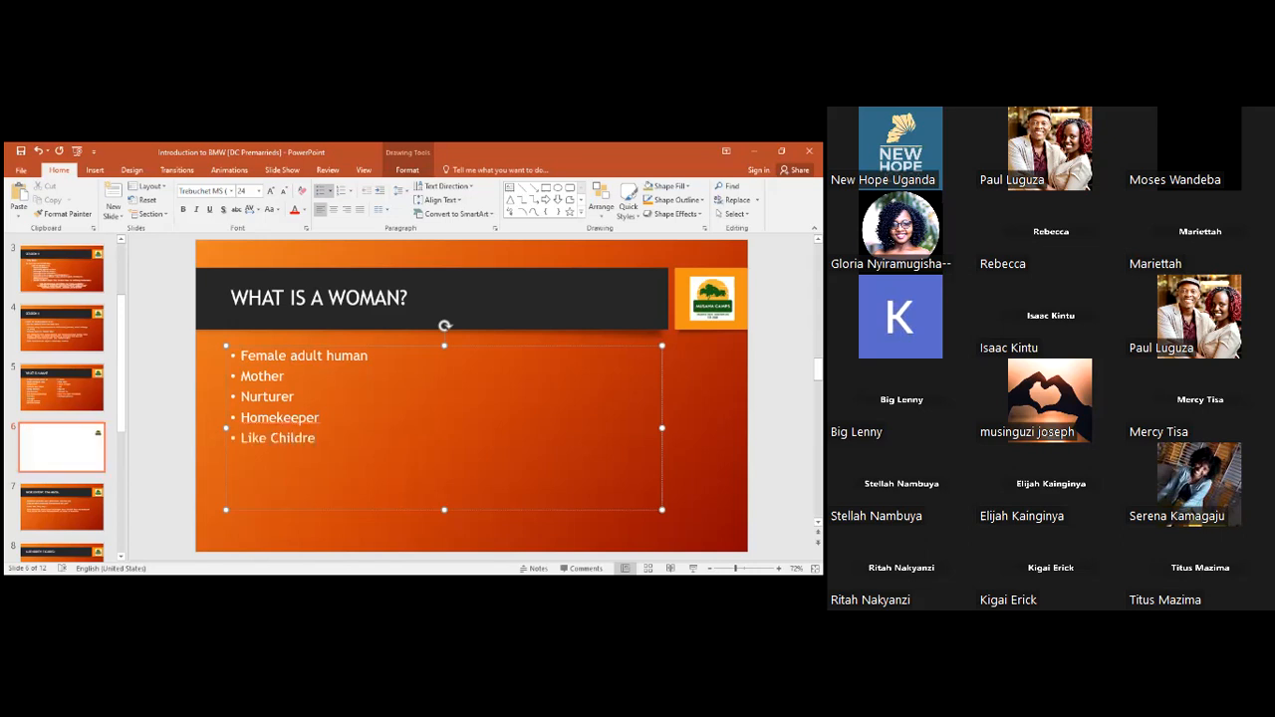
pyautogui.write('n')
pyautogui.write('Emot')
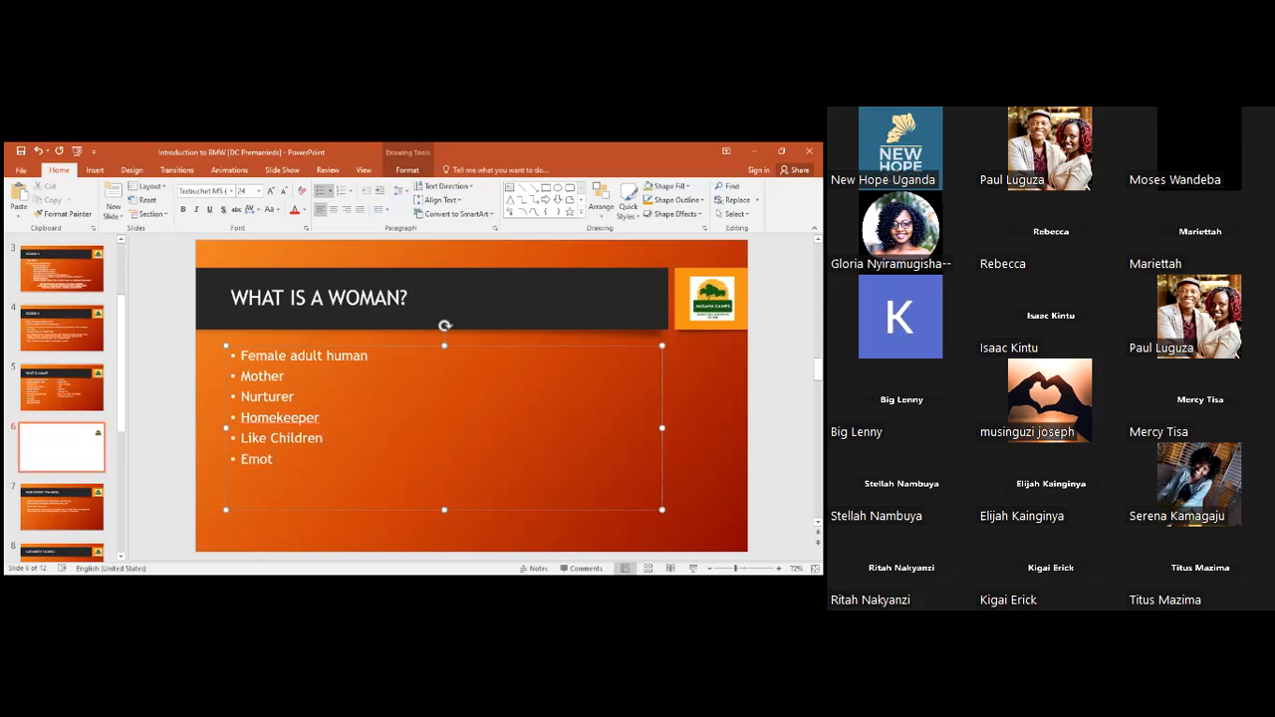
pyautogui.write('ional')
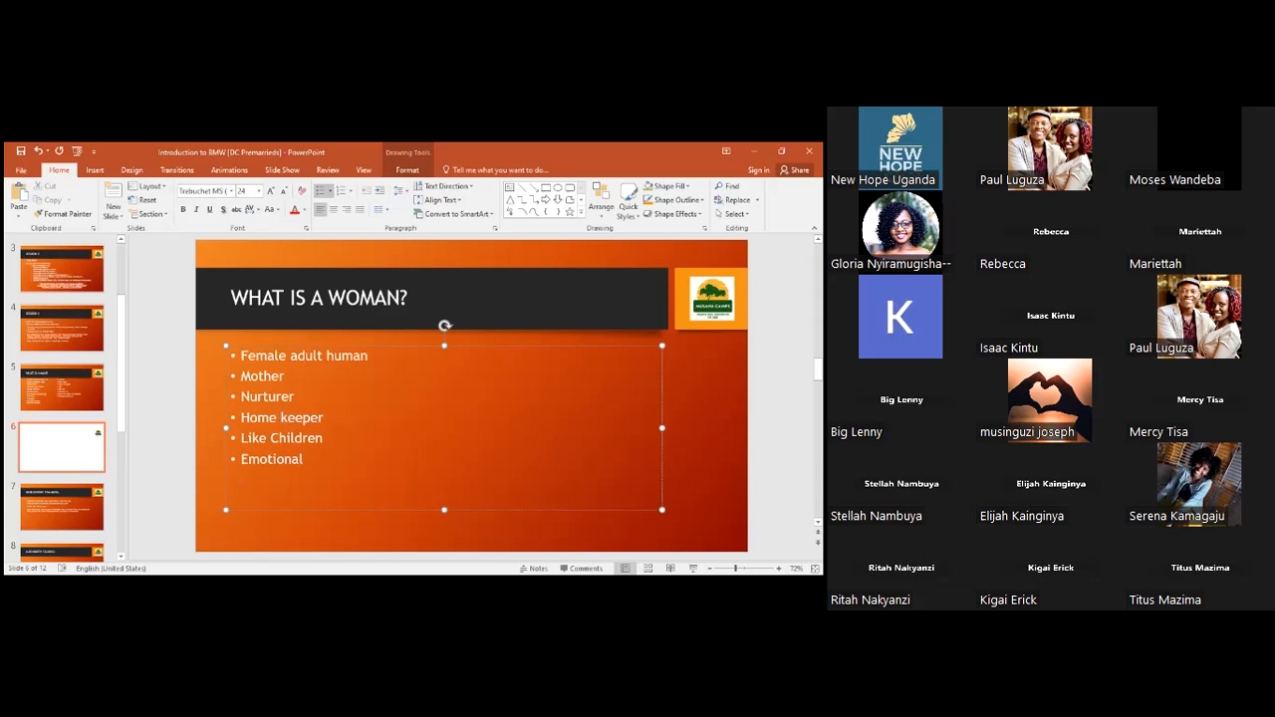
pyautogui.click(60, 446)
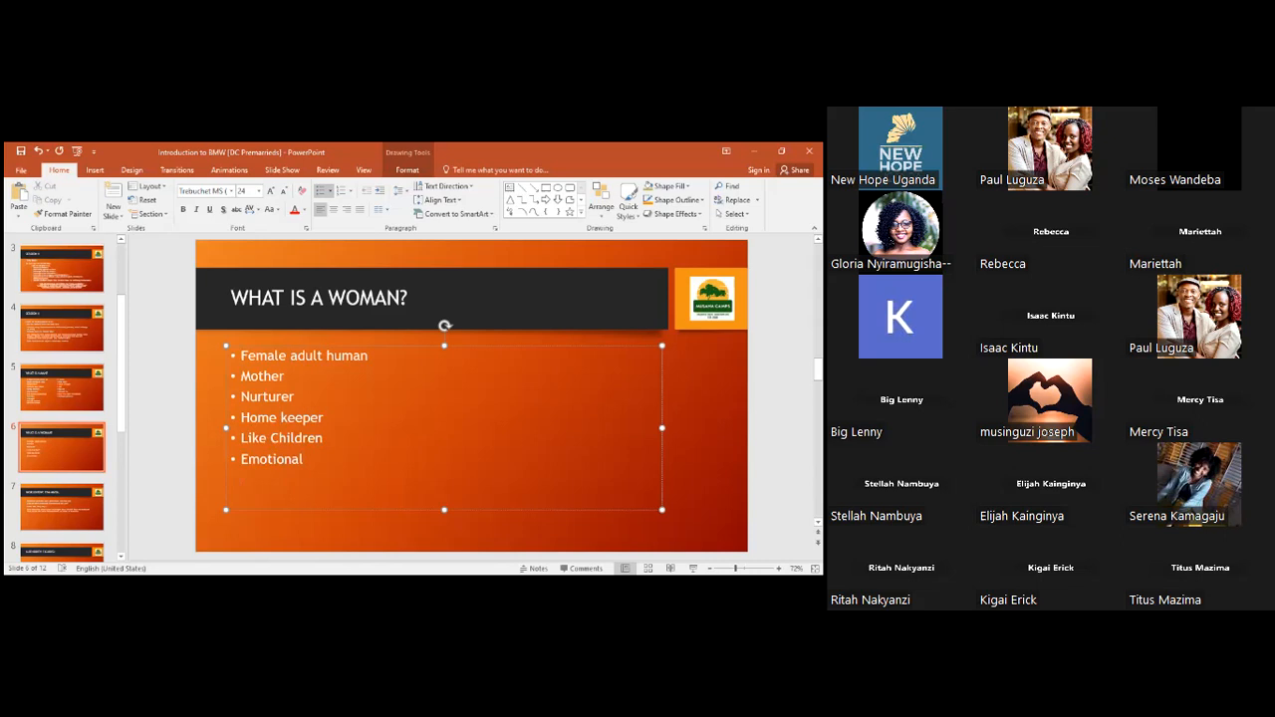
pyautogui.write('Delicate')
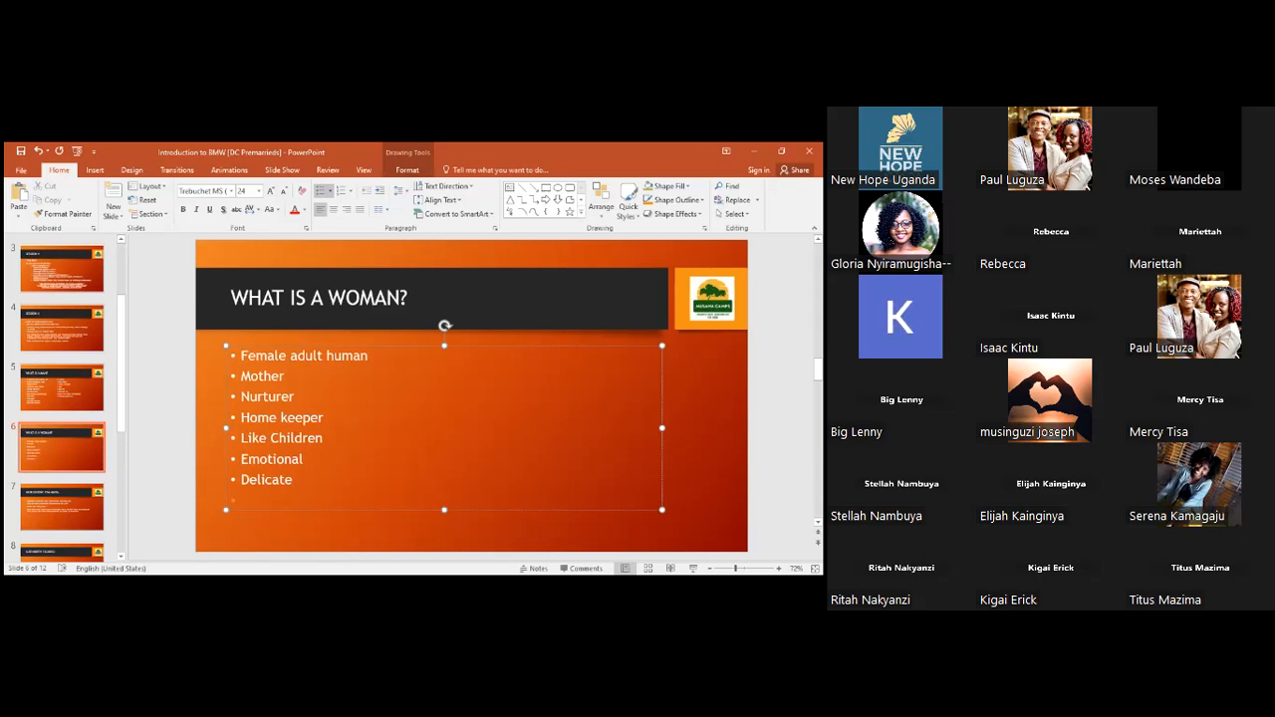
pyautogui.write('Hips')
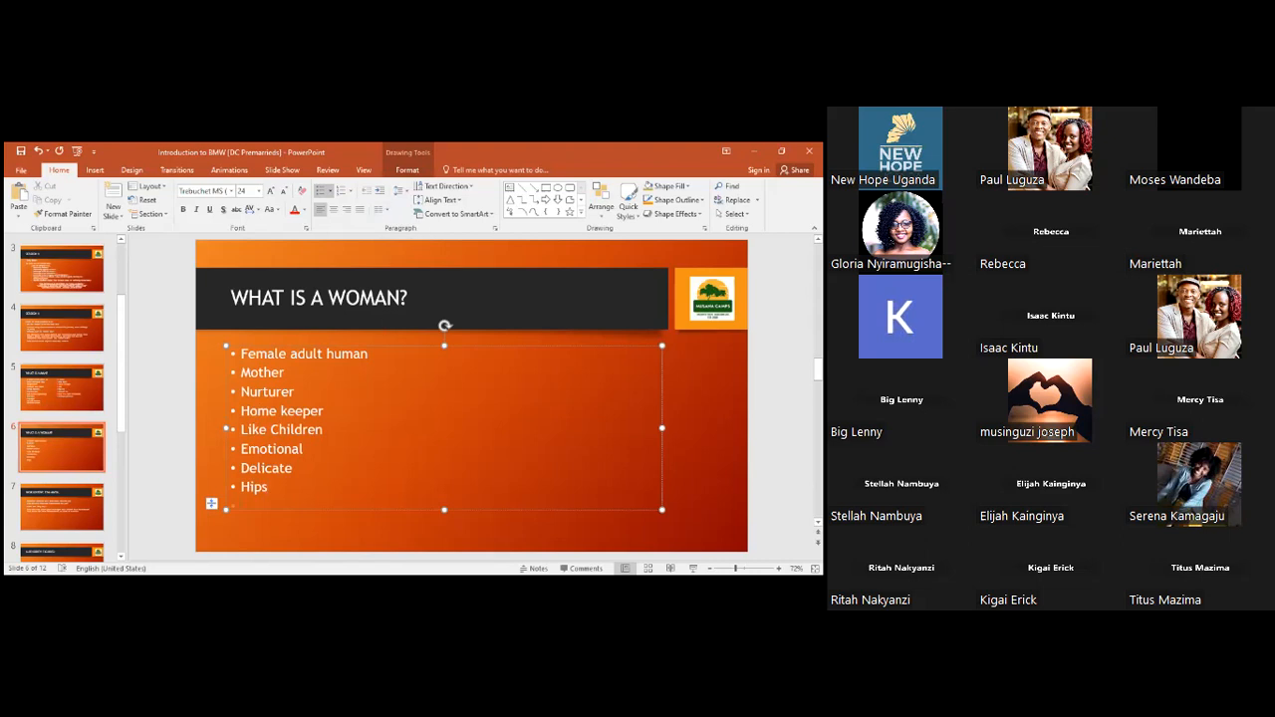
pyautogui.write('Cur')
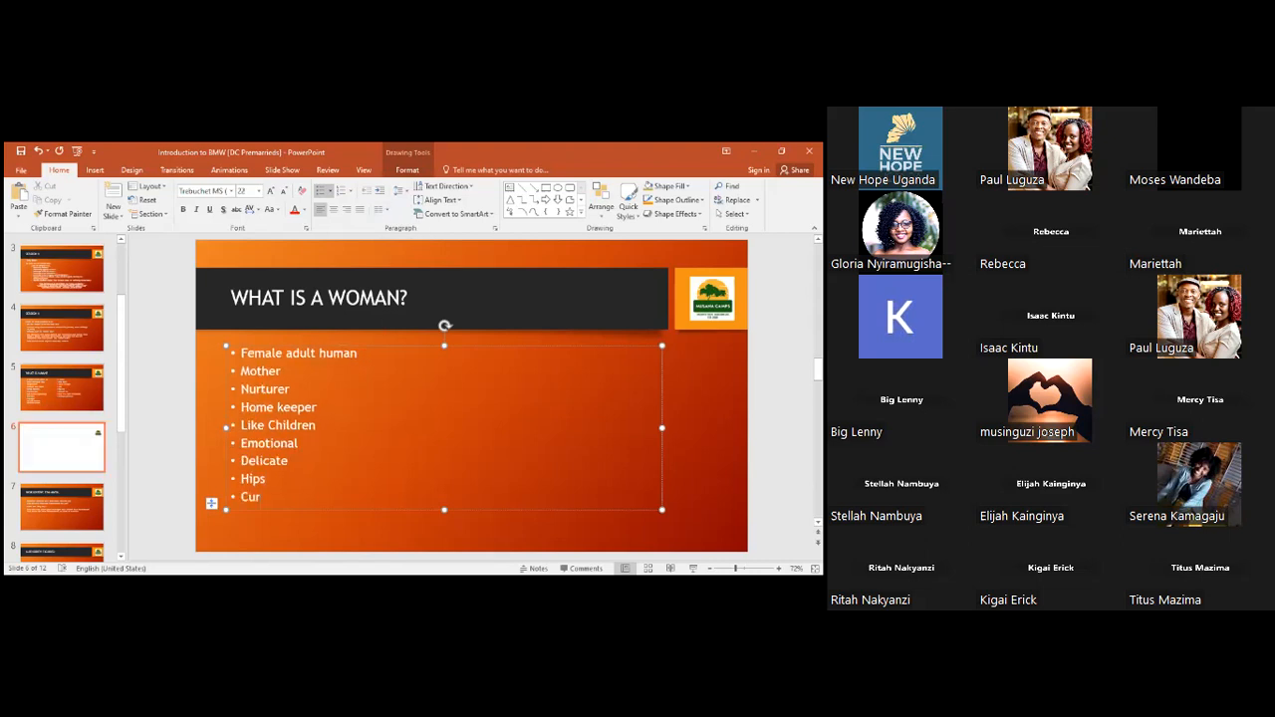
pyautogui.write('ves')
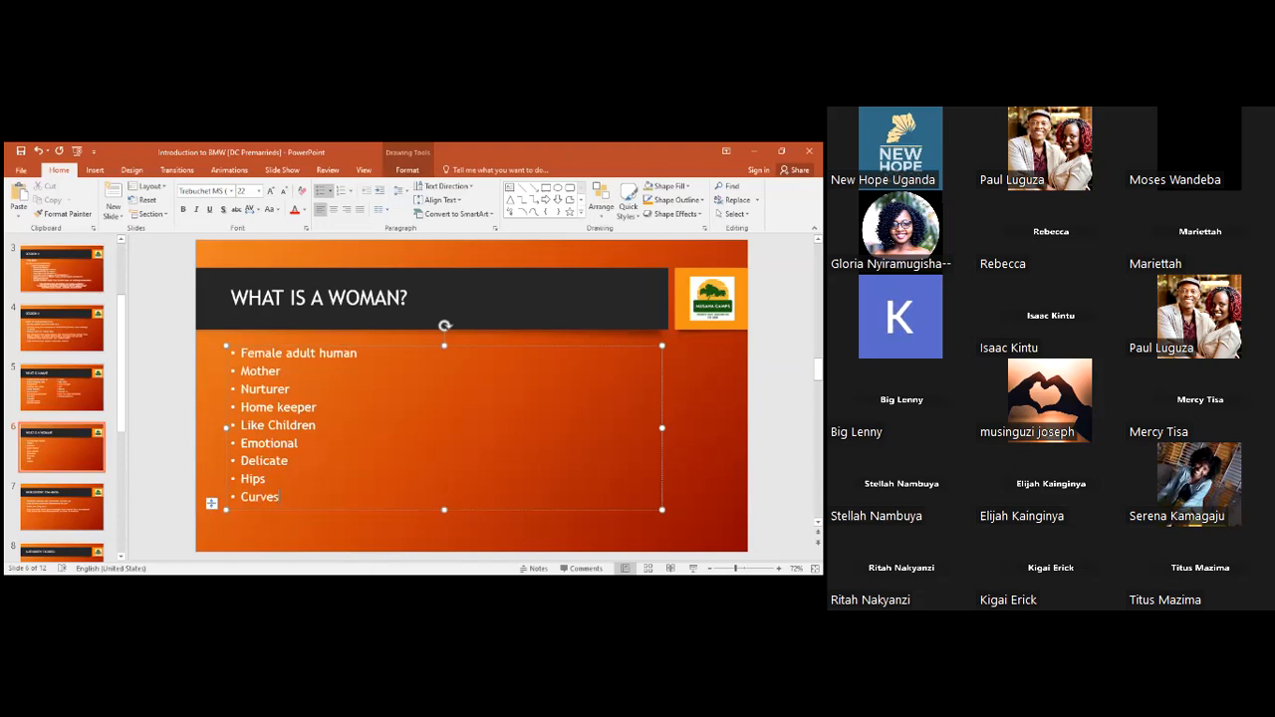
pyautogui.moveTo(369, 237)
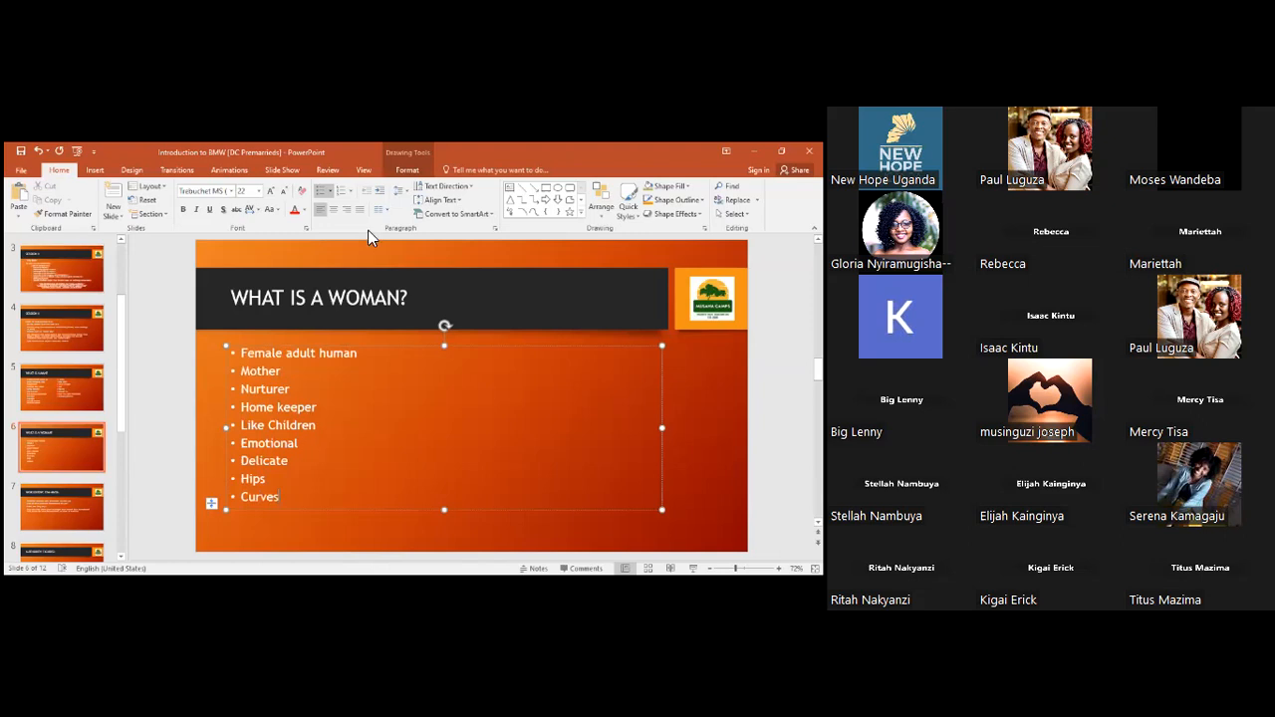
# Step: Set the woman list to two columns and add 'Pink or Red', 'Marriage' and 'Gossip/Talkative'
pyautogui.click(383, 209)
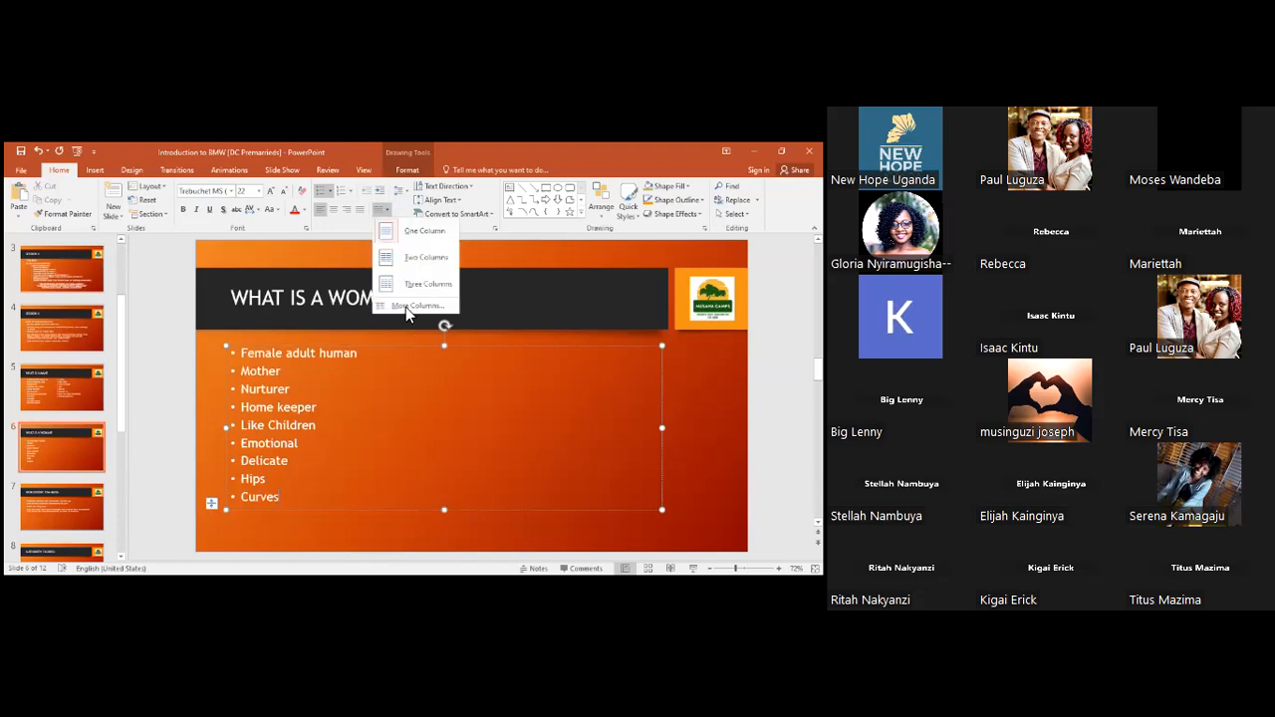
pyautogui.click(426, 257)
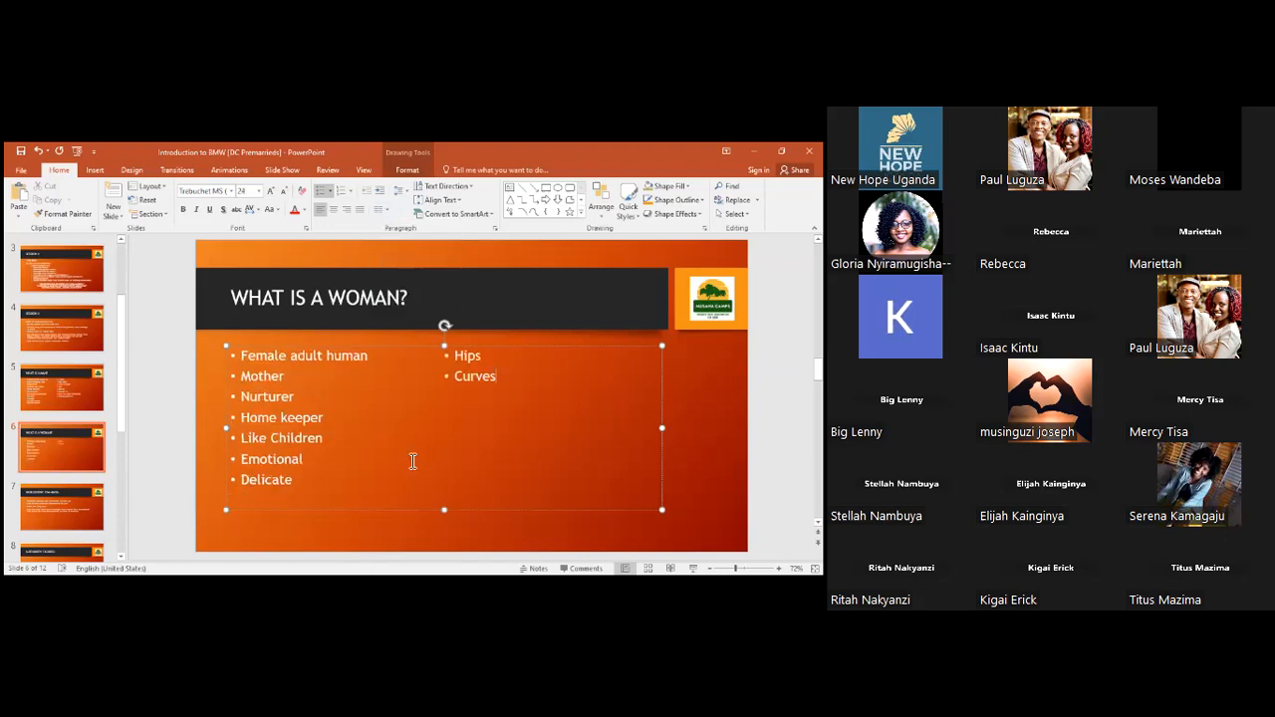
pyautogui.write('Pink')
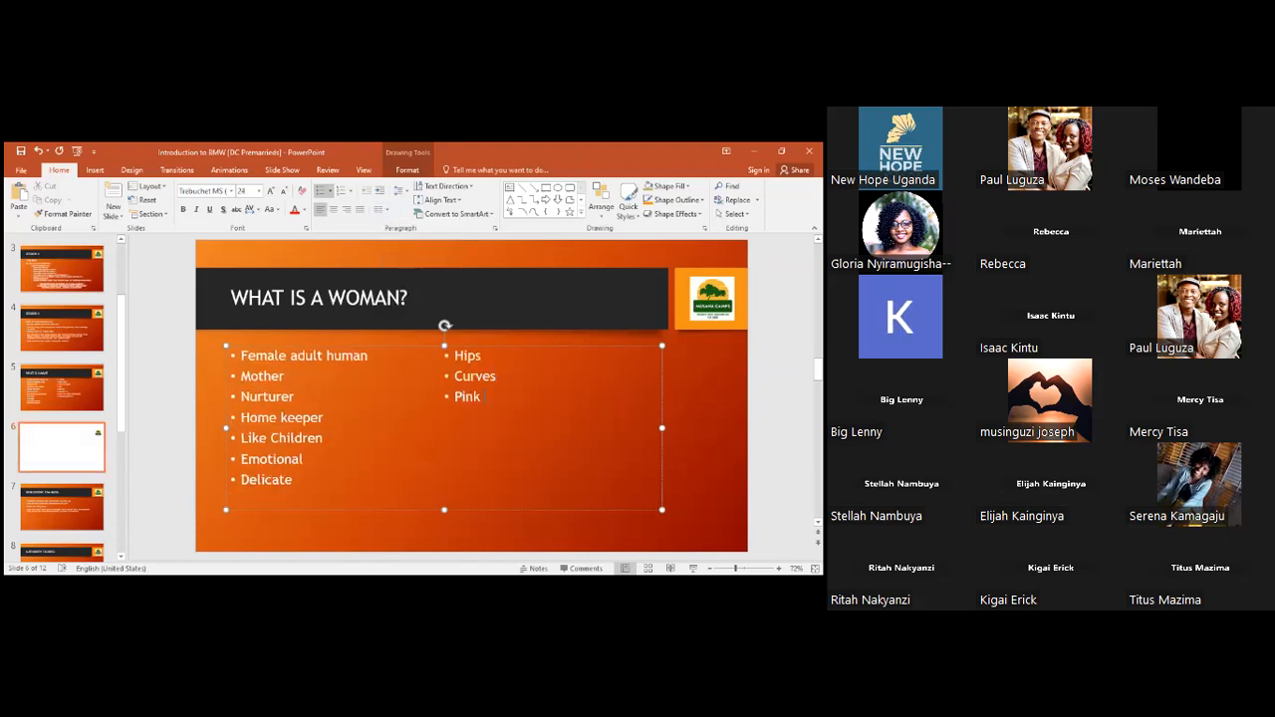
pyautogui.write('or Red')
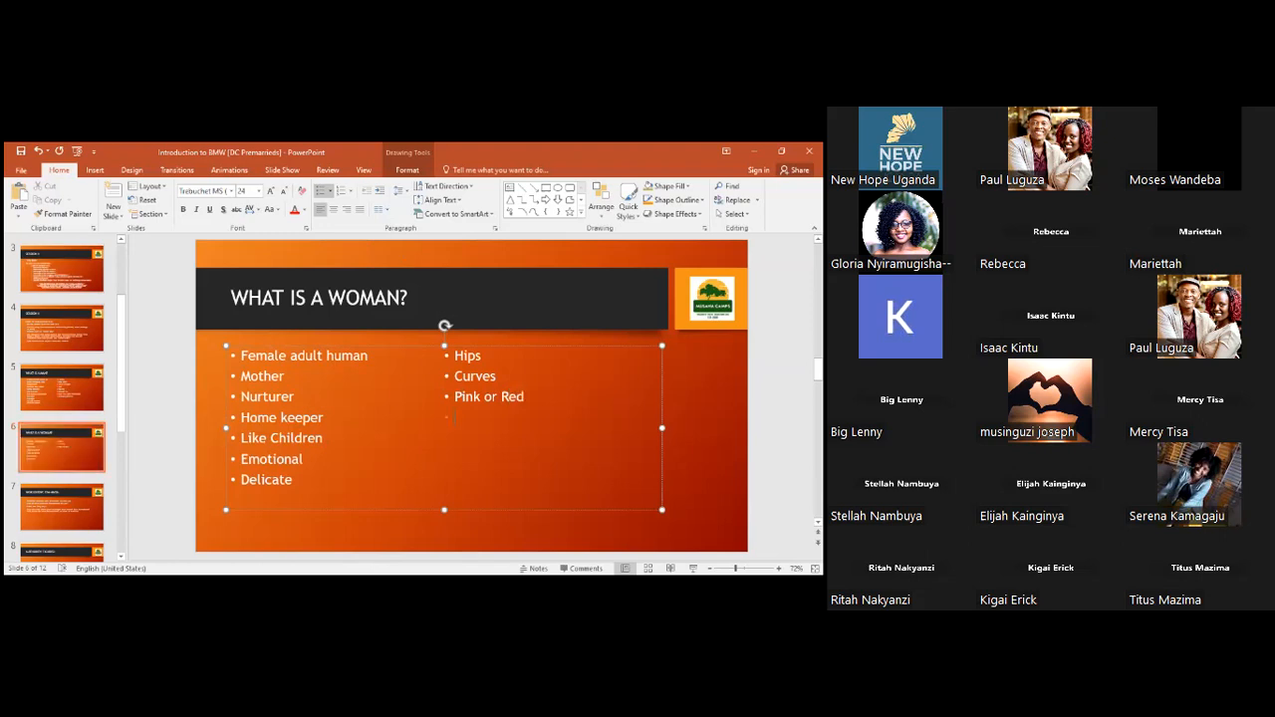
pyautogui.write('Marriage')
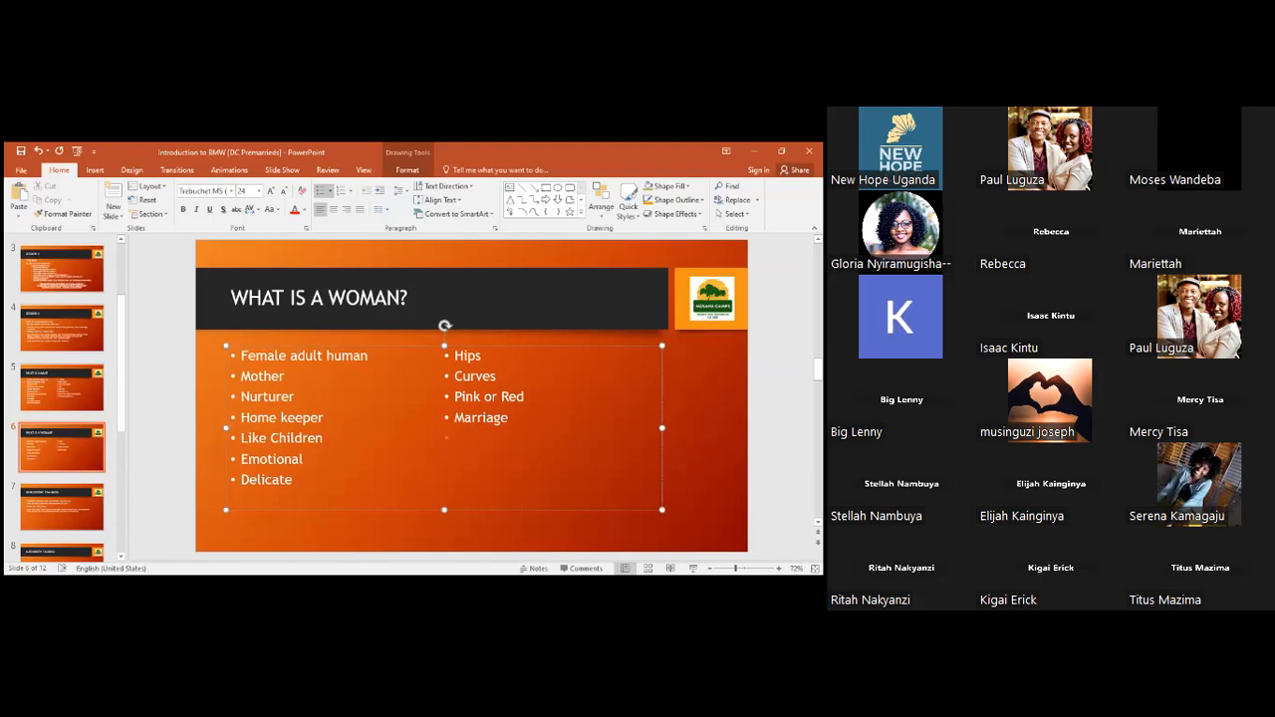
pyautogui.write('Gossip')
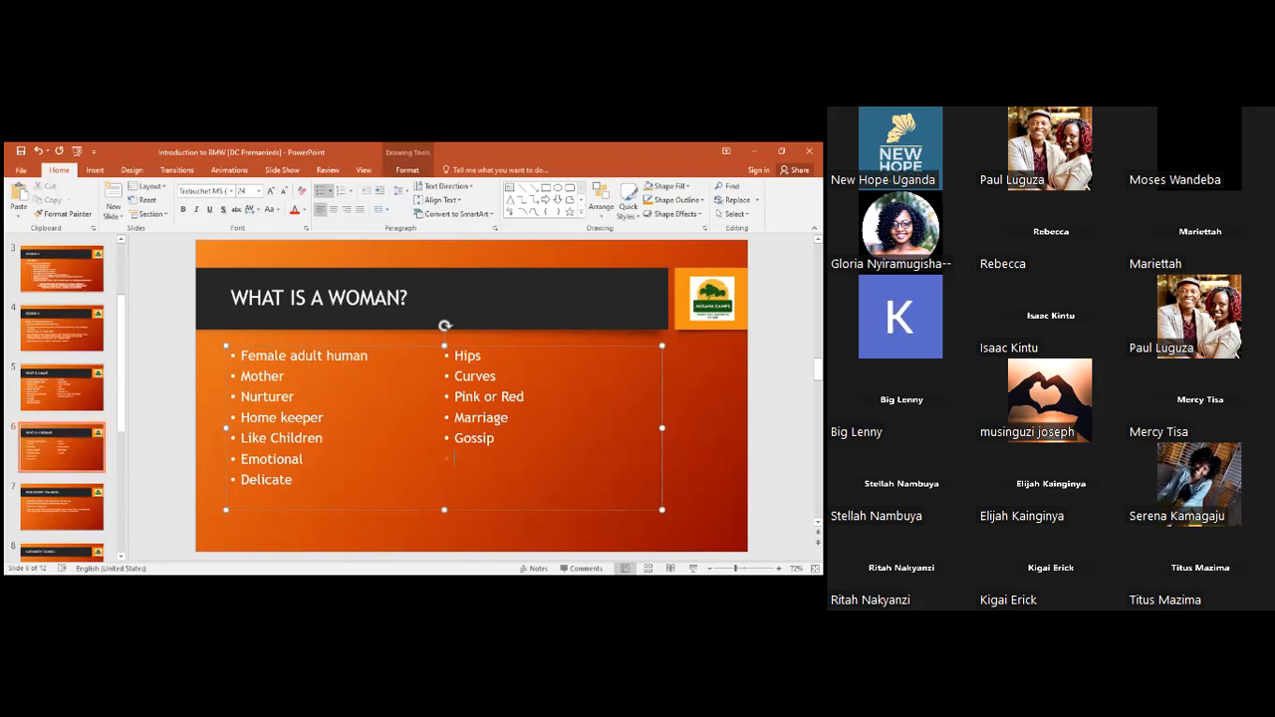
pyautogui.write('/')
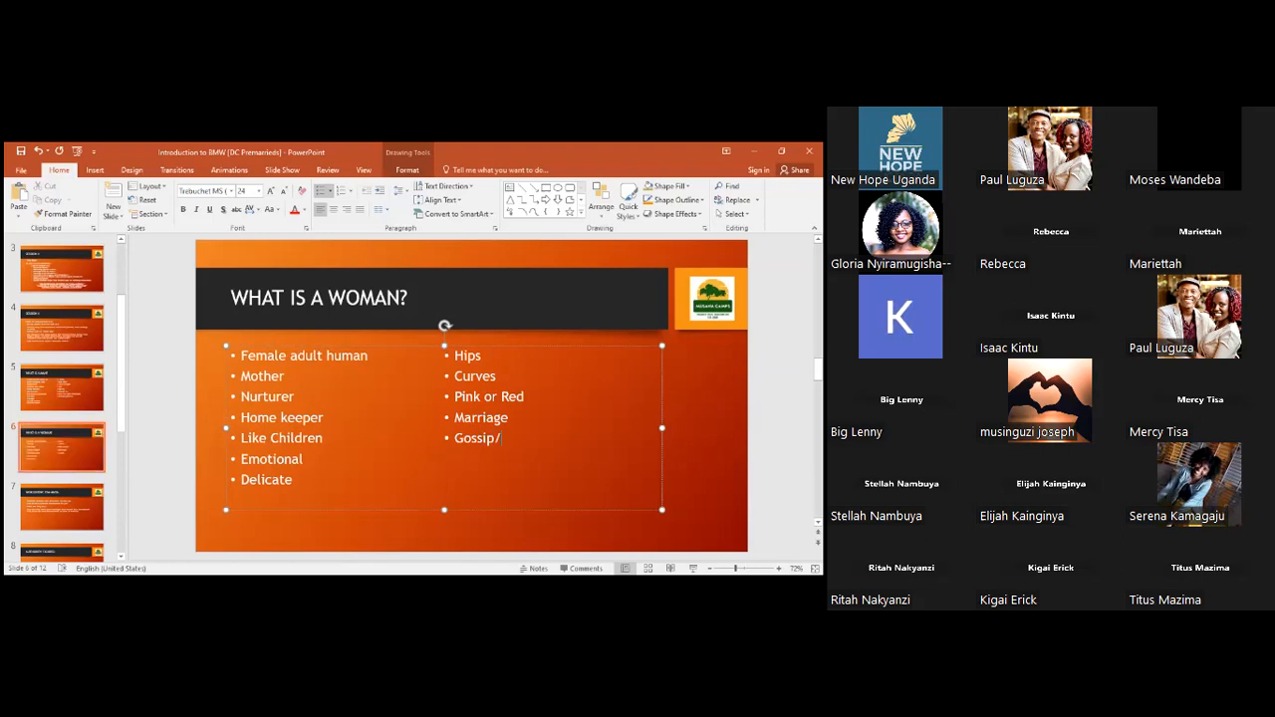
pyautogui.write('Talkative')
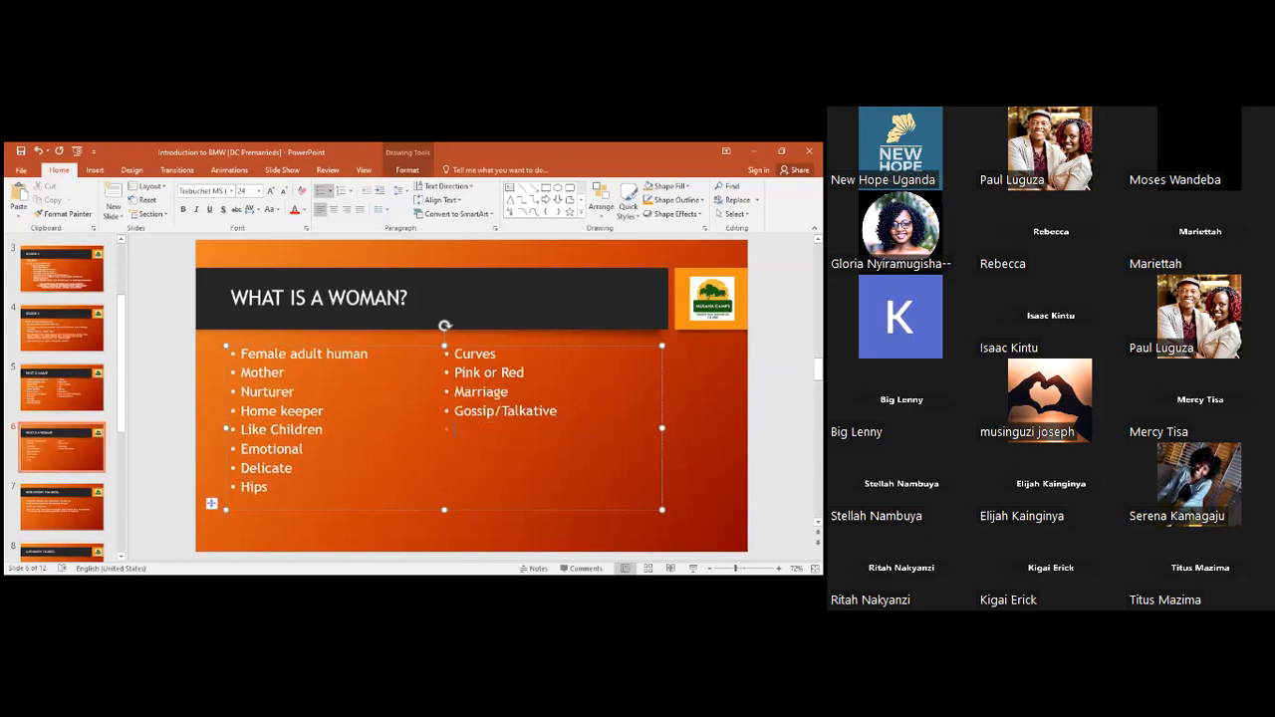
# Step: Add 'Quiet', 'Cook', 'Humble and Submissive' and 'Clean' to the second column
pyautogui.write('Quiet')
pyautogui.write('Clean')
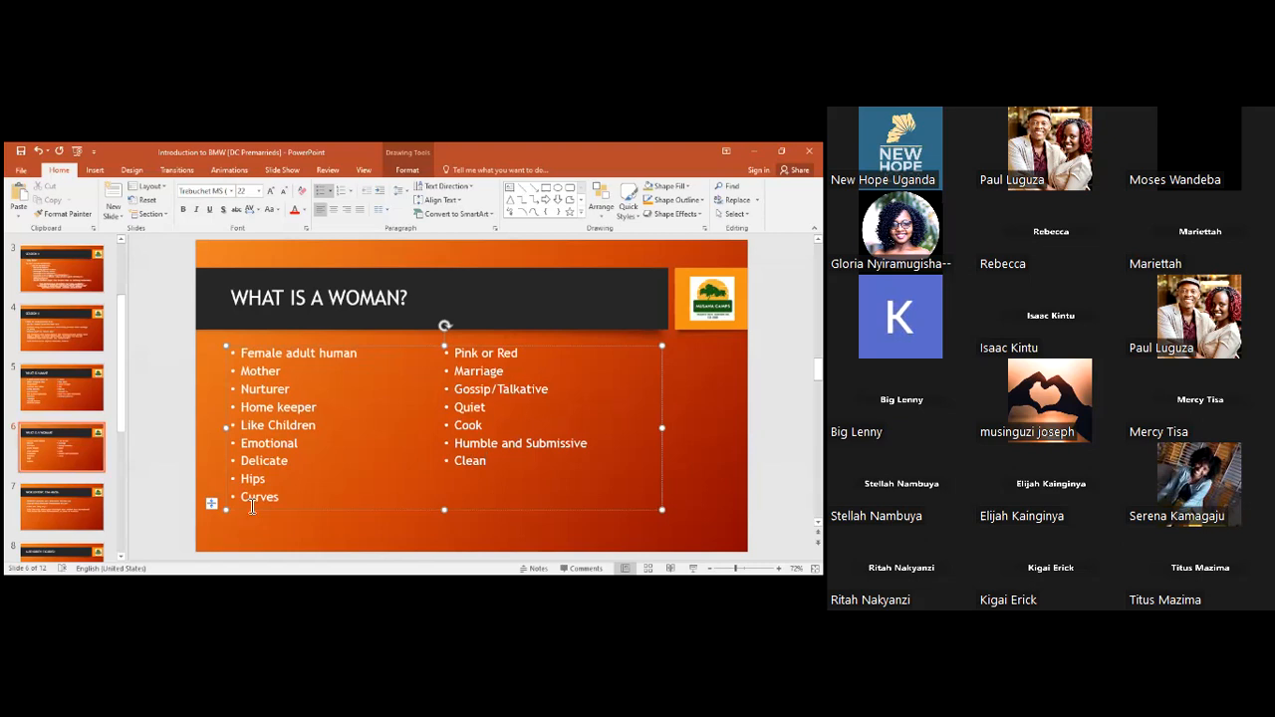
pyautogui.moveTo(48, 525)
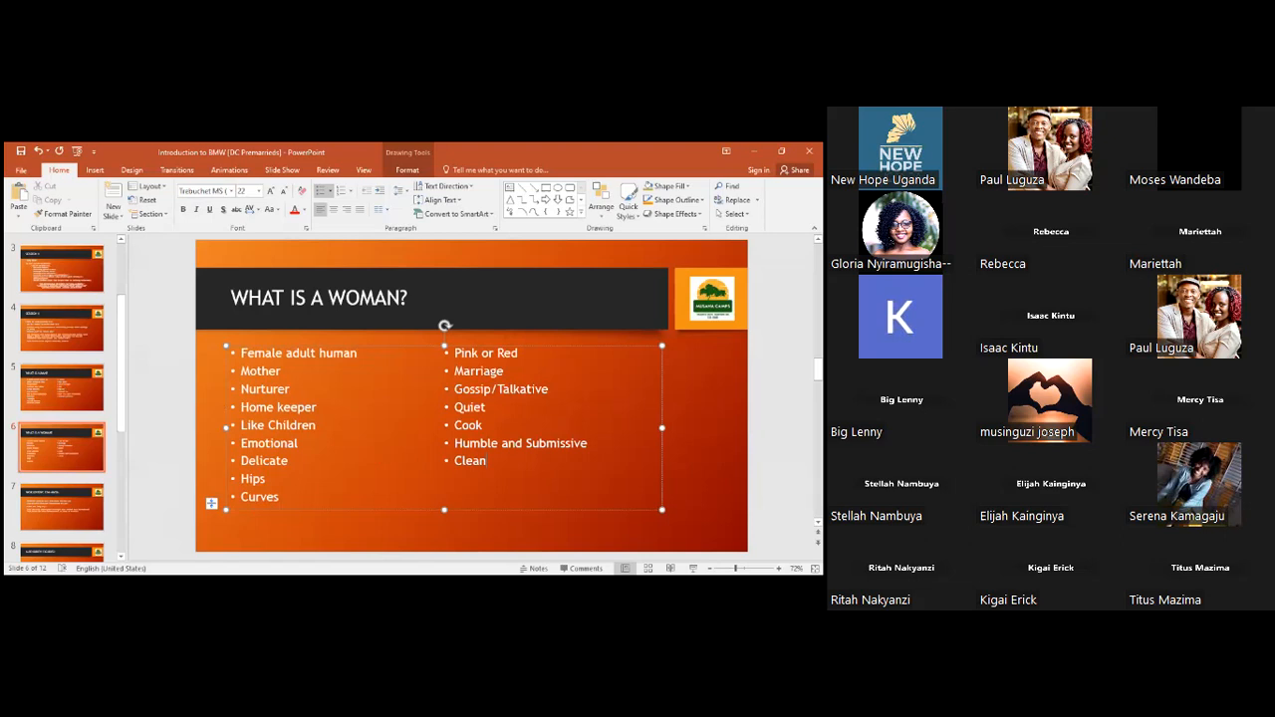
# Step: Glance at the What Is a Man? slide, then add the bullet 'Not too clean' to the woman list
pyautogui.click(61, 387)
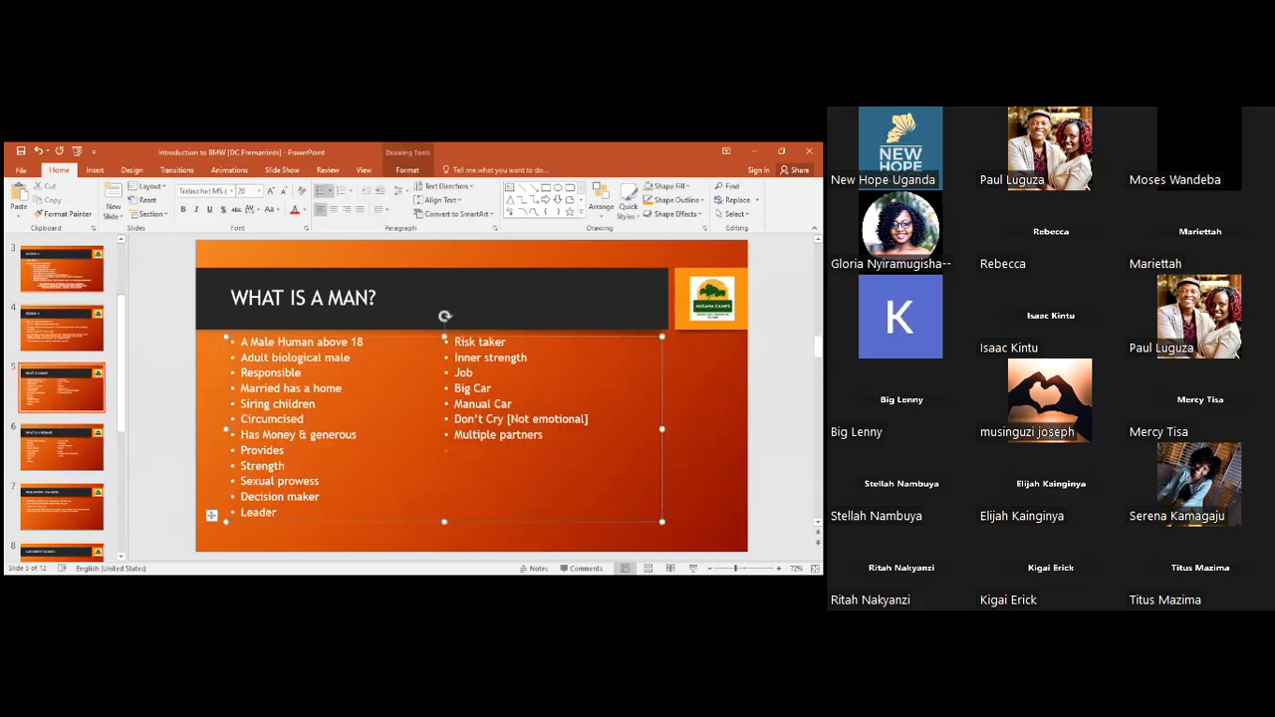
pyautogui.write('Not too clean')
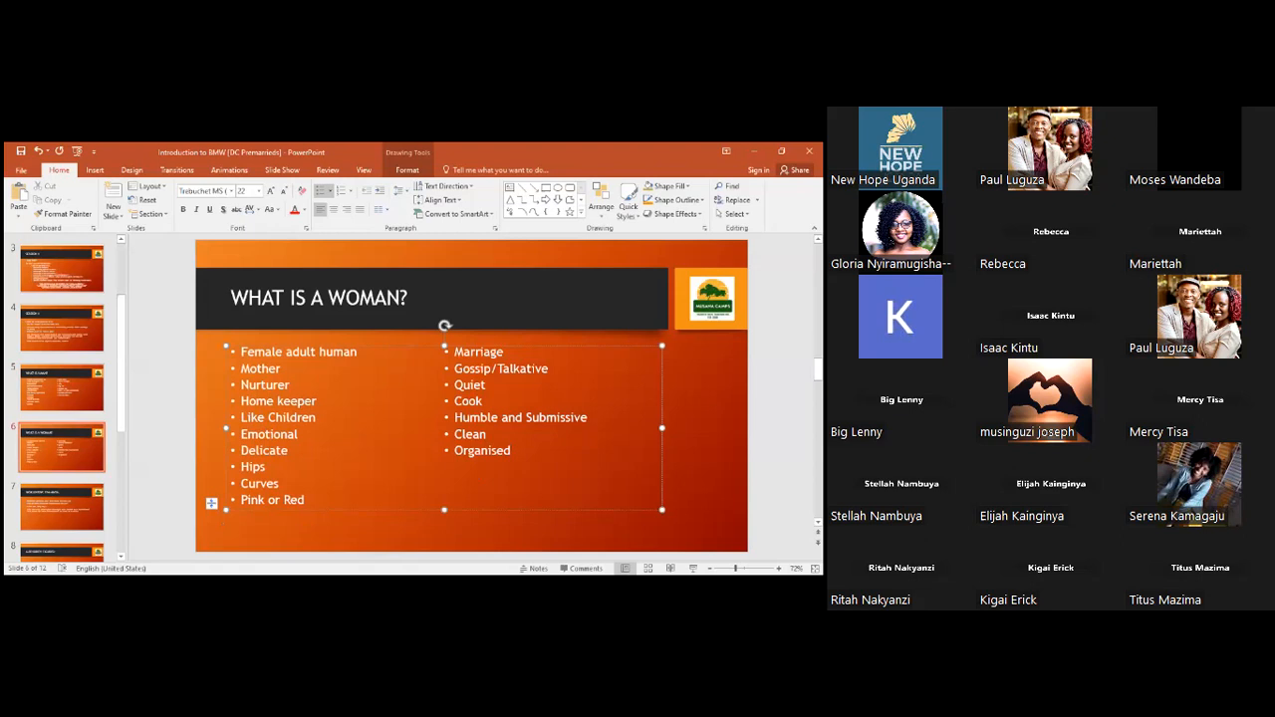
pyautogui.moveTo(310, 457)
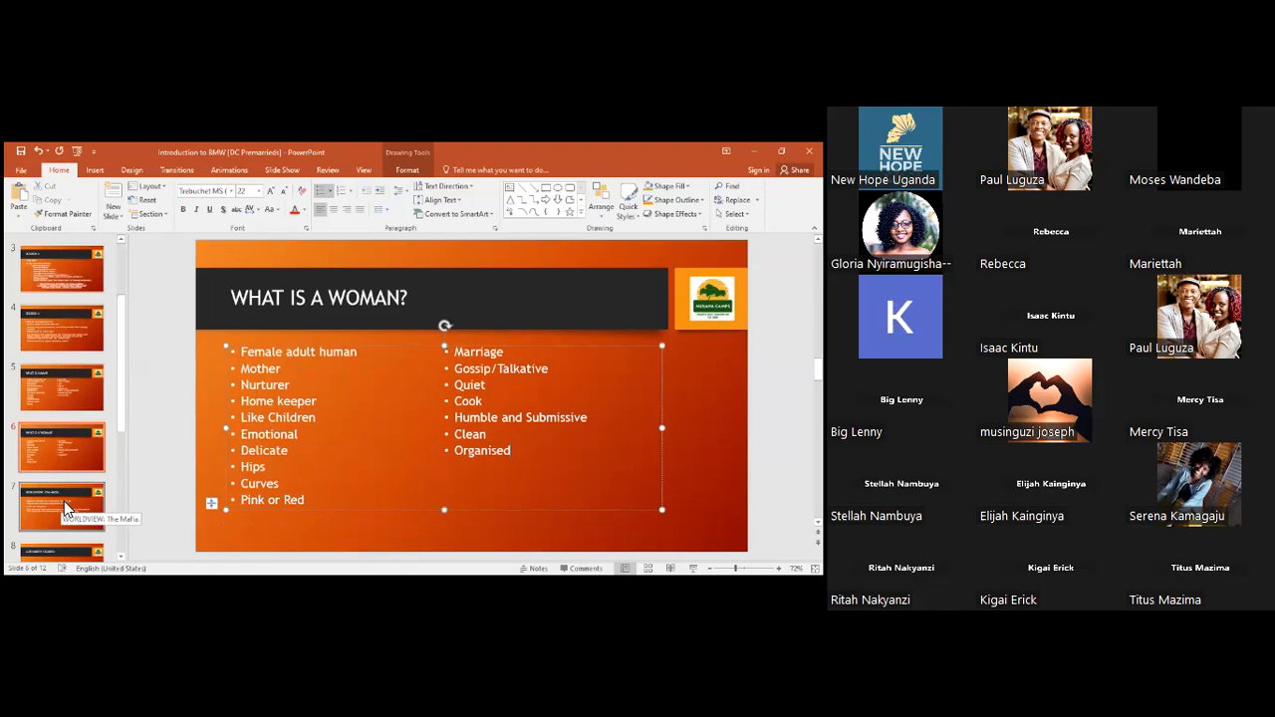
# Step: Show the WORLDVIEW: The Mafia. slide from the slide pane
pyautogui.click(60, 506)
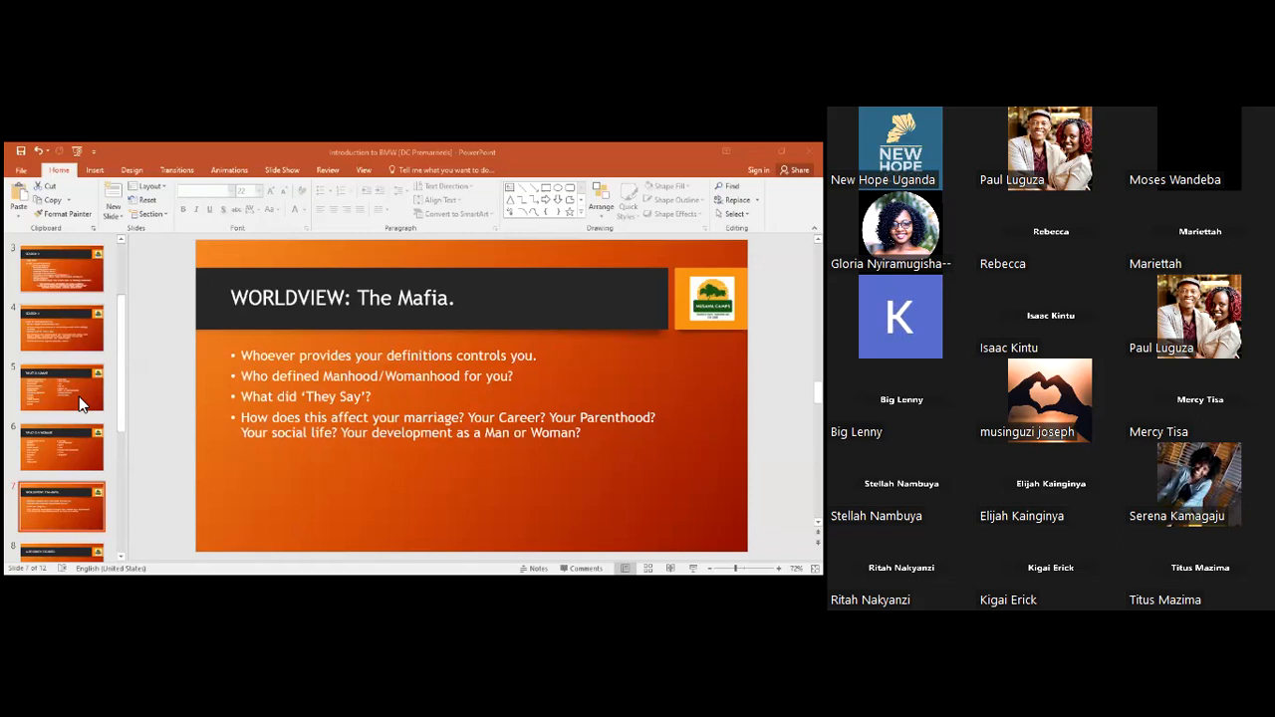
# Step: Jump back to the WHAT IS A MAN? slide to revisit it
pyautogui.click(62, 386)
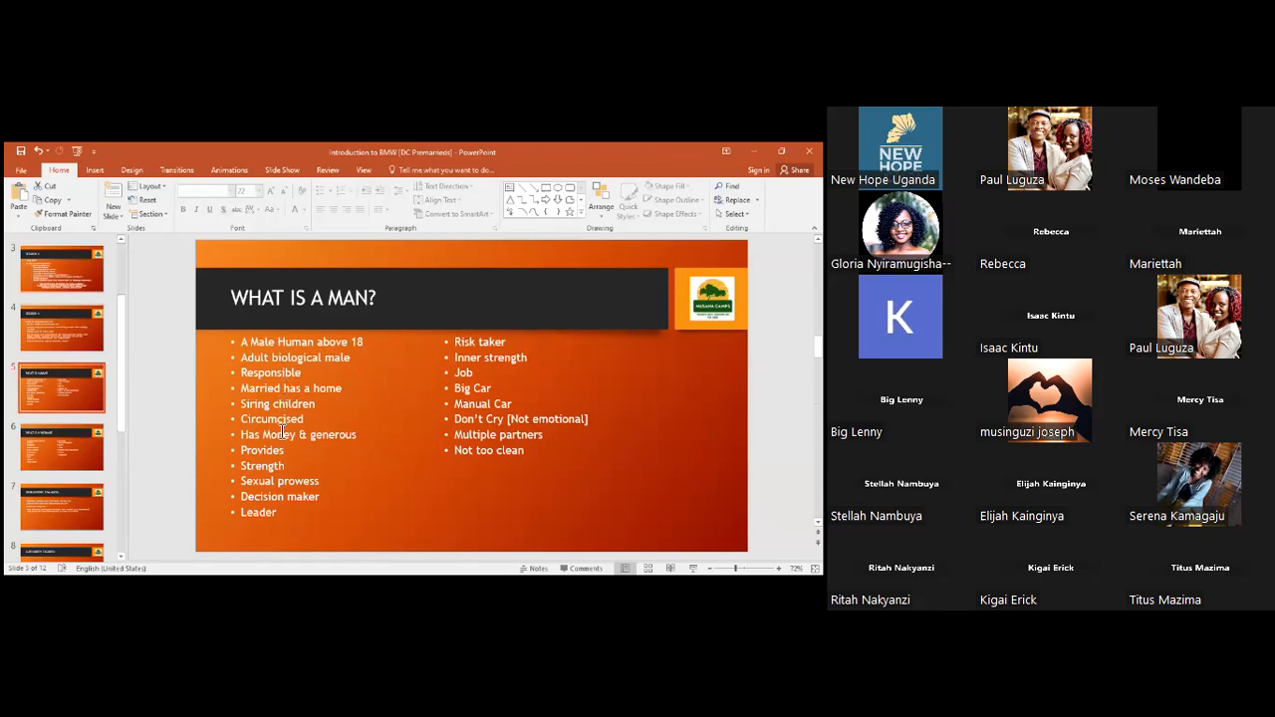
pyautogui.moveTo(482, 450)
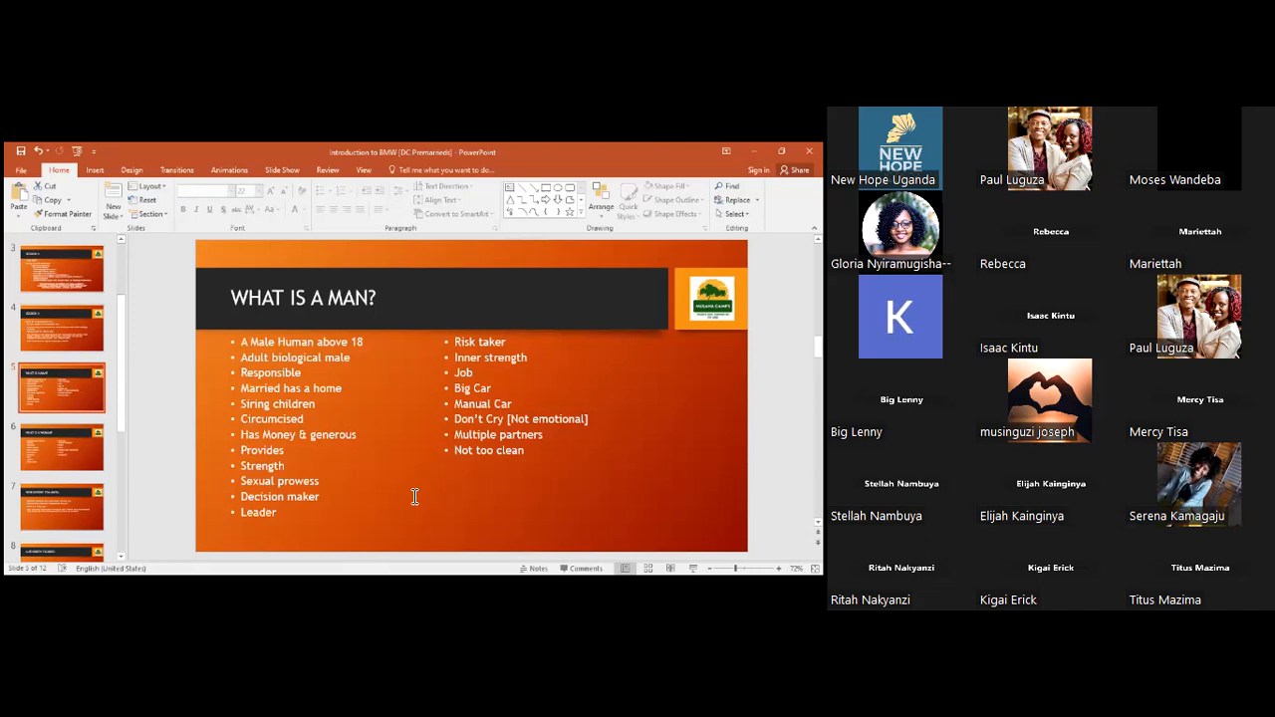
pyautogui.moveTo(289, 431)
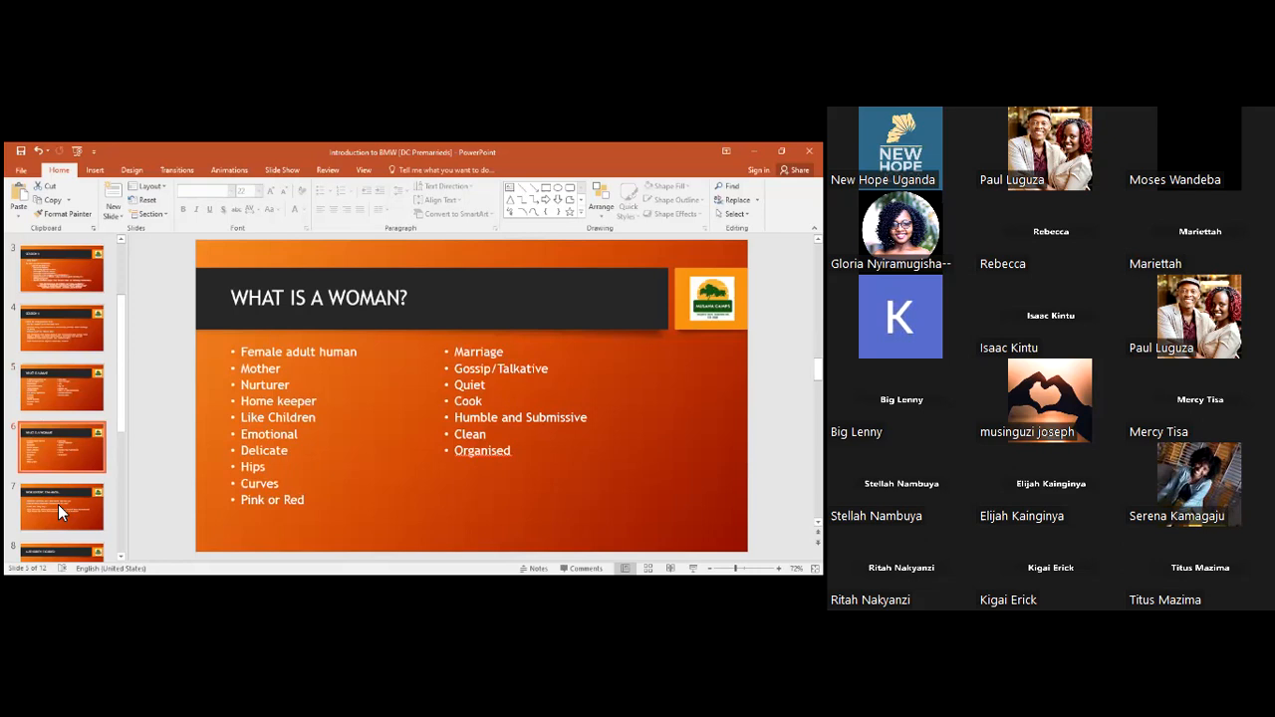
# Step: Return the deck to the WORLDVIEW: The Mafia. slide
pyautogui.click(60, 505)
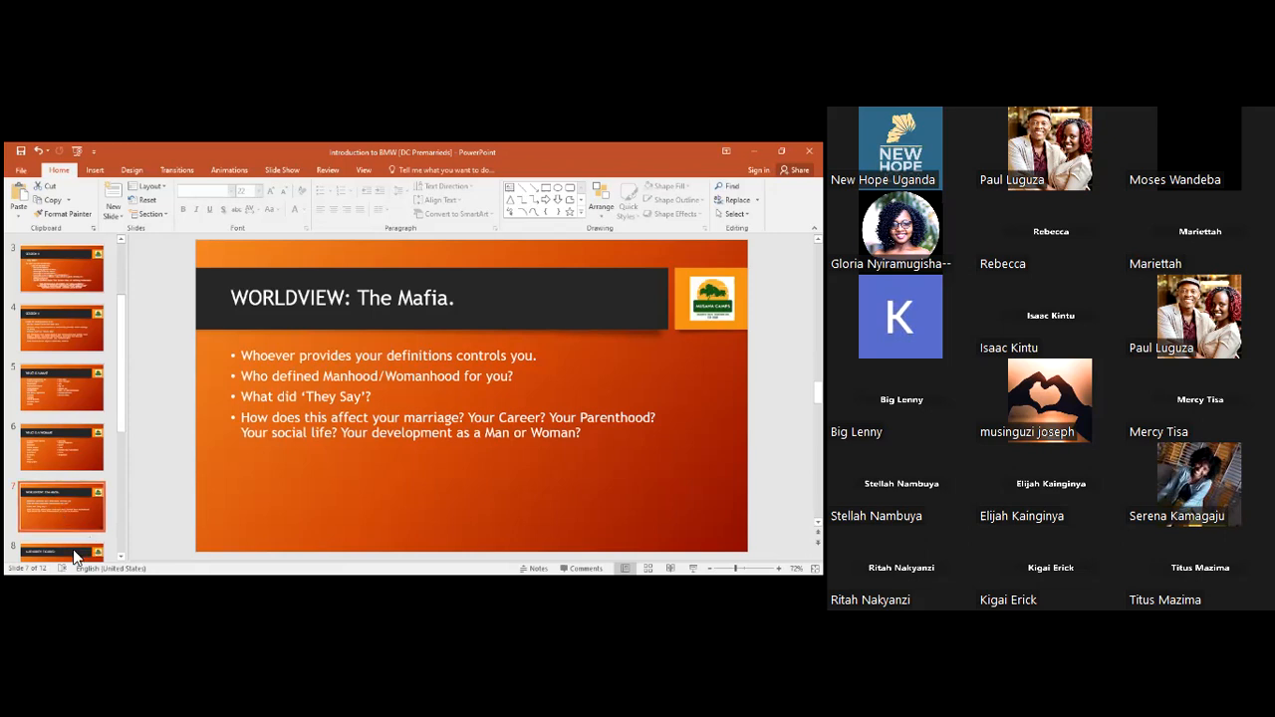
# Step: Move on to the AUTHORITY FIGURES: slide with its empty body
pyautogui.click(61, 446)
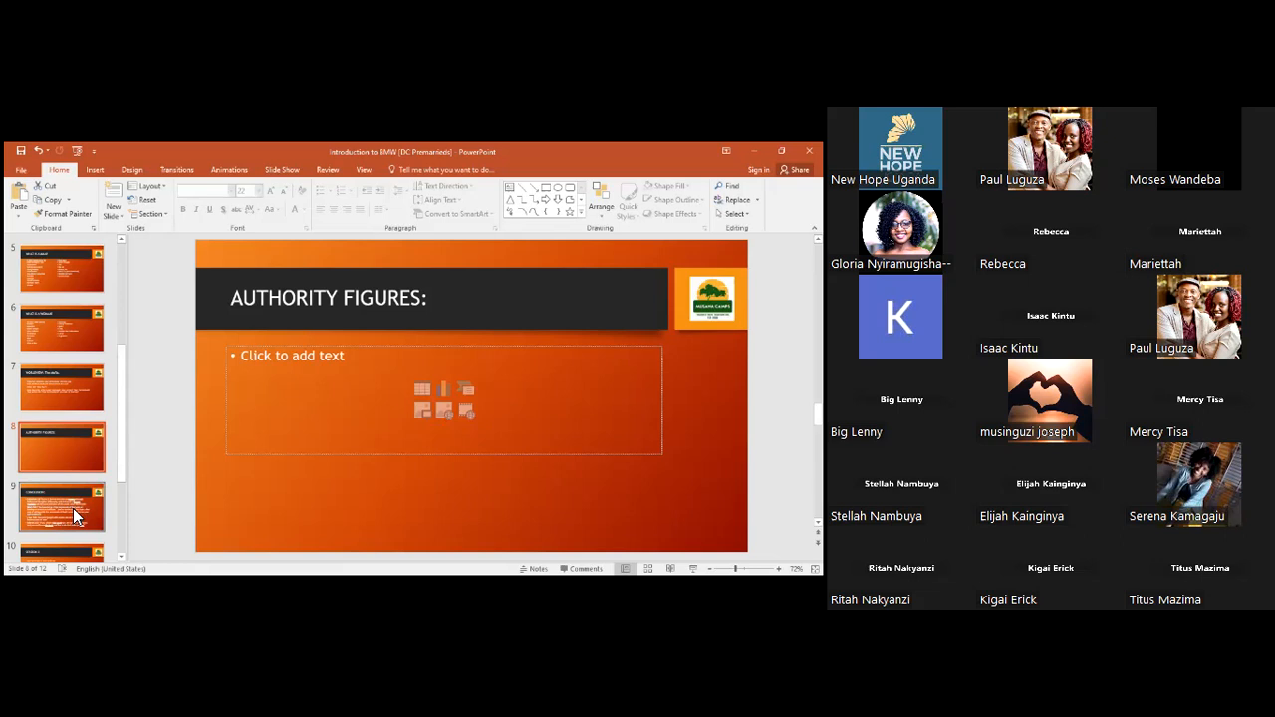
pyautogui.click(60, 506)
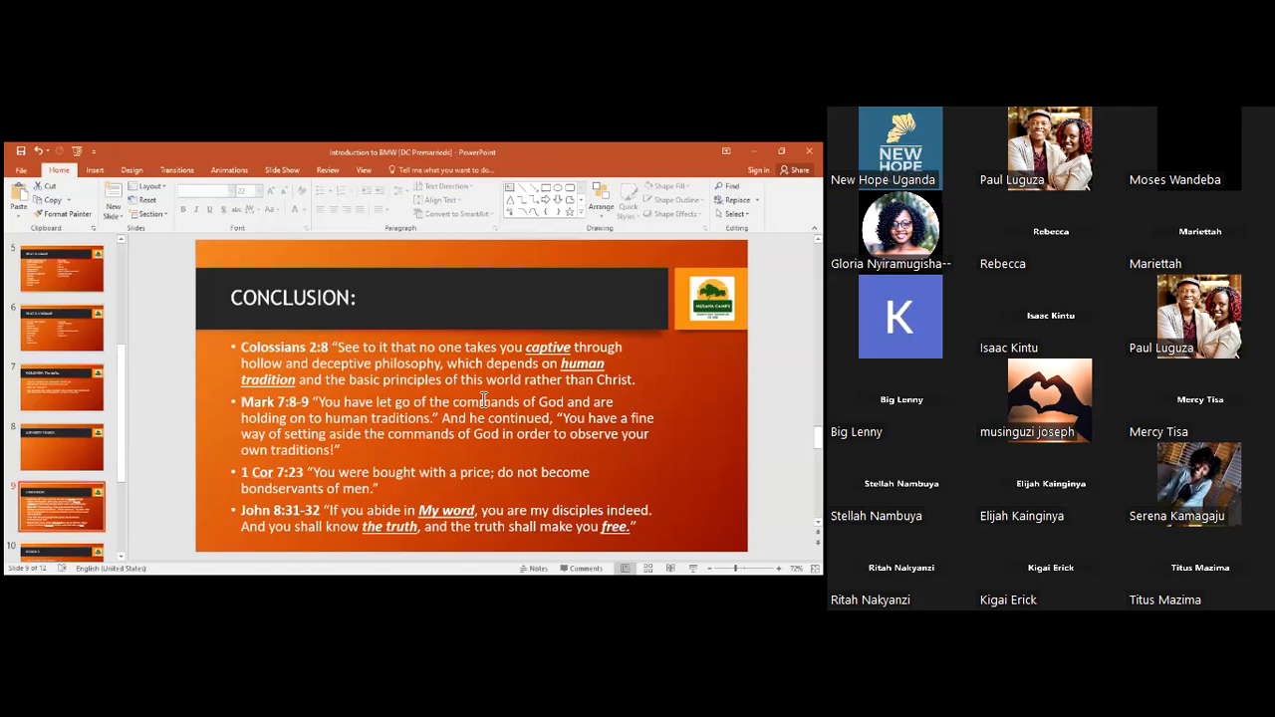
pyautogui.moveTo(498, 236)
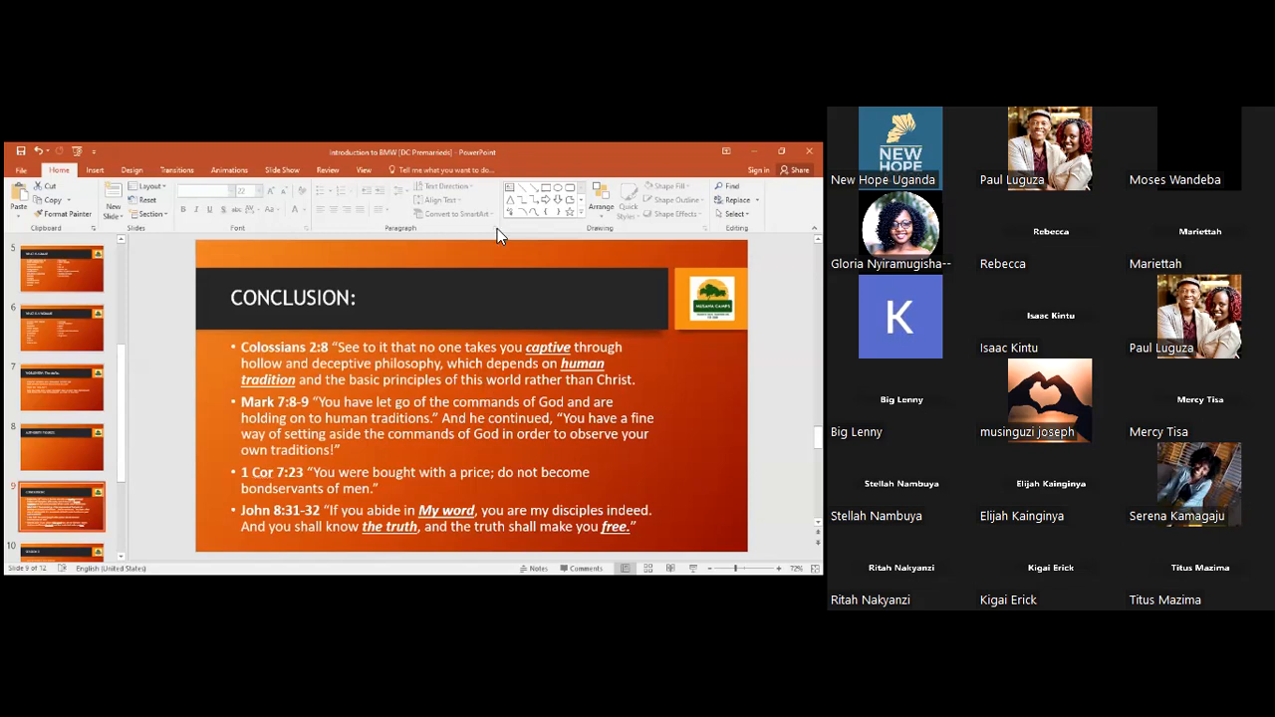
pyautogui.moveTo(500, 366)
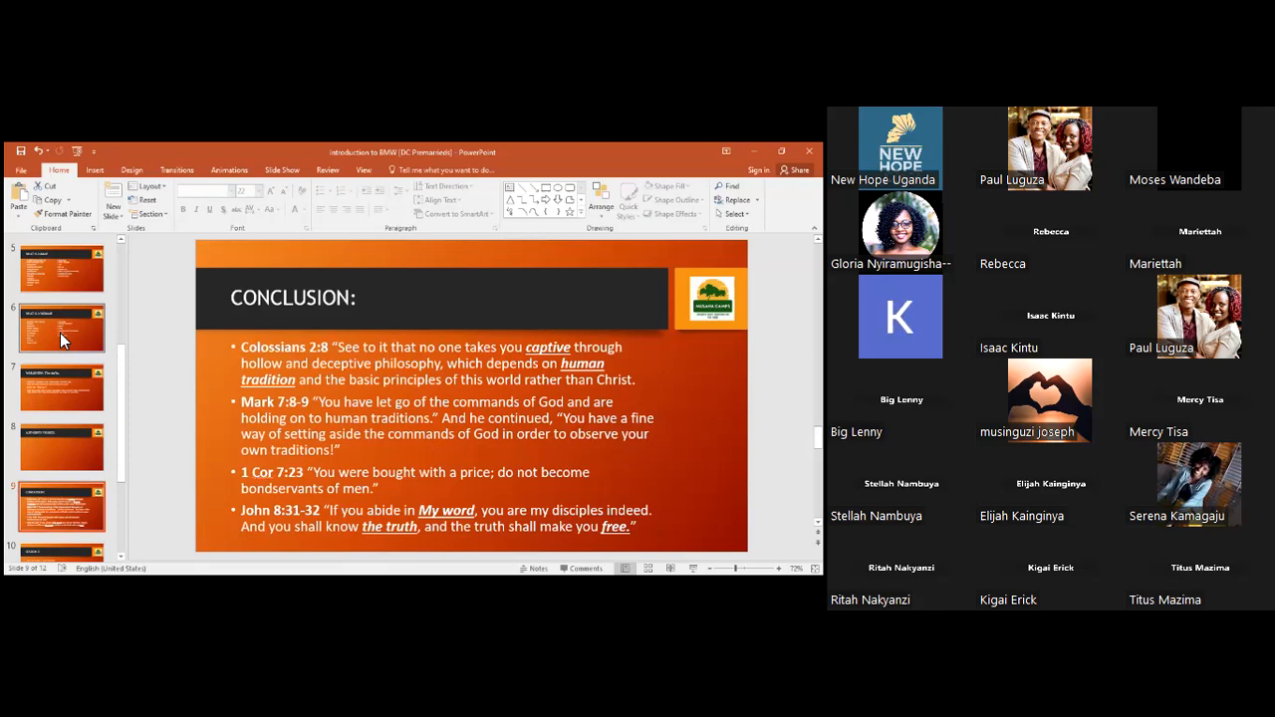
pyautogui.moveTo(317, 418)
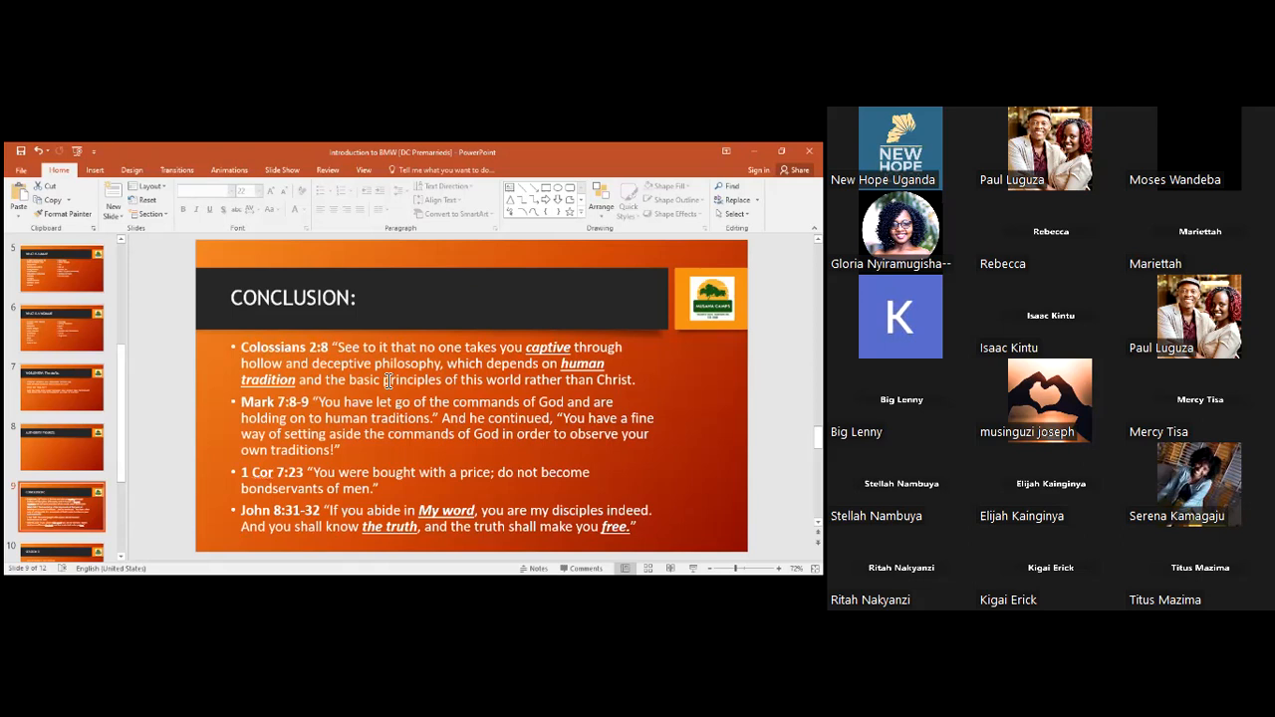
pyautogui.moveTo(382, 339)
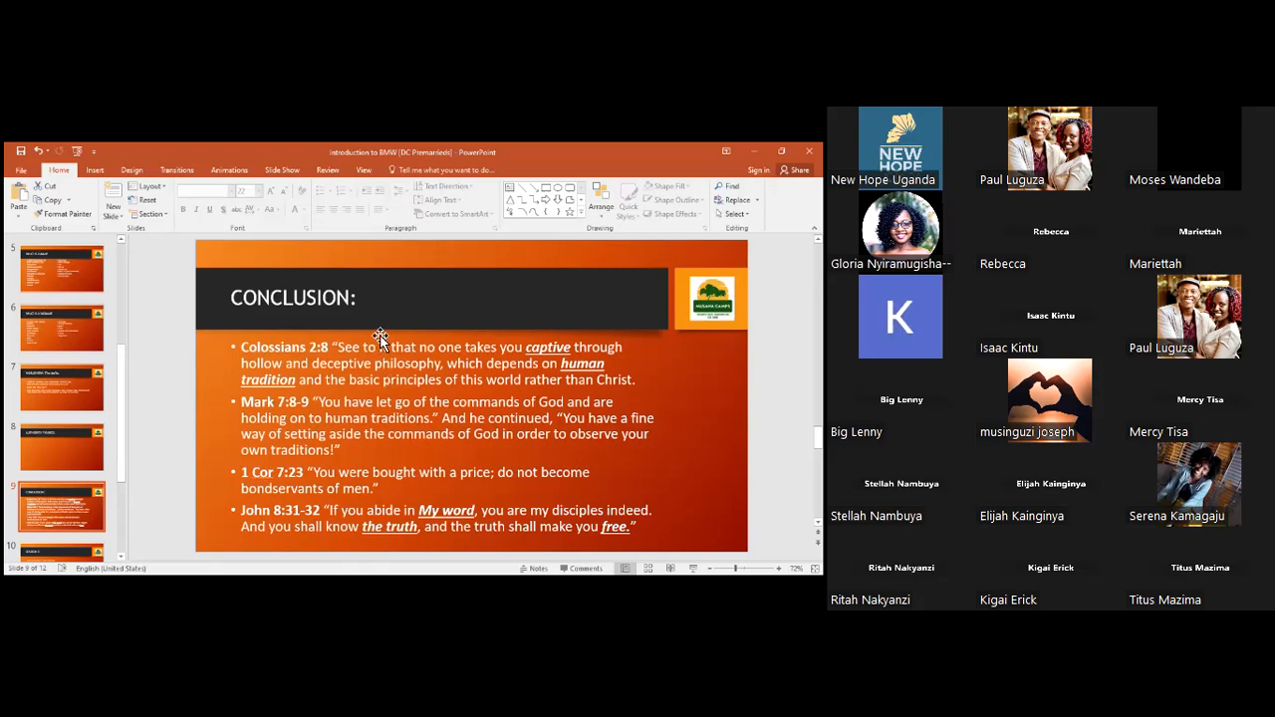